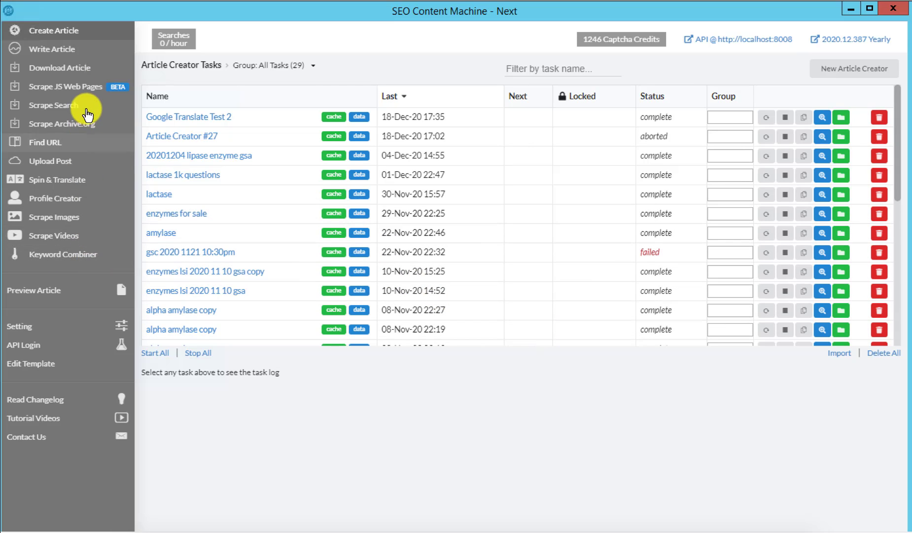
mouse_move(58, 30)
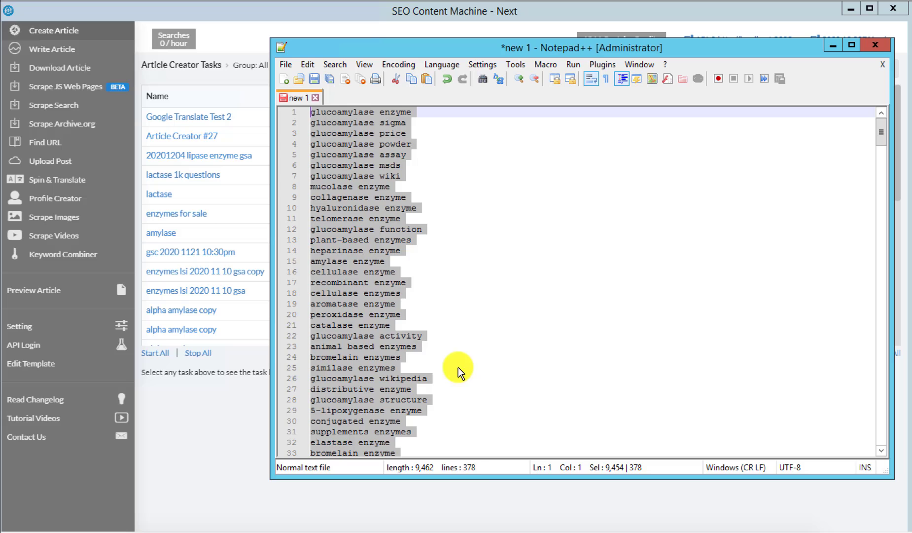
Step: Clear the selection in the 378-line enzyme keyword list in Notepad++
left_click(411, 389)
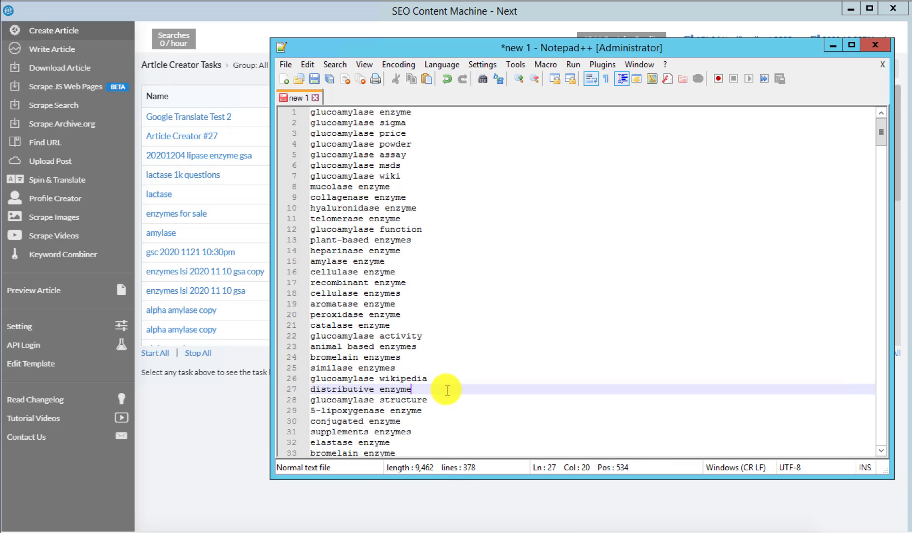
Step: Show the Recent Changes log and highlight the December 25 uncapped download threads note
left_click(870, 48)
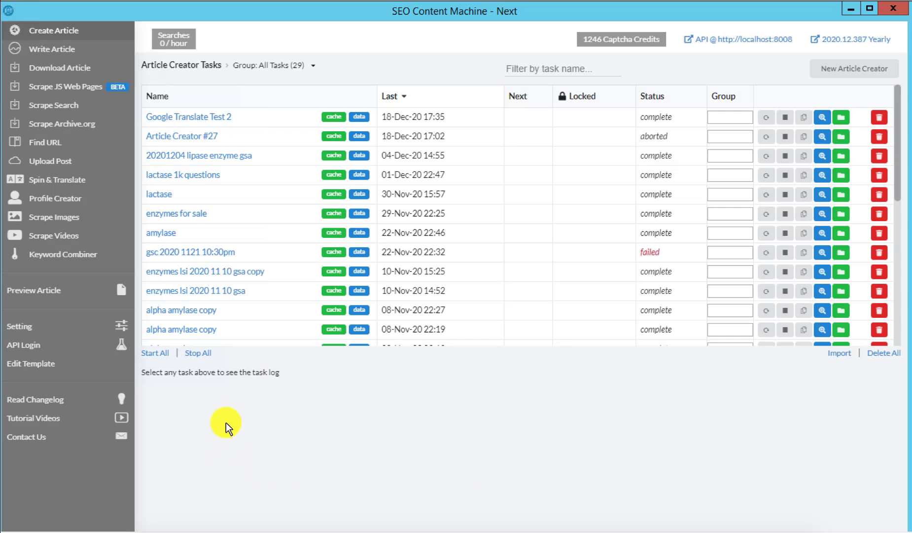
mouse_move(381, 358)
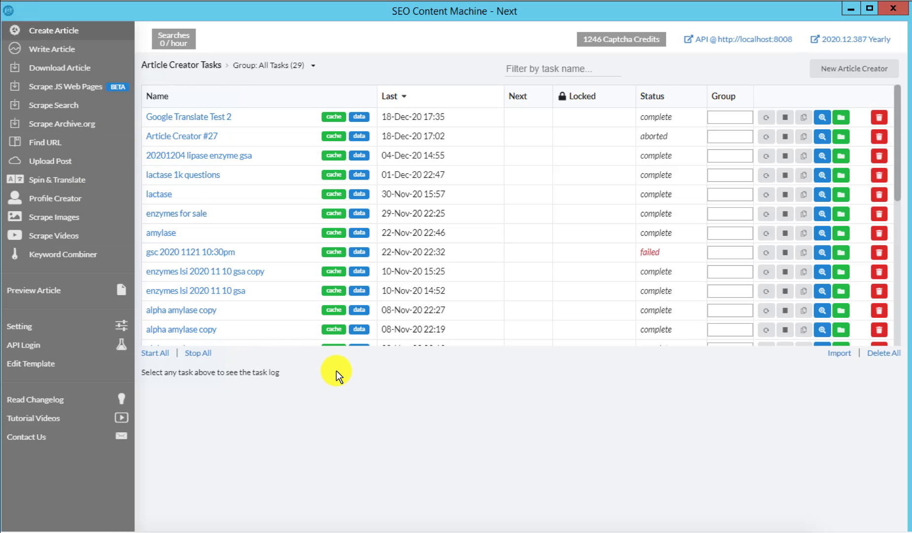
mouse_move(264, 388)
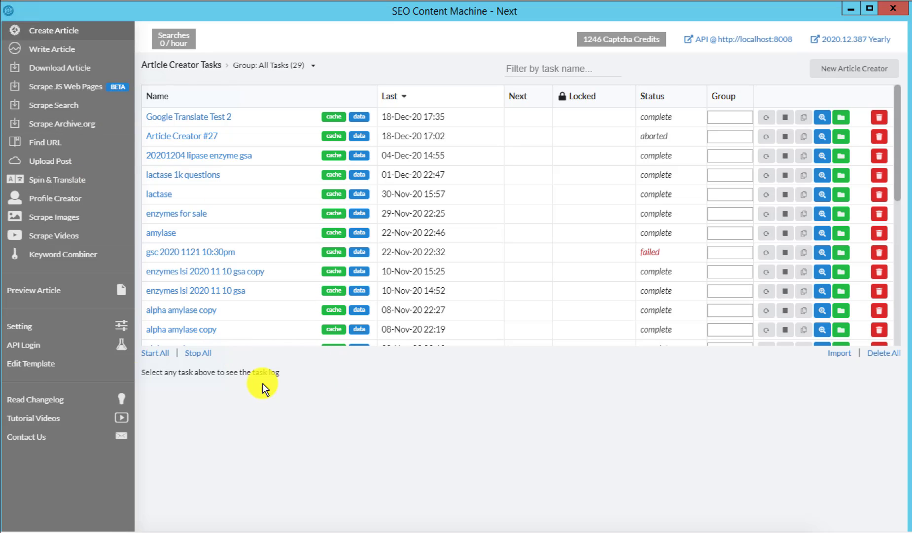
left_click(36, 400)
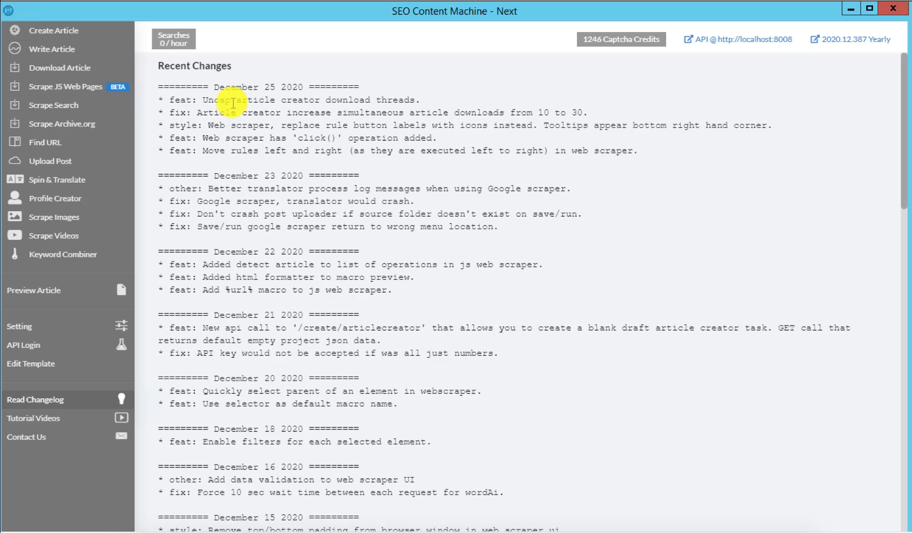
left_click_drag(227, 99, 330, 113)
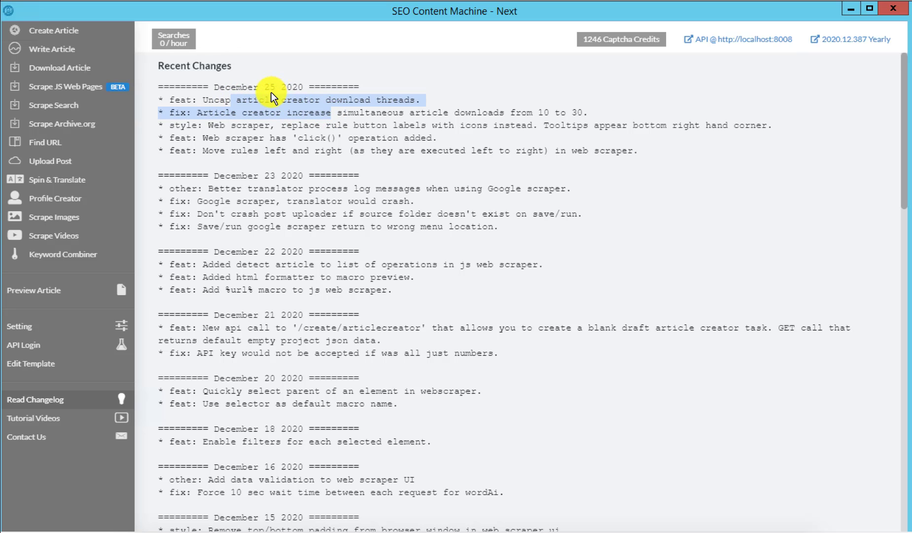
scroll("down", 3)
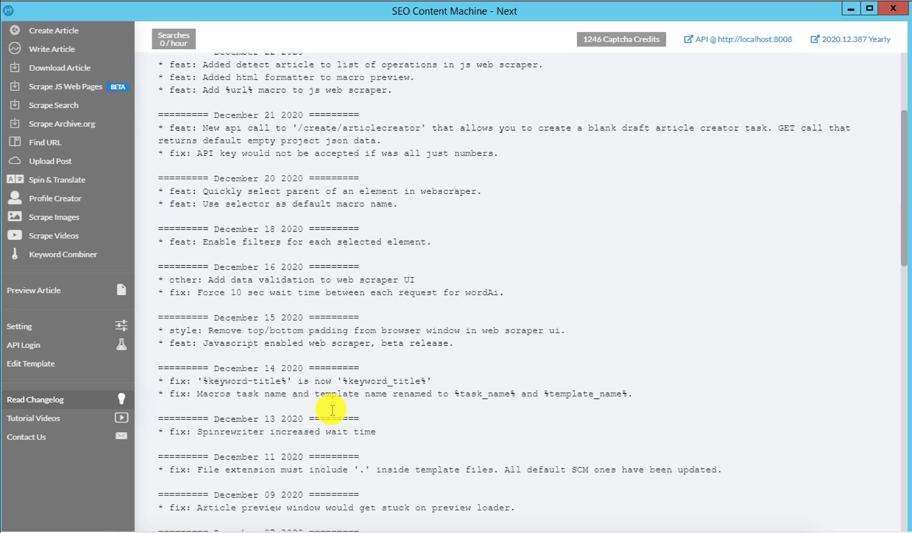
scroll("down", 3)
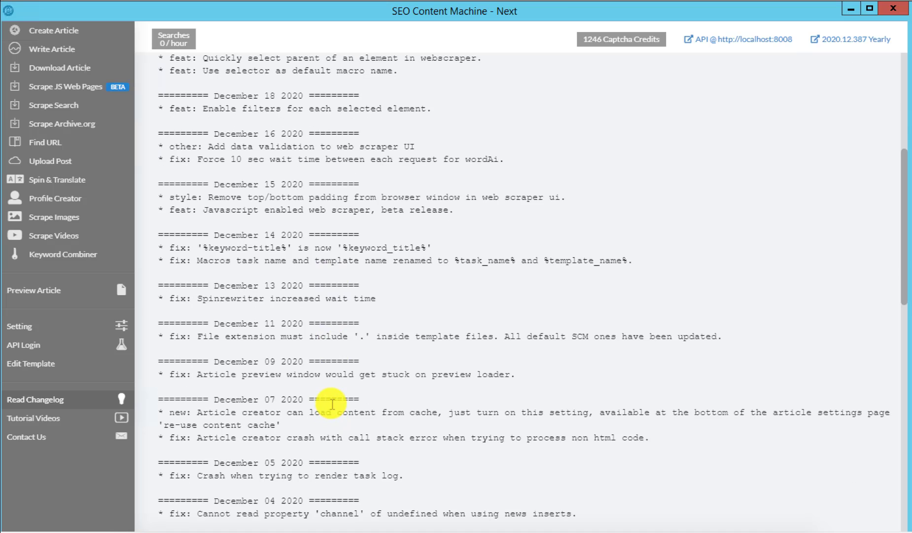
scroll("down", 3)
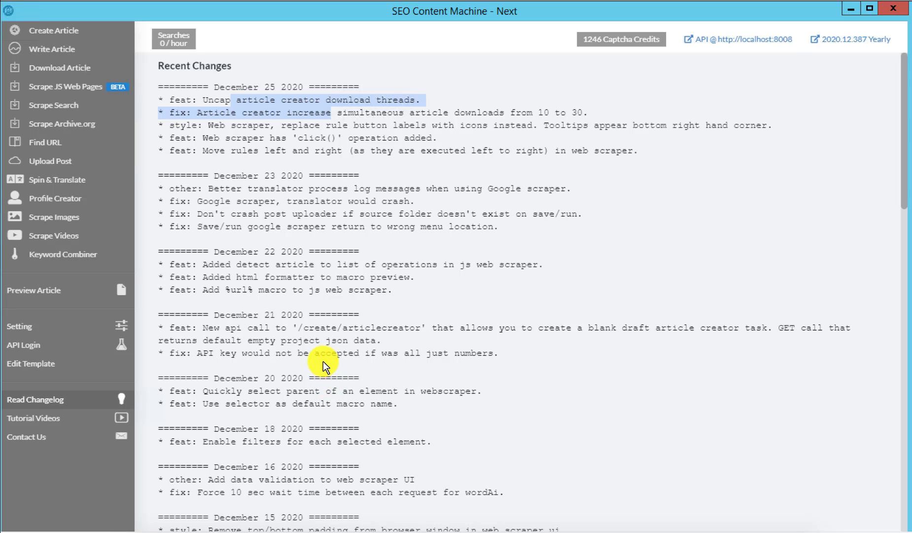
mouse_move(309, 328)
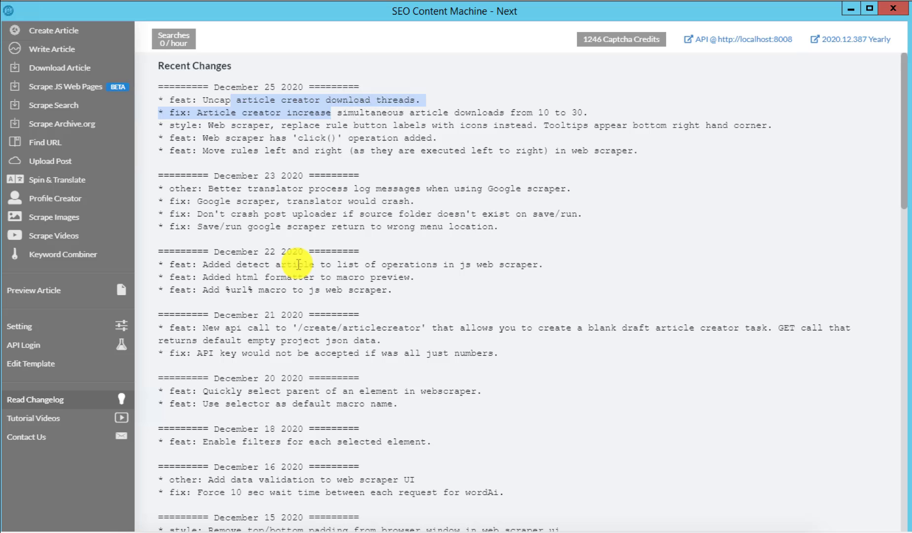
mouse_move(226, 145)
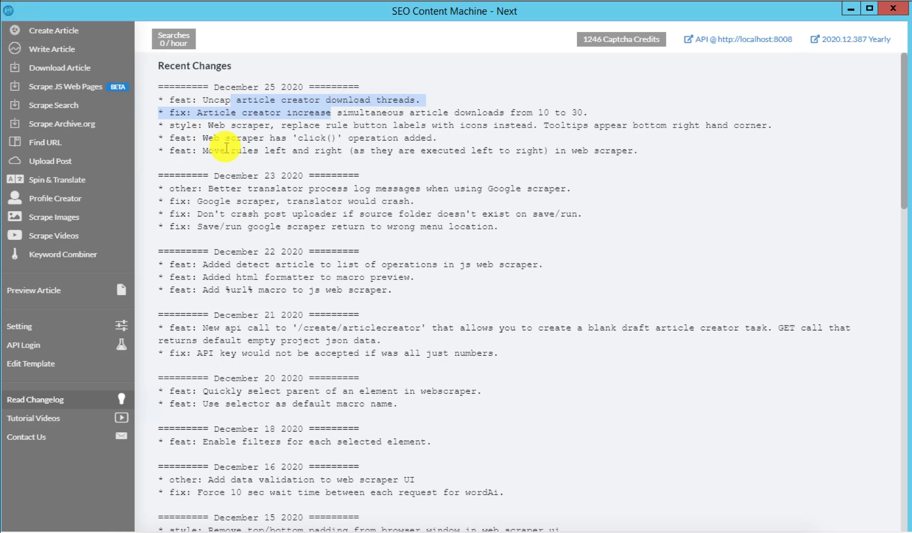
mouse_move(64, 30)
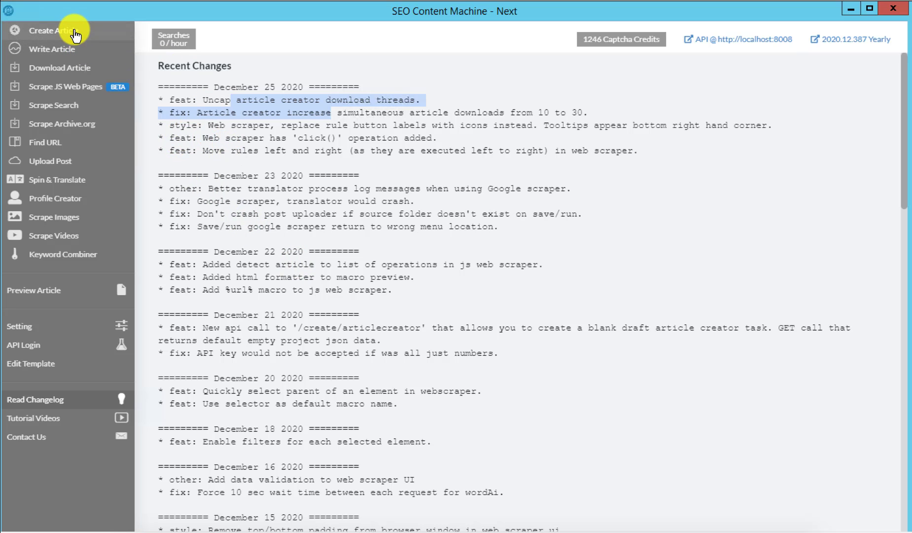
Step: Display the Article Creator Tasks list with its 29 existing tasks
left_click(53, 30)
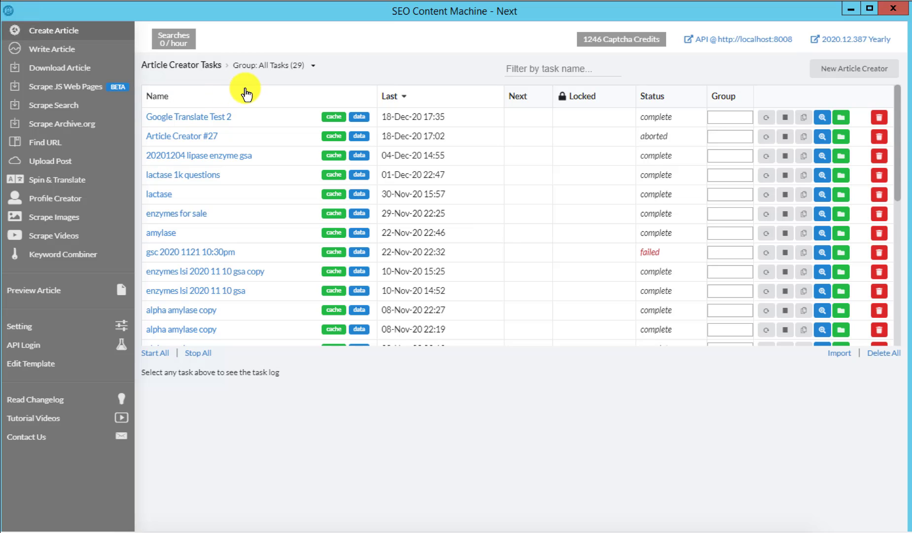
mouse_move(467, 62)
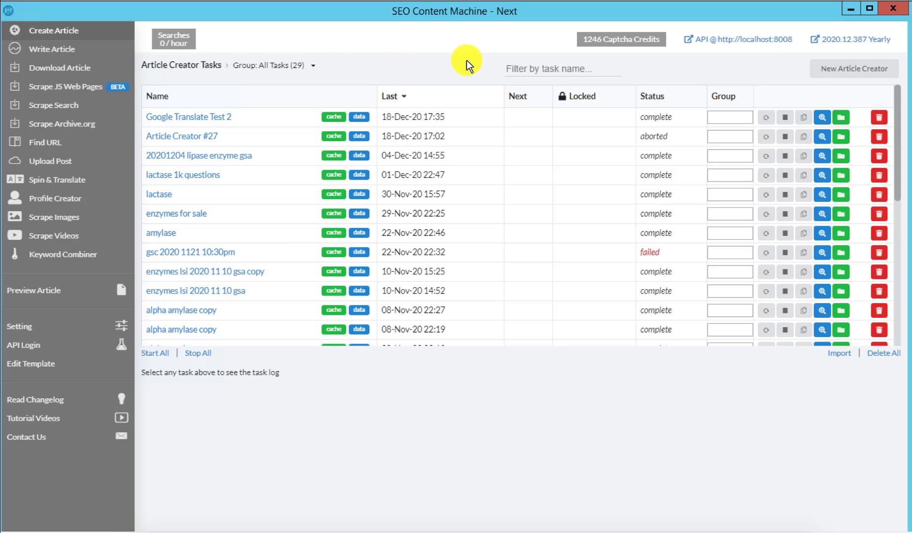
mouse_move(458, 65)
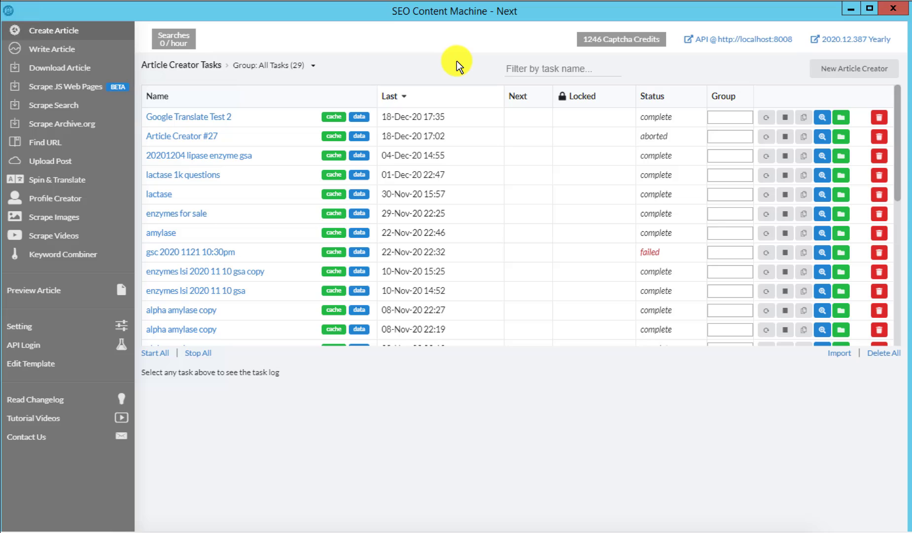
mouse_move(455, 64)
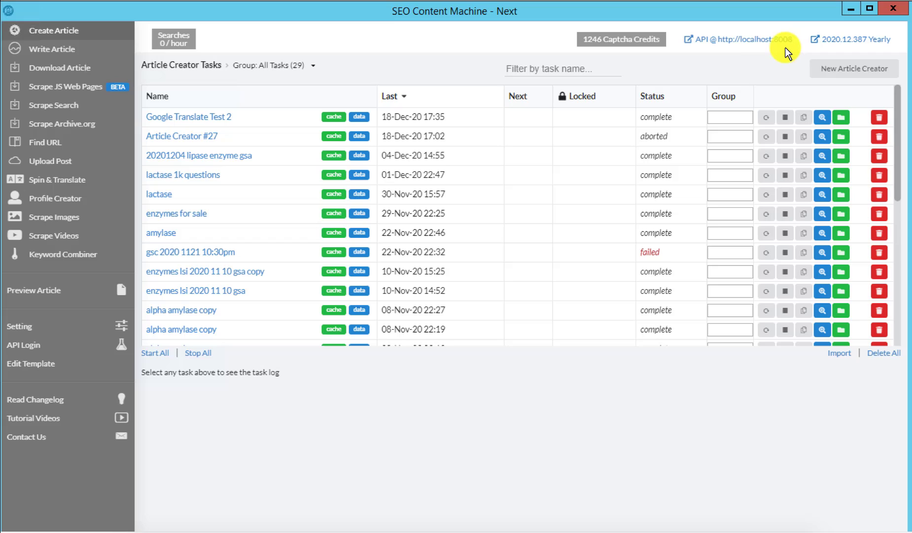
mouse_move(252, 72)
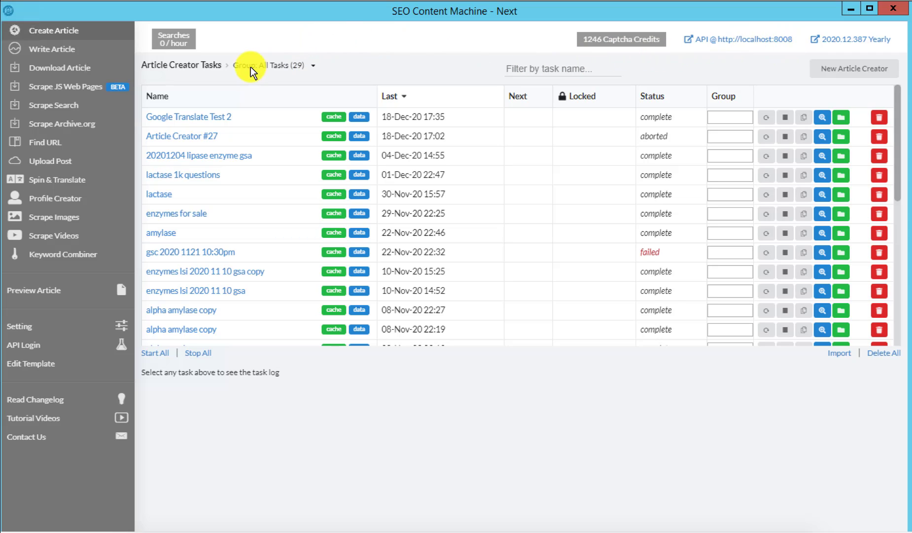
mouse_move(68, 30)
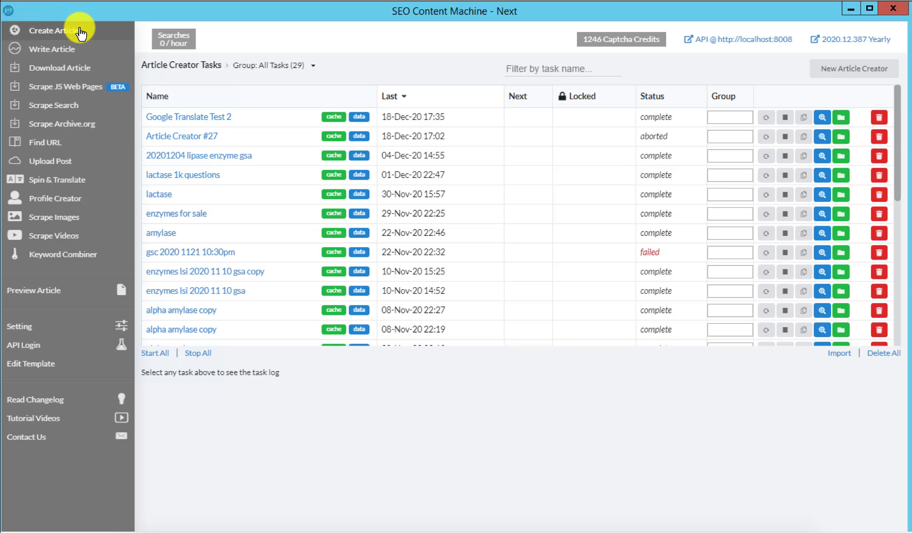
mouse_move(870, 81)
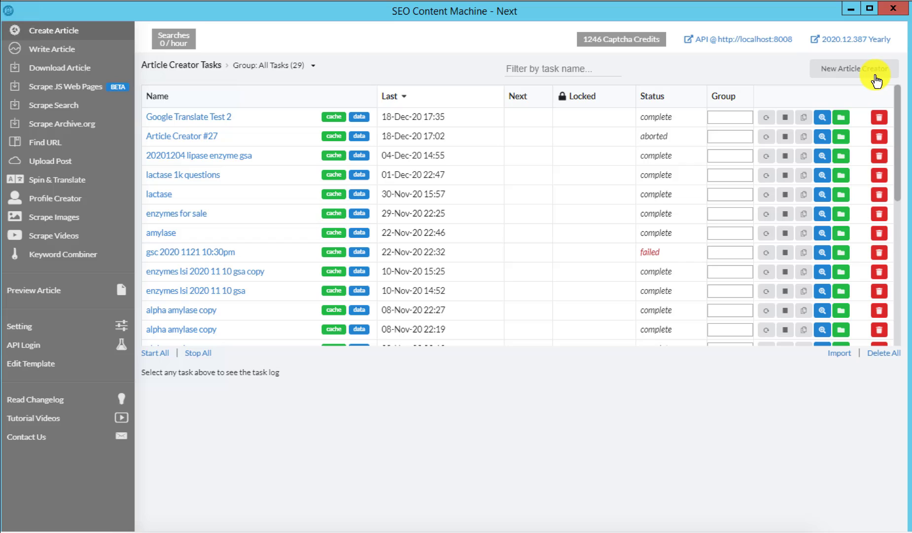
mouse_move(42, 243)
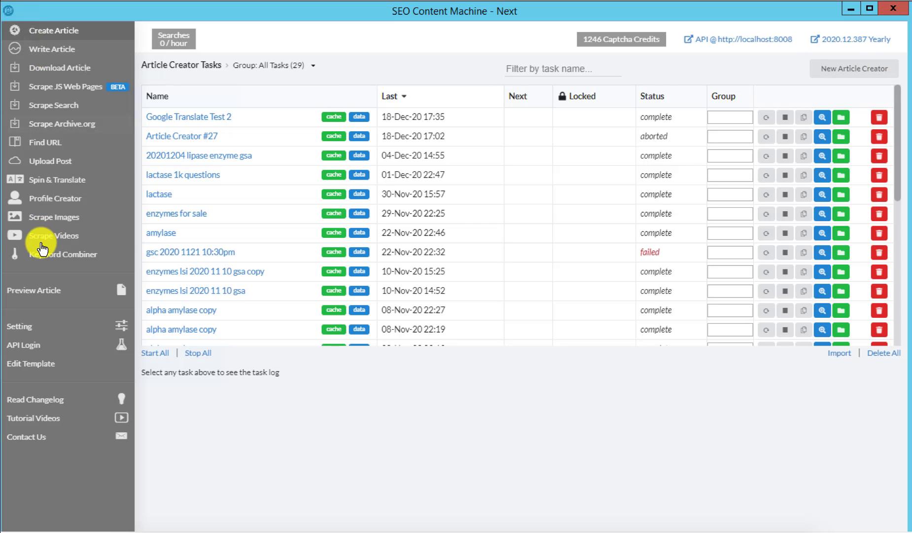
mouse_move(67, 32)
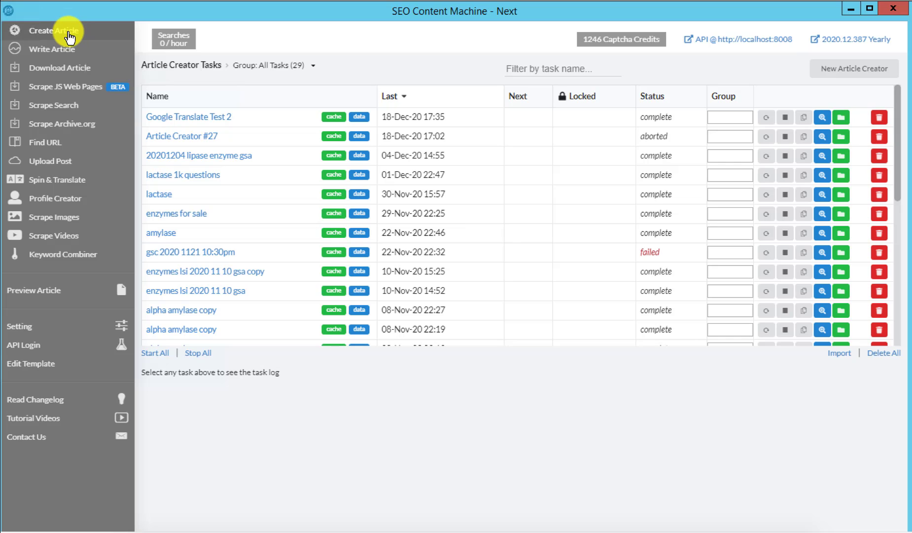
left_click(50, 49)
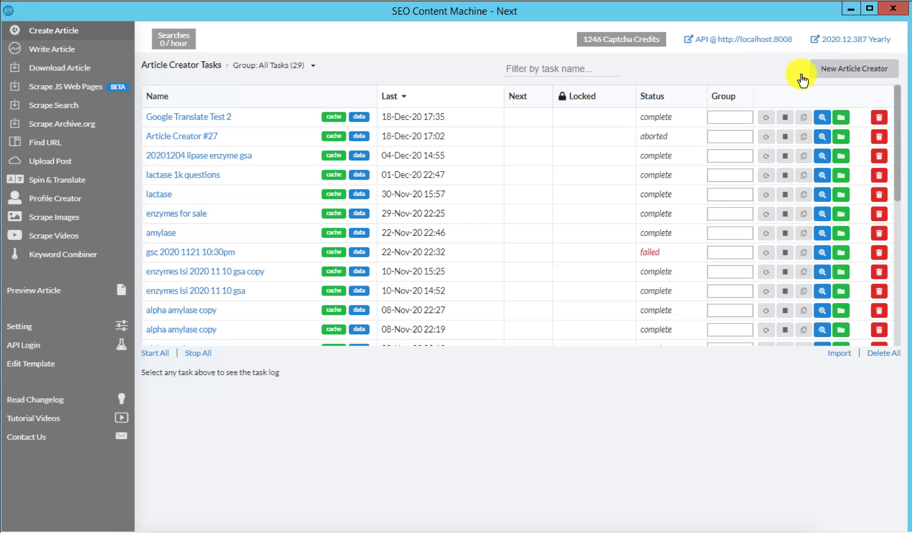
Step: Start Article Creator task #30 with search location United States and language English
left_click(856, 68)
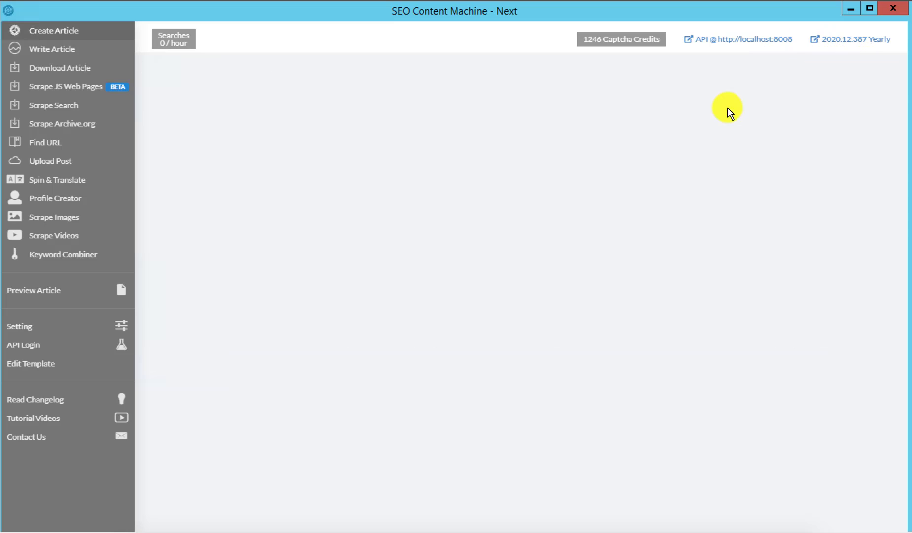
left_click(56, 30)
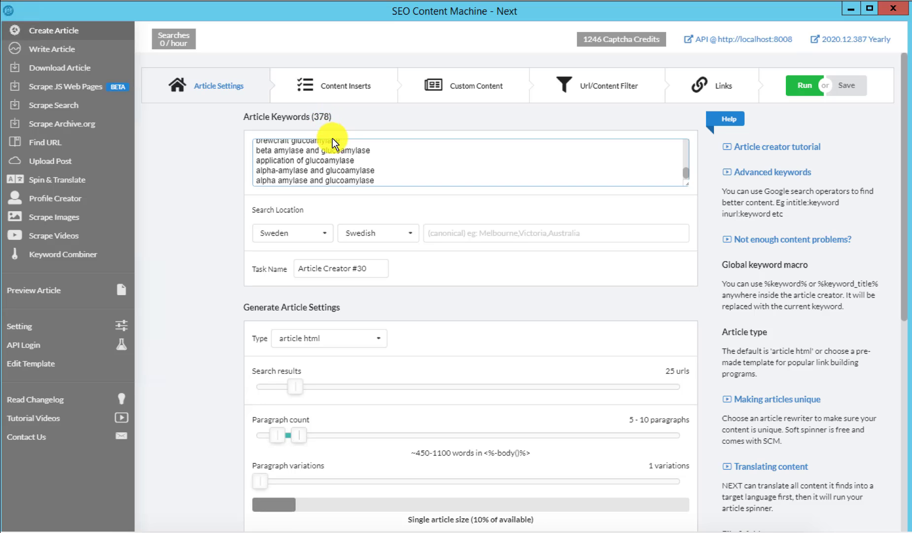
mouse_move(322, 234)
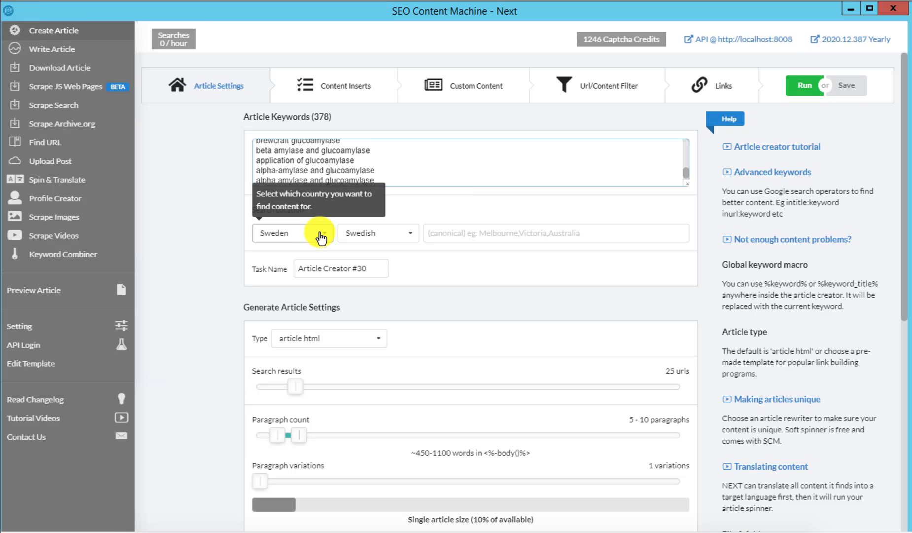
left_click(292, 233)
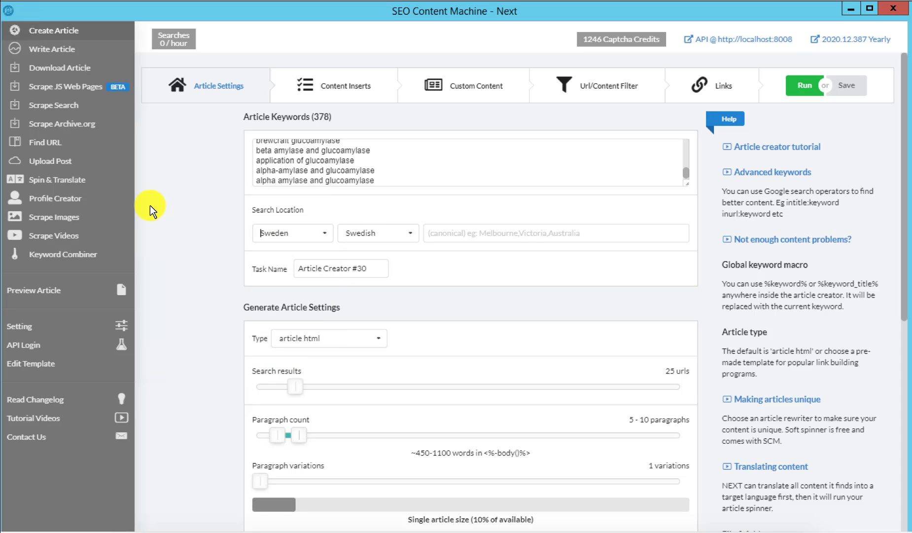
type("u")
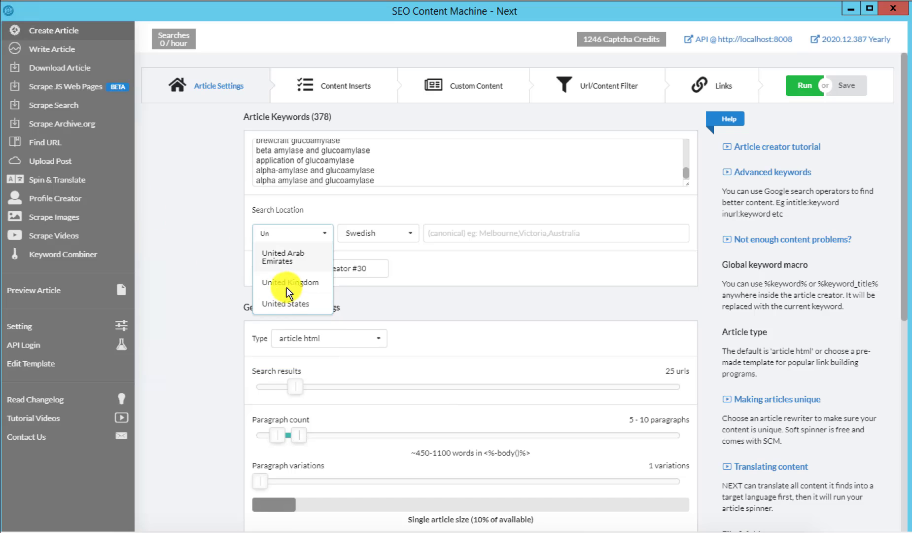
left_click(286, 304)
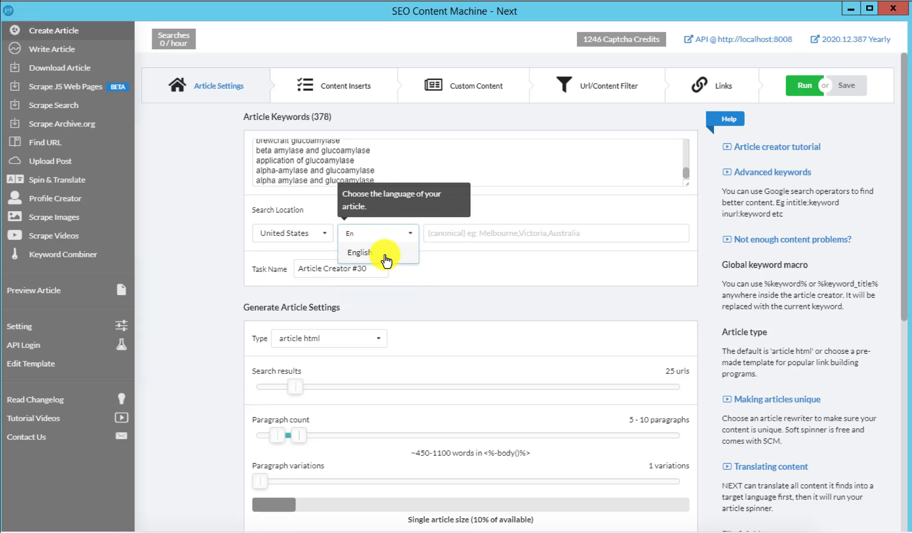
left_click(360, 269)
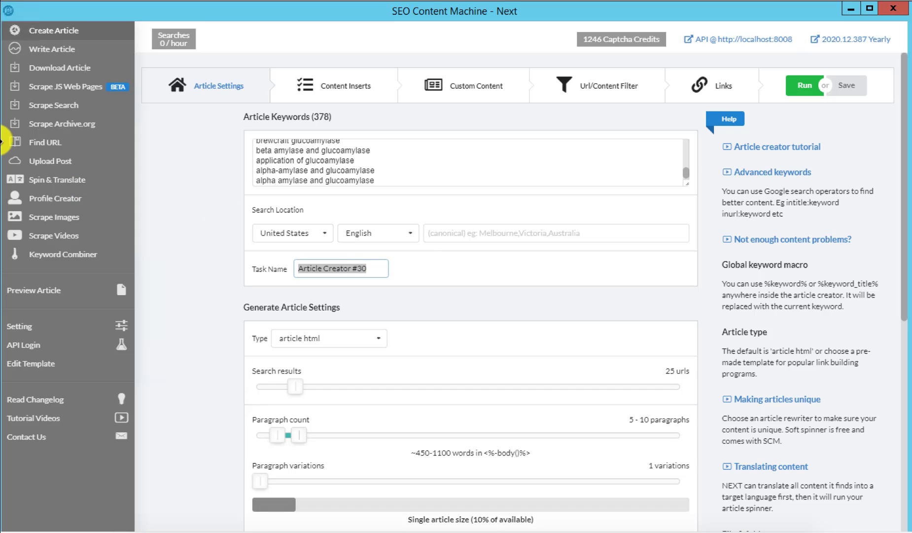
Step: Name task #30 '27 Dec 2020' and set the article type to ranker x
type("27 Dec 2020")
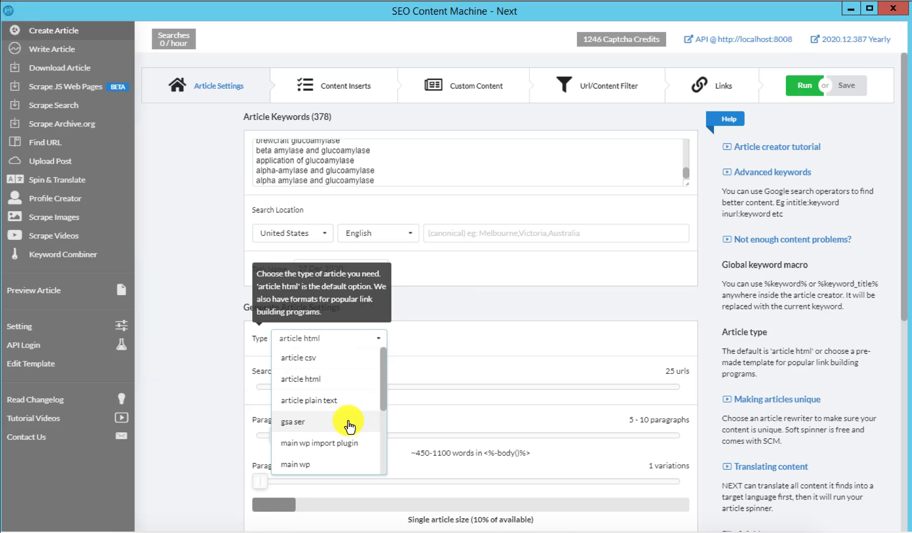
scroll("down", 3)
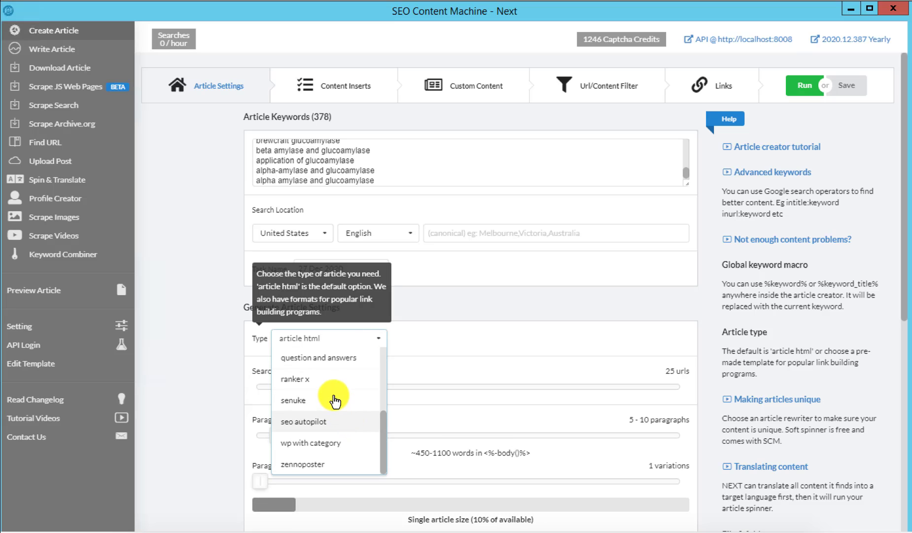
mouse_move(338, 382)
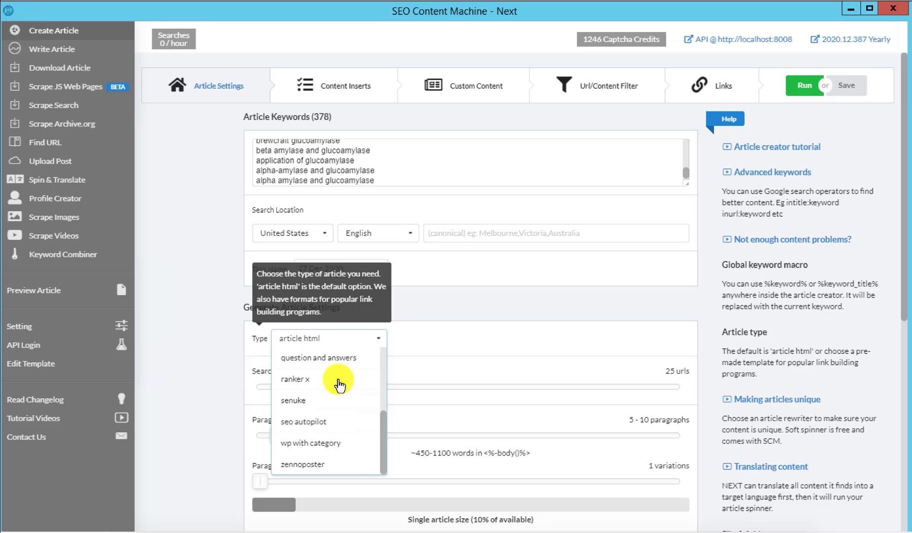
mouse_move(342, 418)
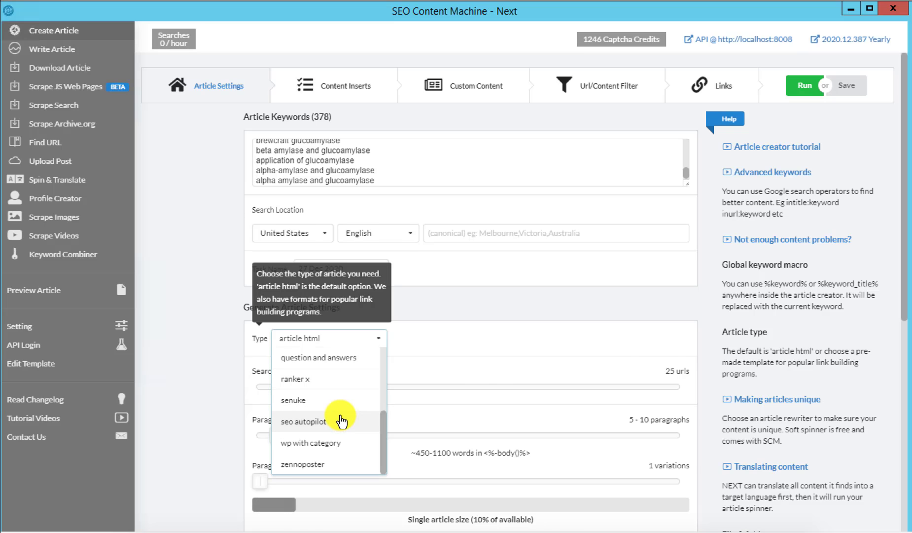
scroll("down", 3)
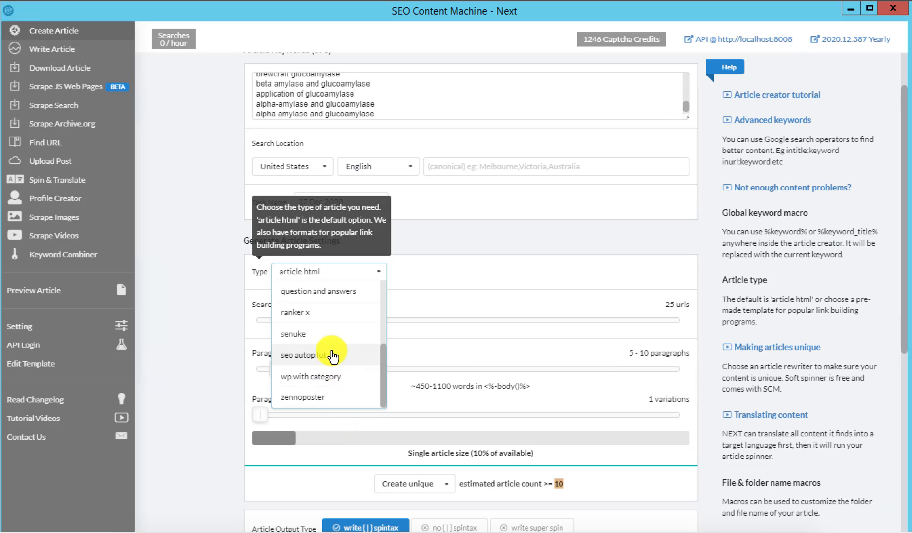
mouse_move(322, 315)
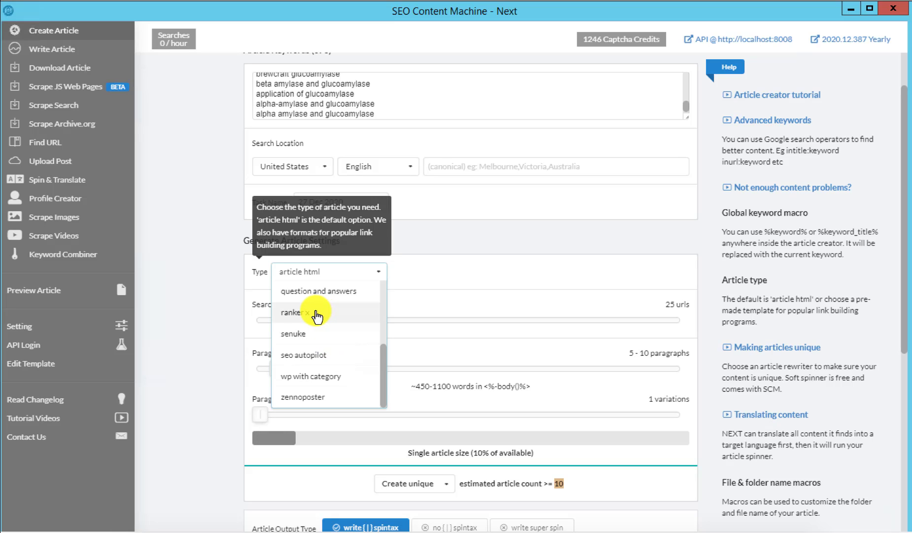
left_click(301, 312)
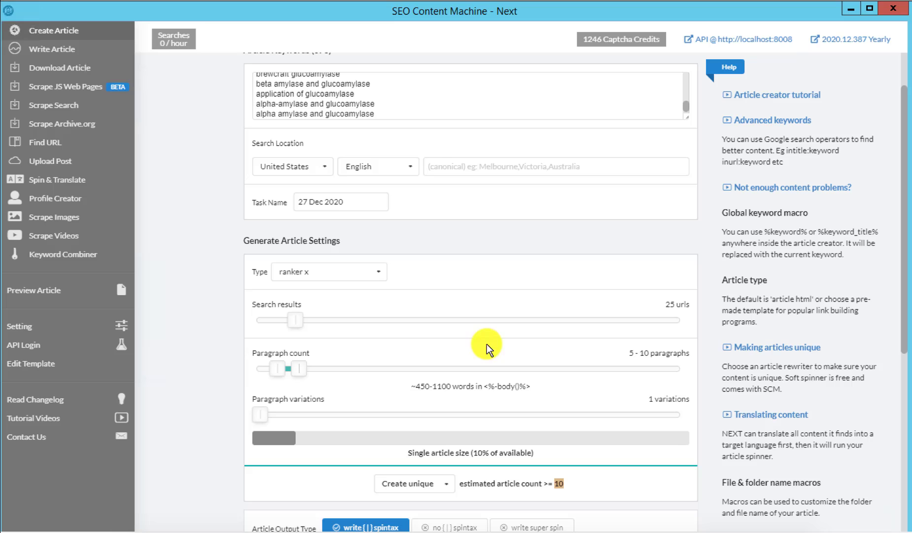
mouse_move(679, 321)
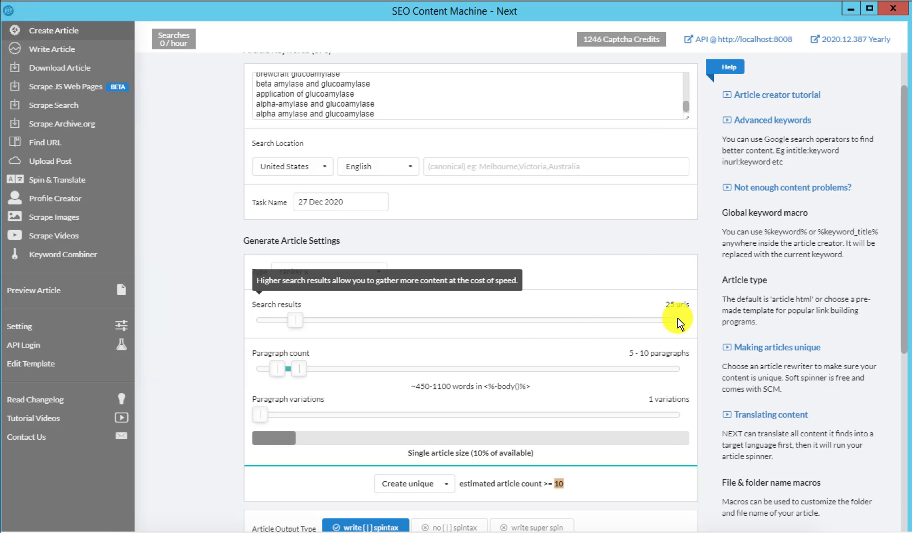
mouse_move(434, 258)
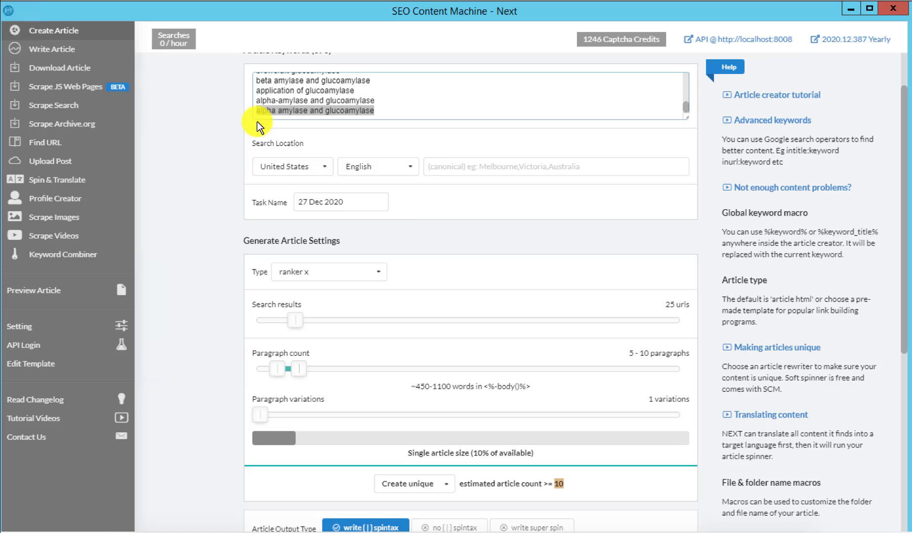
mouse_move(672, 314)
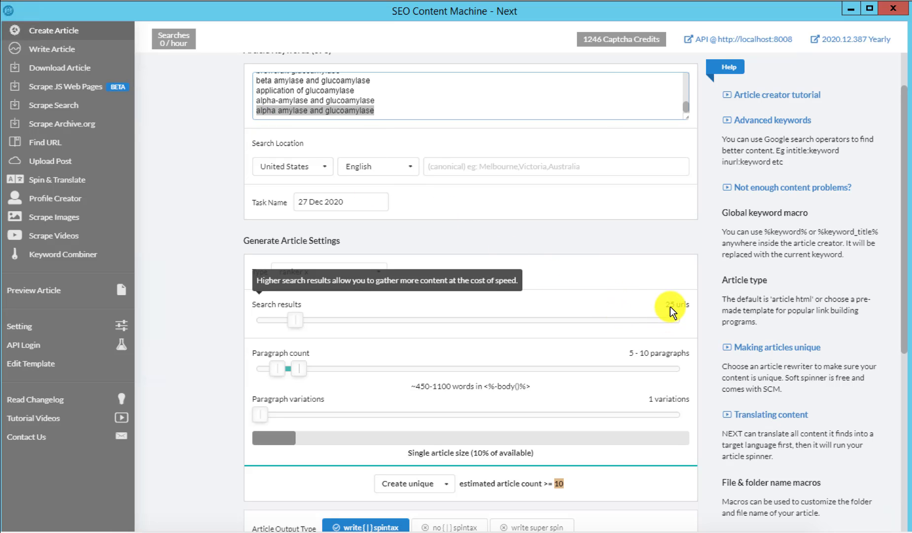
mouse_move(678, 309)
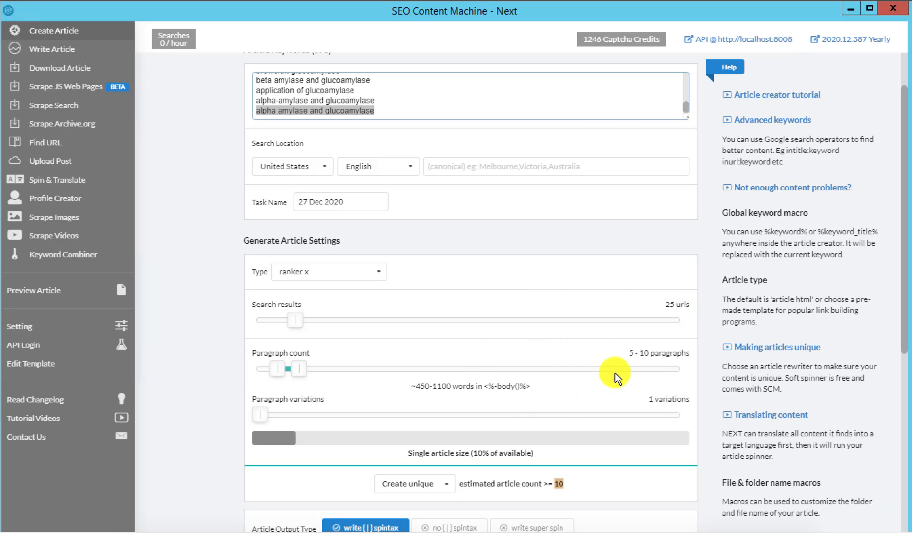
mouse_move(422, 422)
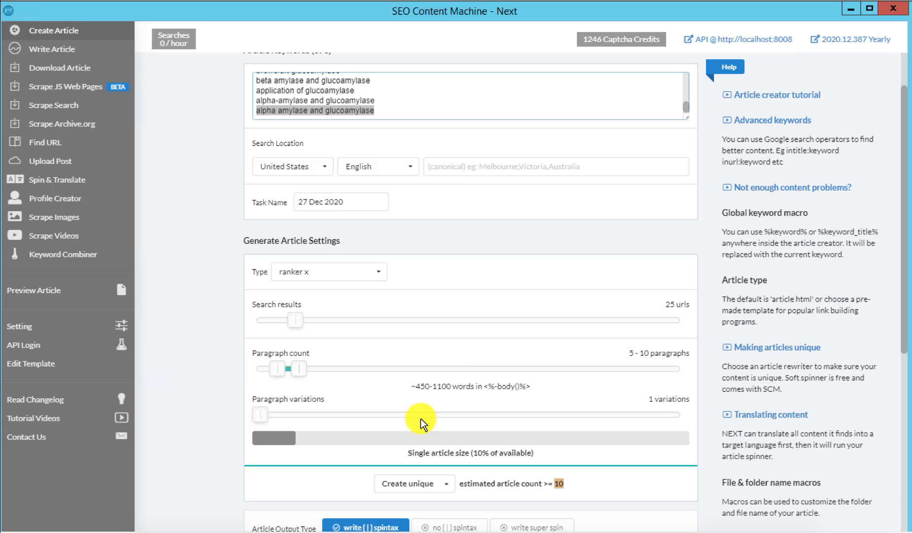
mouse_move(497, 408)
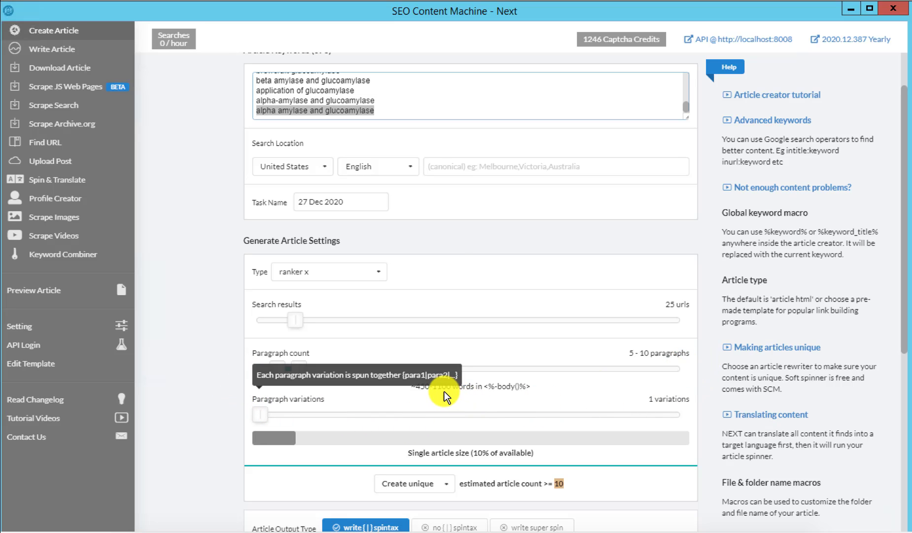
mouse_move(433, 412)
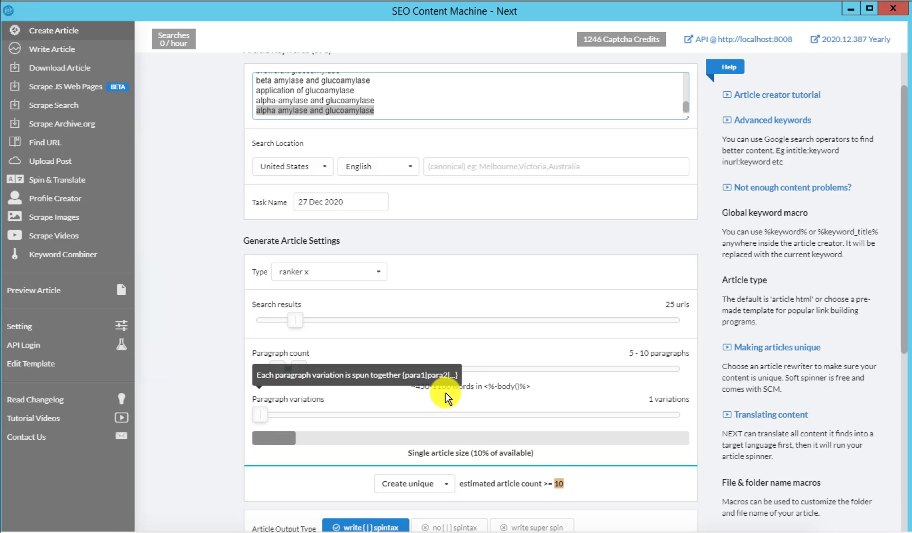
mouse_move(455, 401)
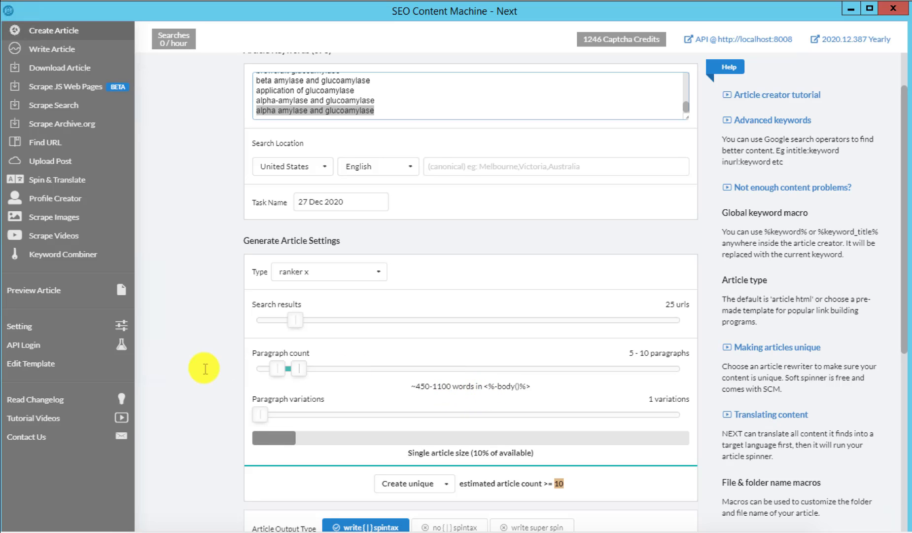
scroll("down", 3)
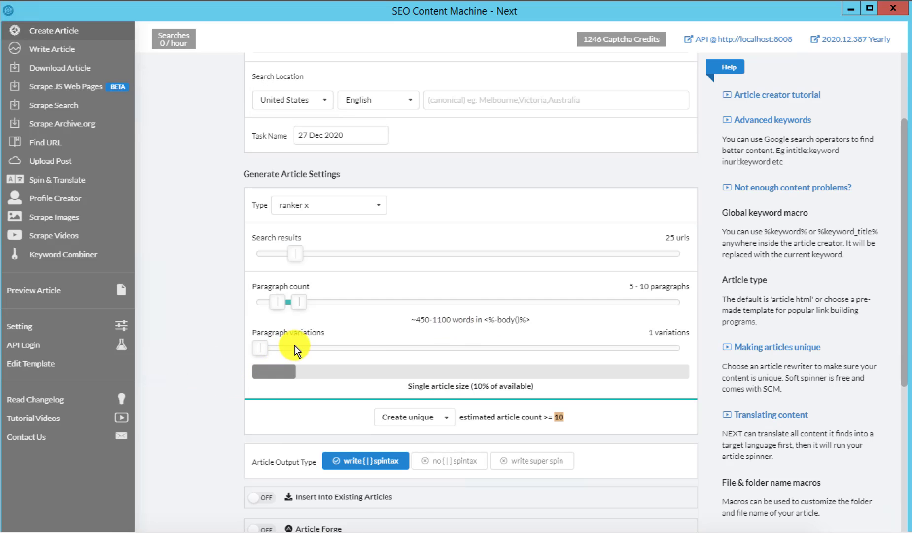
mouse_move(371, 337)
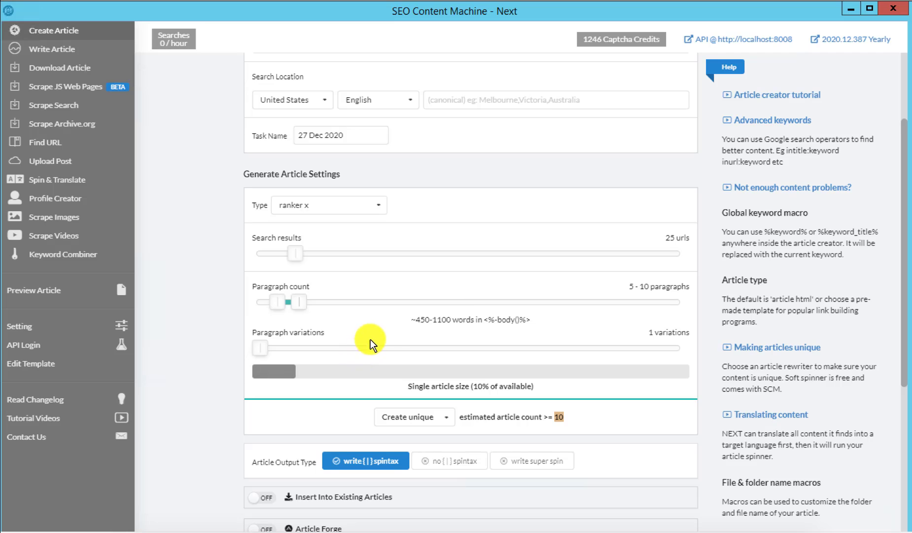
scroll("down", 3)
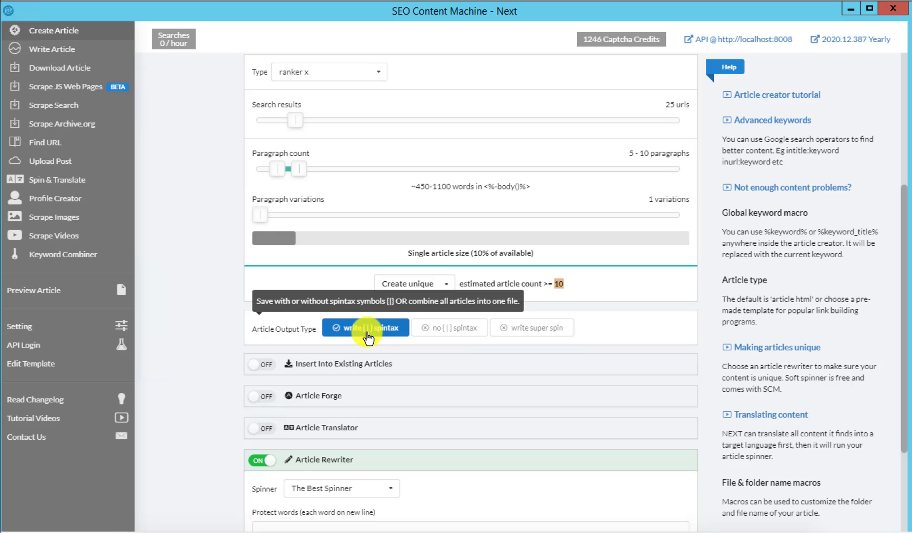
mouse_move(314, 345)
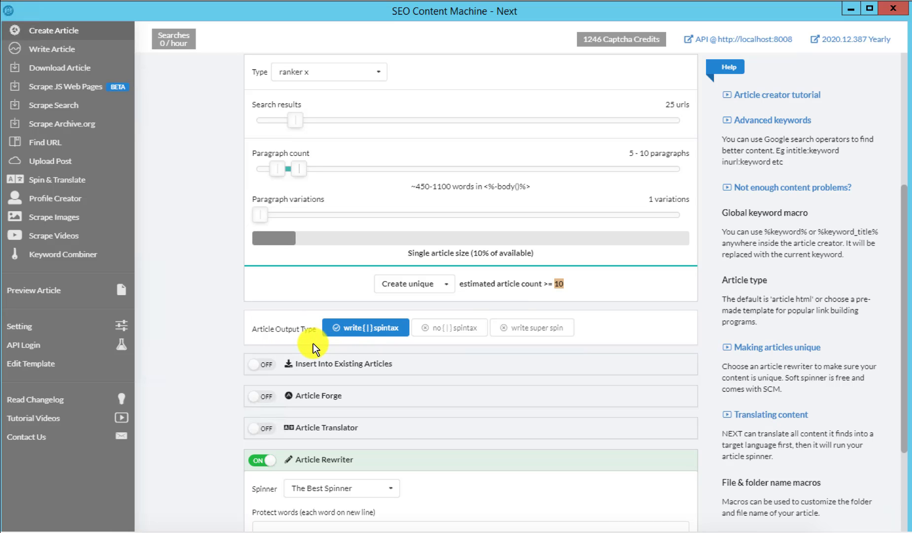
mouse_move(273, 362)
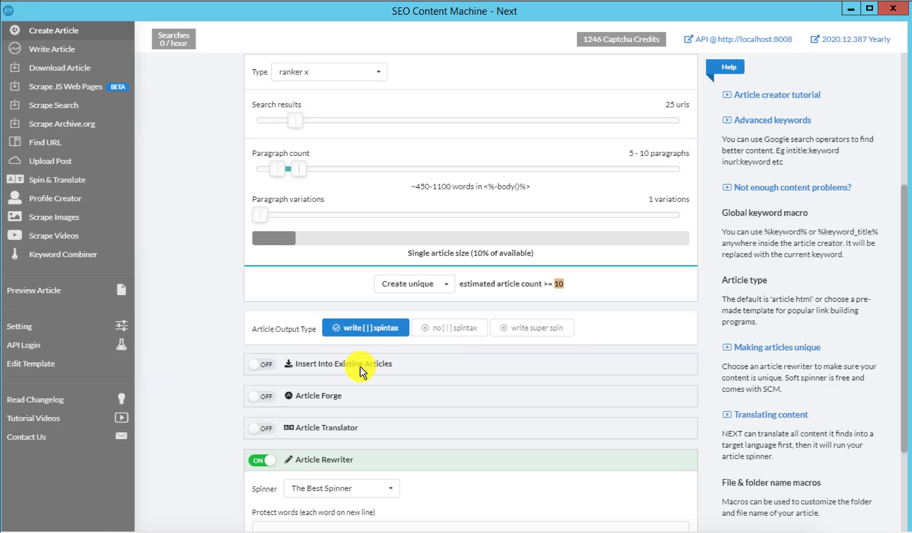
mouse_move(362, 380)
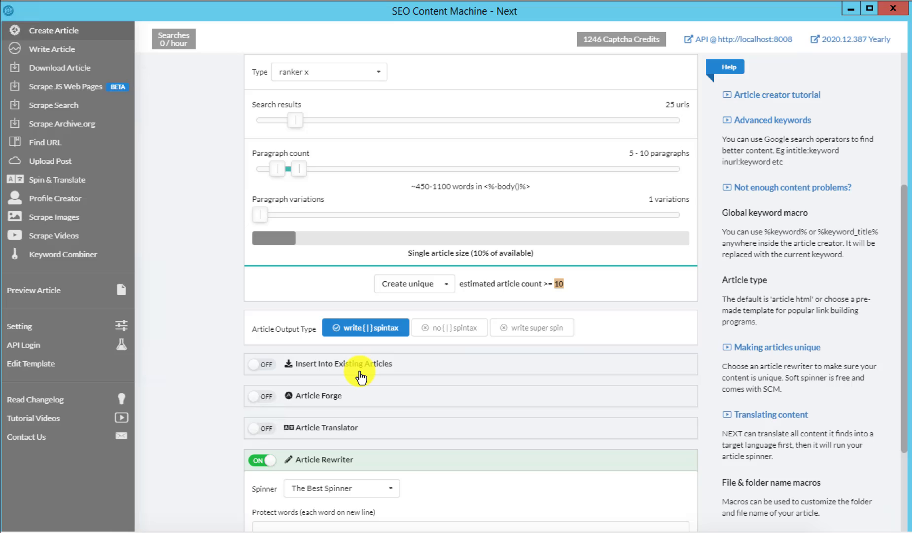
mouse_move(231, 359)
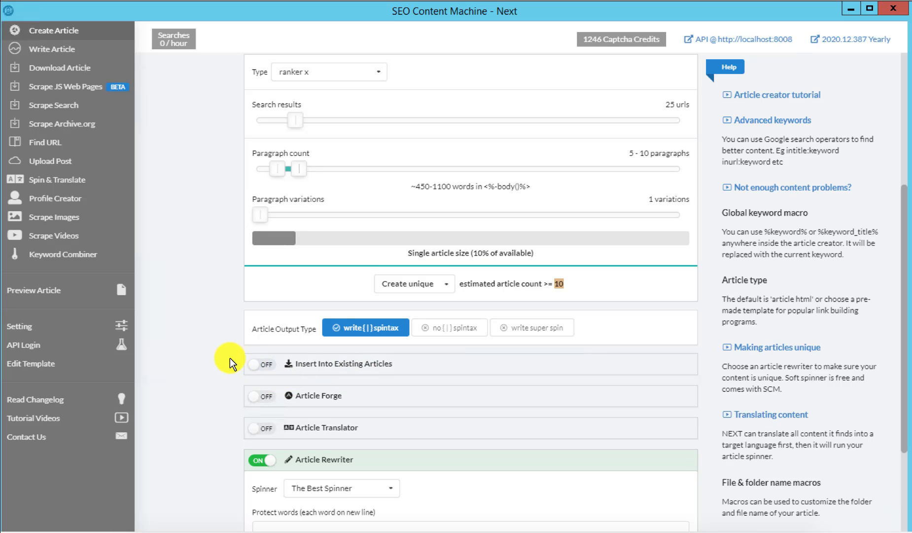
mouse_move(220, 356)
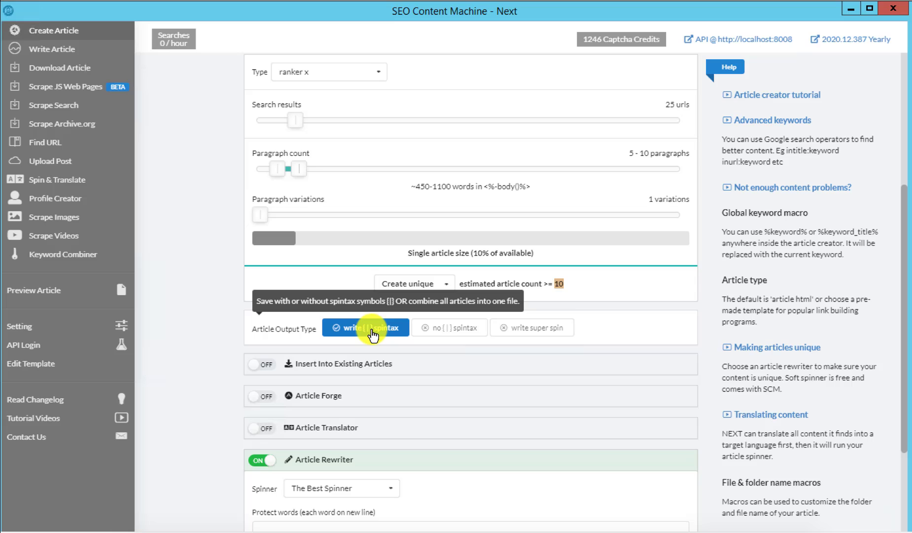
mouse_move(361, 372)
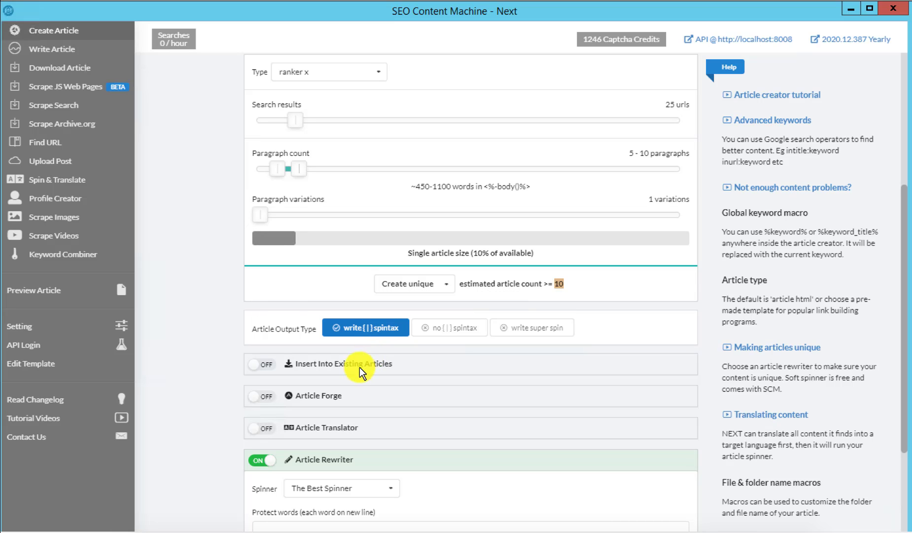
mouse_move(428, 356)
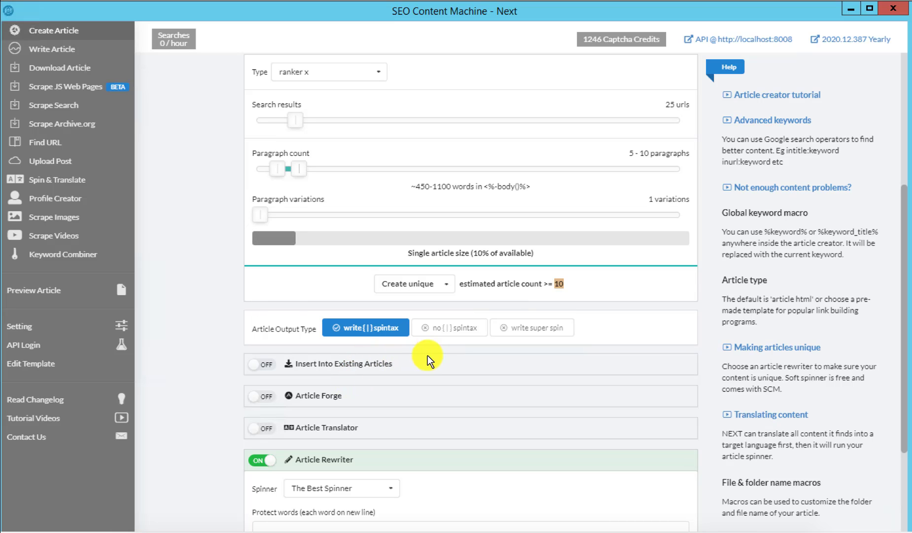
scroll("down", 3)
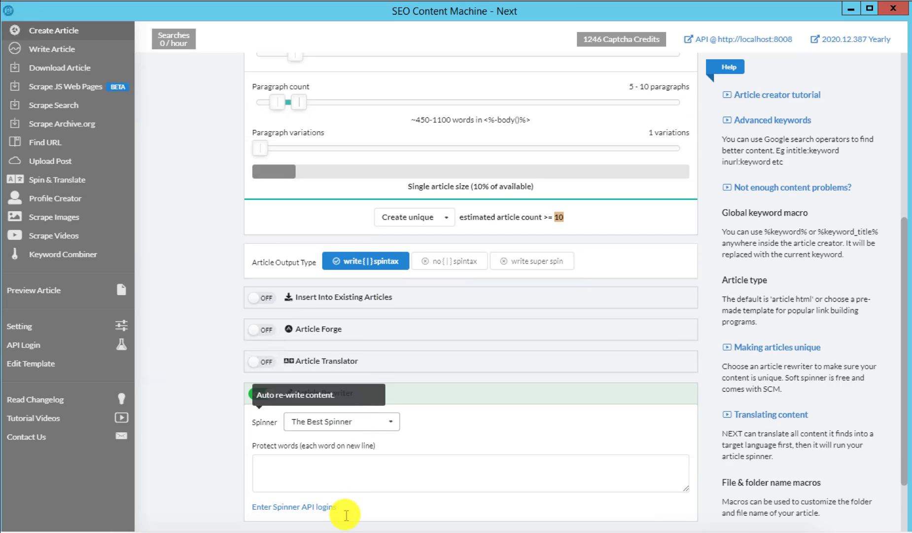
left_click(262, 393)
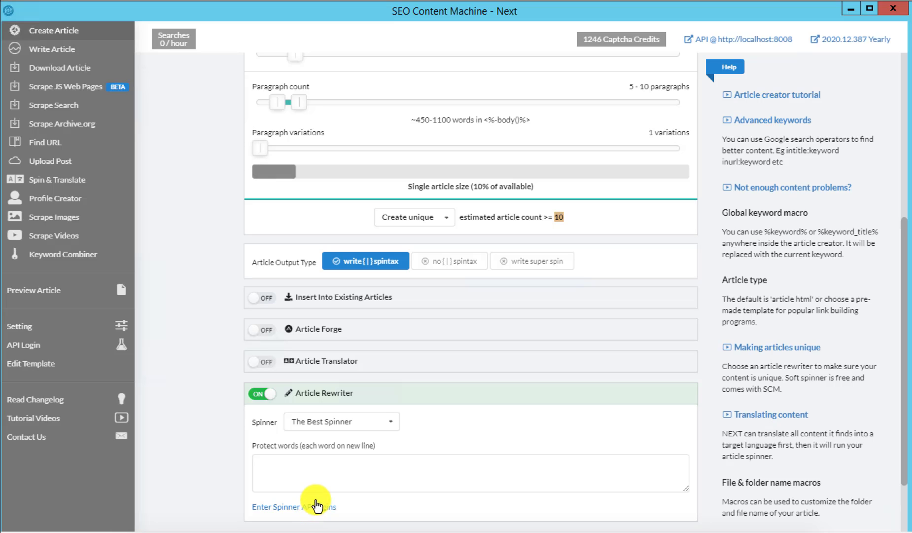
mouse_move(211, 417)
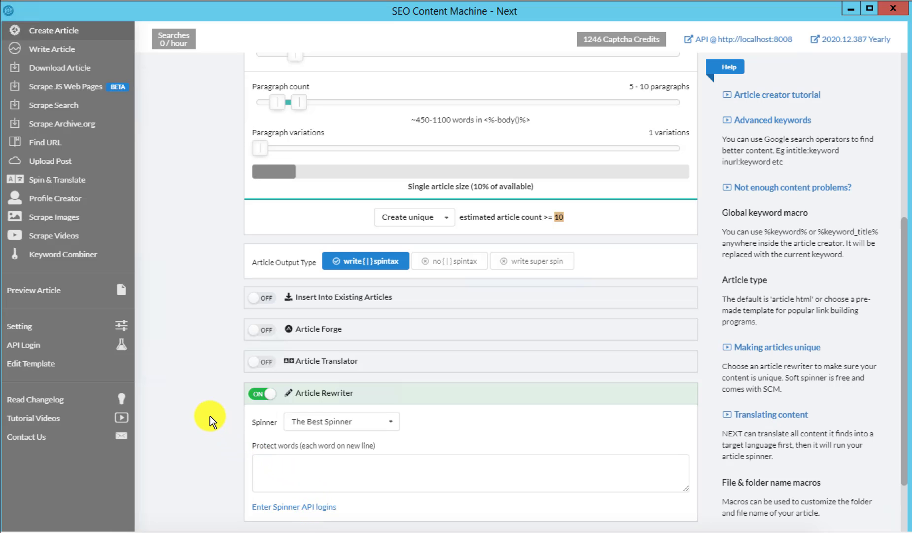
scroll("down", 3)
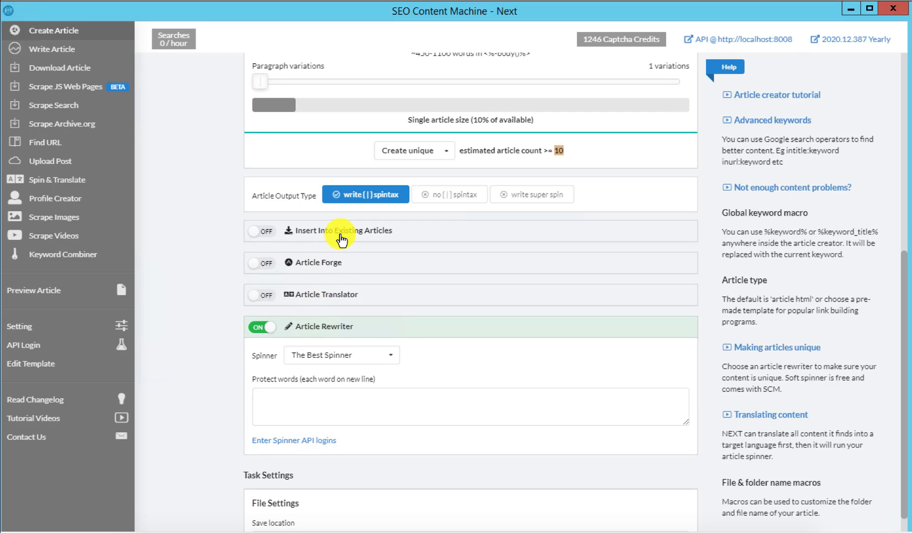
mouse_move(343, 291)
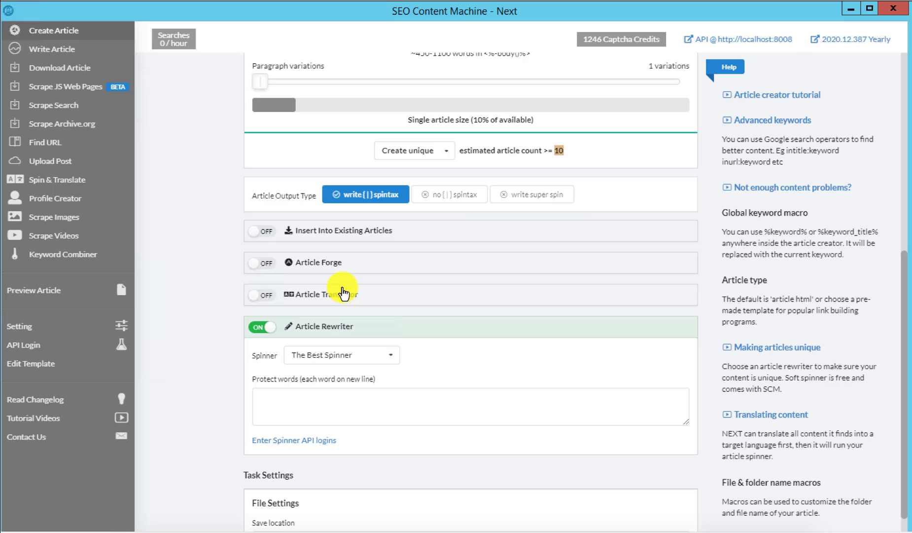
mouse_move(344, 305)
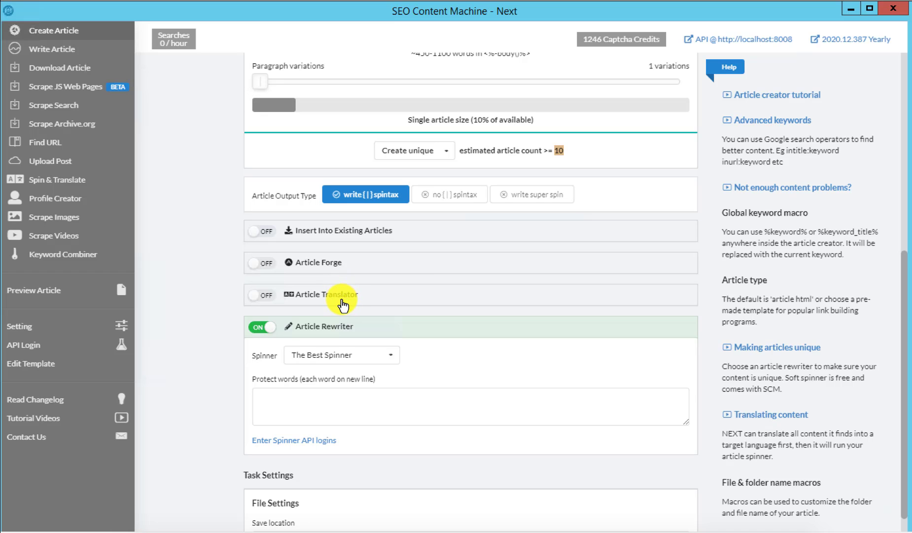
mouse_move(339, 299)
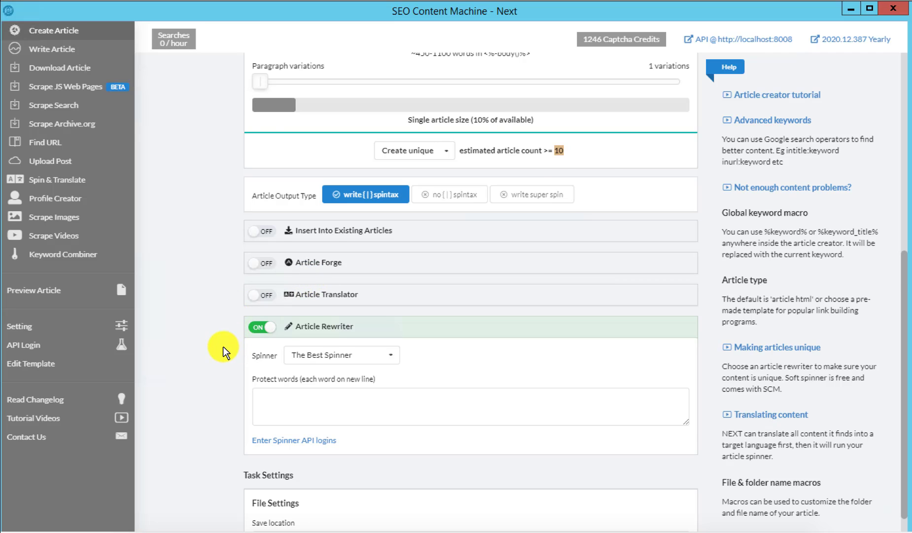
scroll("down", 3)
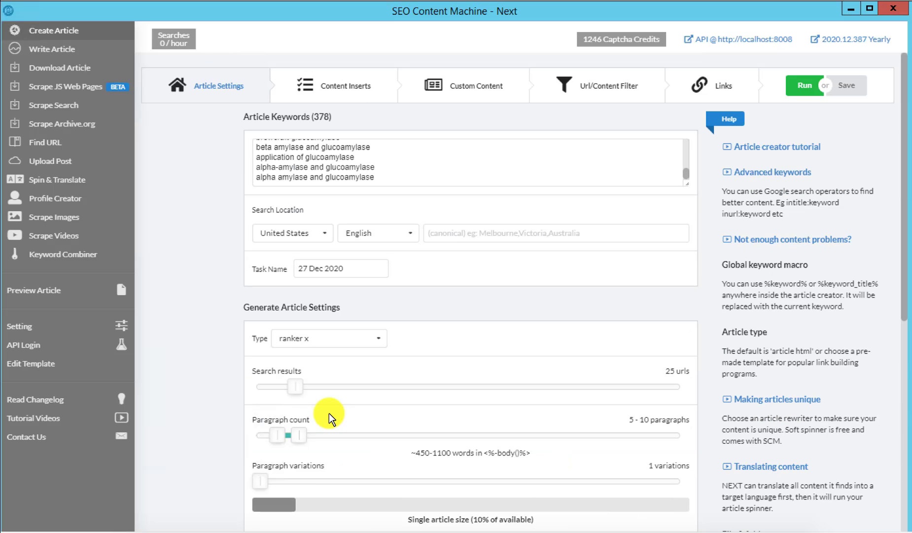
mouse_move(359, 249)
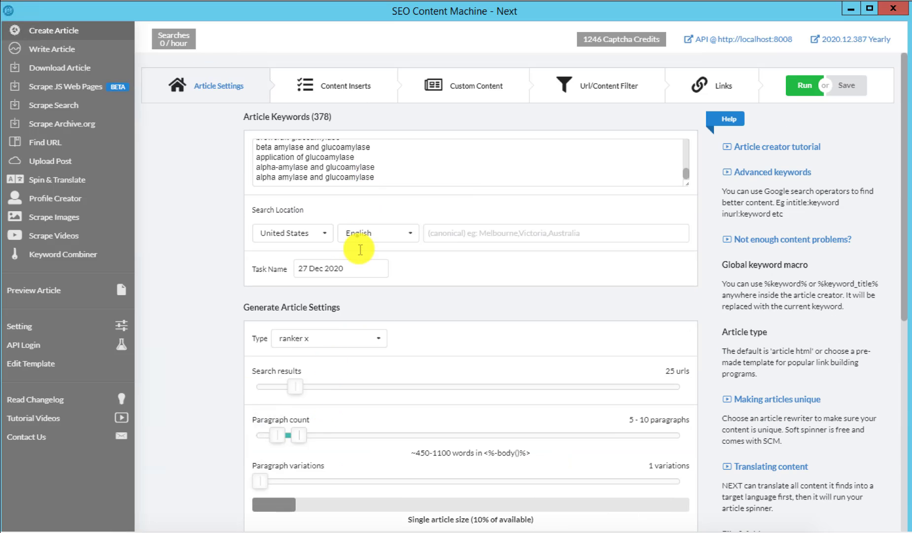
scroll("down", 3)
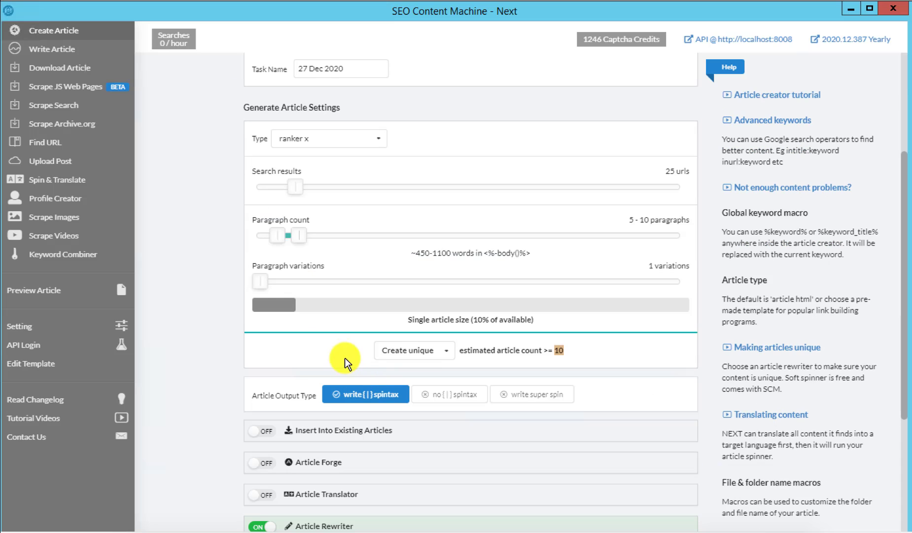
mouse_move(360, 520)
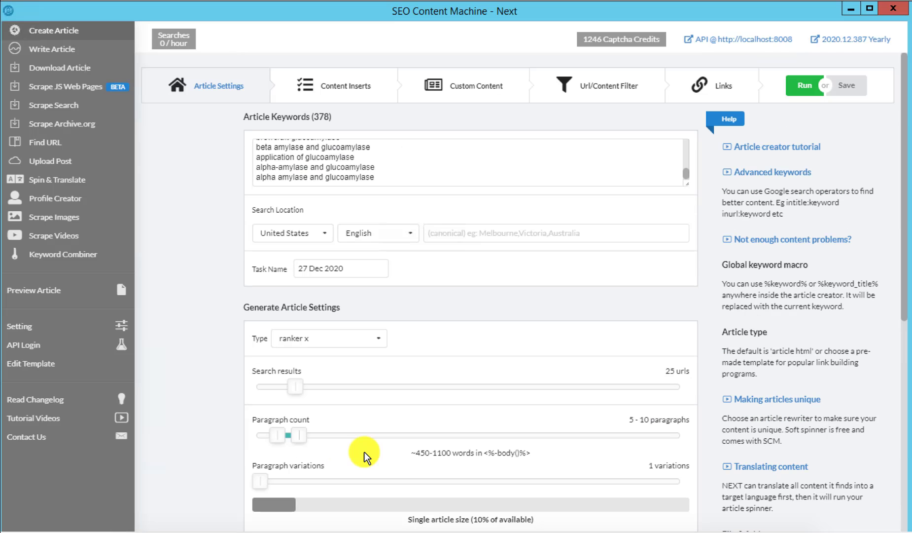
Step: Enable Subheadings / Table of Contents inserts on the Content Inserts page
left_click(343, 86)
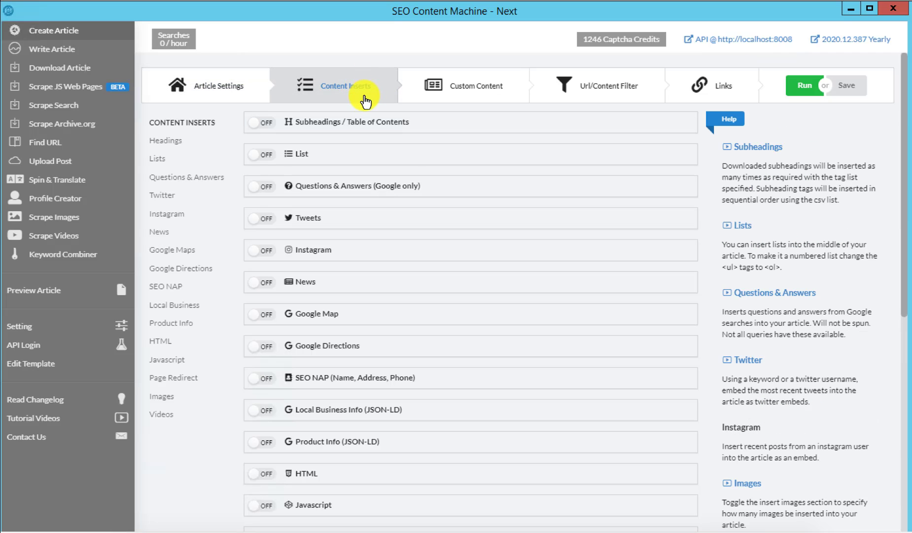
mouse_move(373, 128)
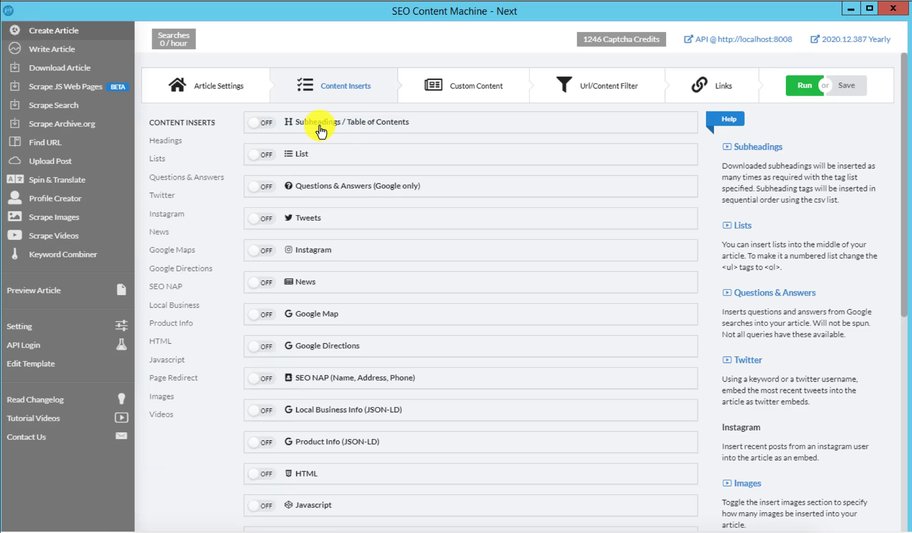
mouse_move(384, 133)
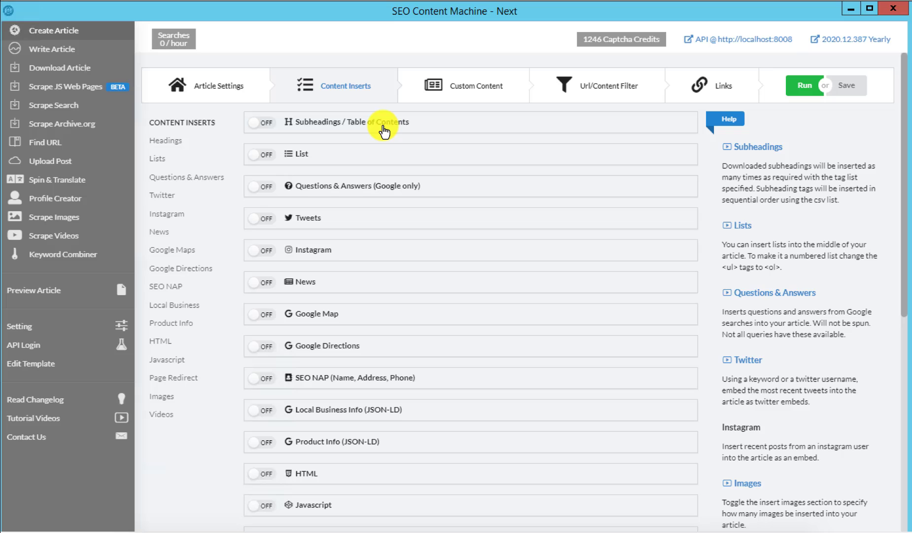
left_click(261, 122)
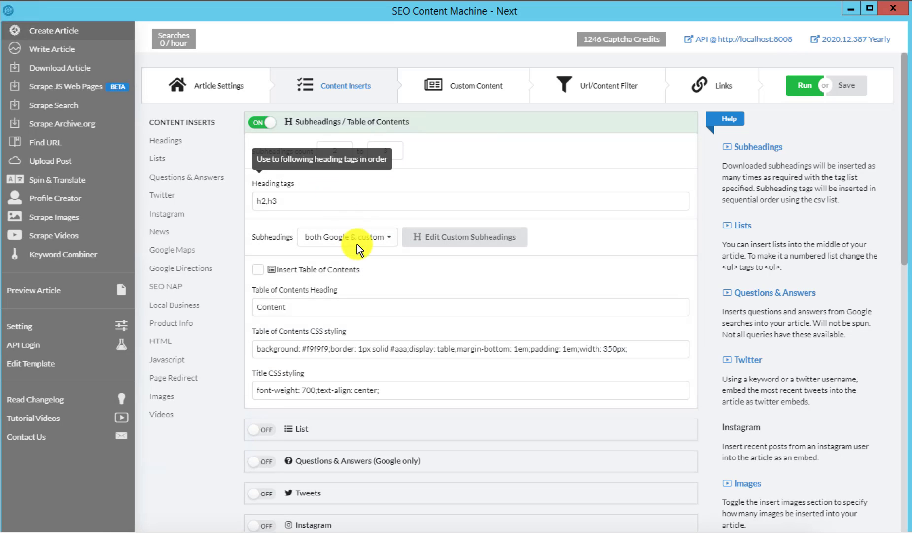
mouse_move(373, 277)
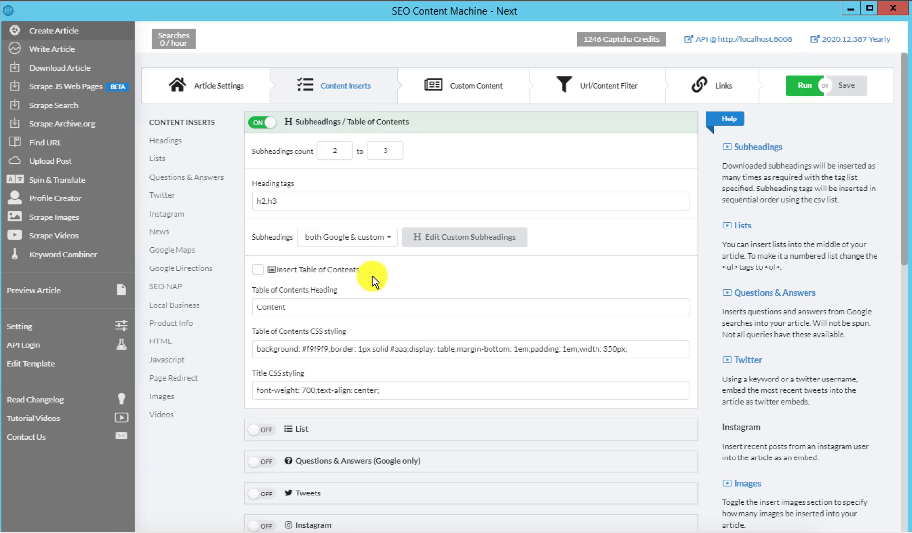
scroll("down", 3)
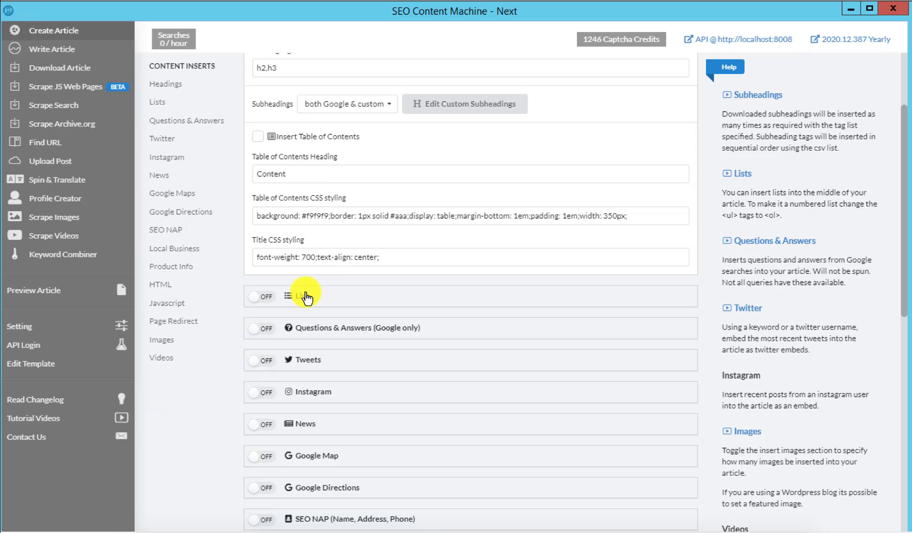
Step: Enable List inserts and Questions & Answers (Google only) inserts
left_click(261, 296)
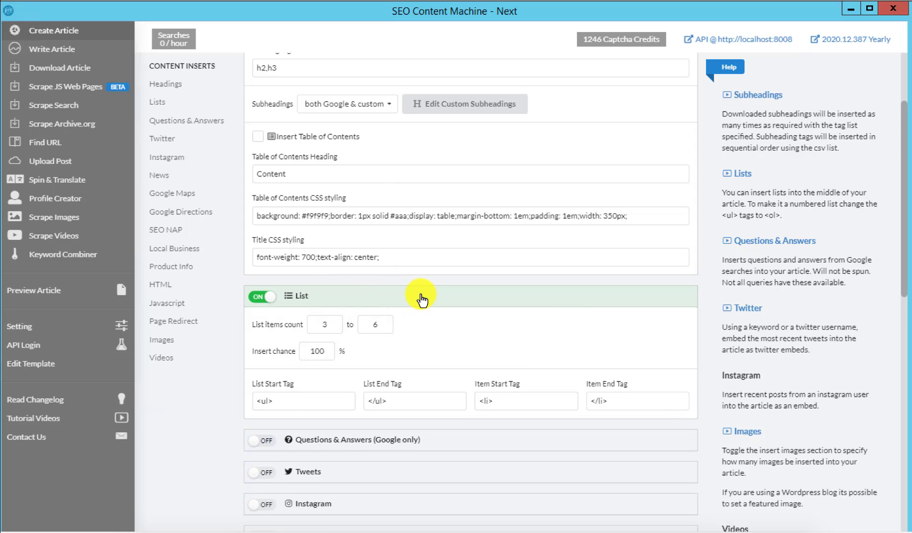
scroll("down", 3)
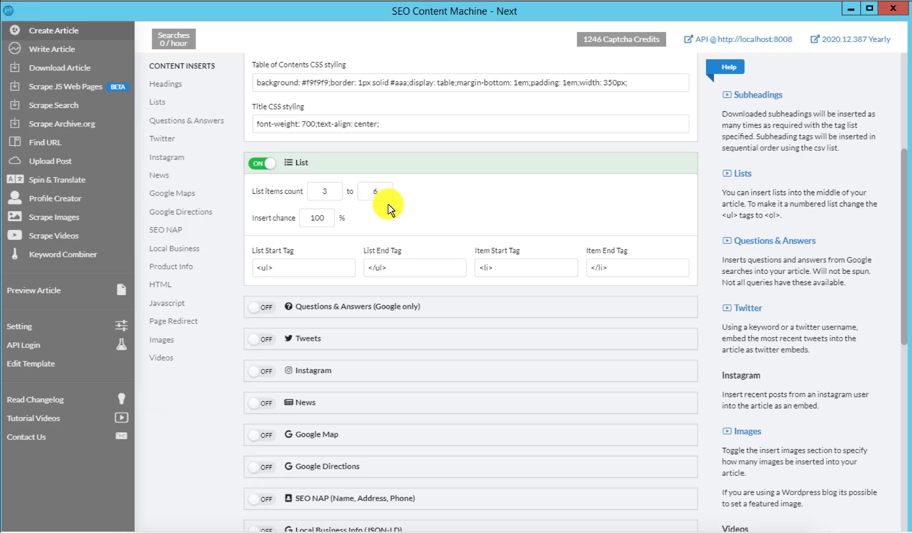
mouse_move(377, 315)
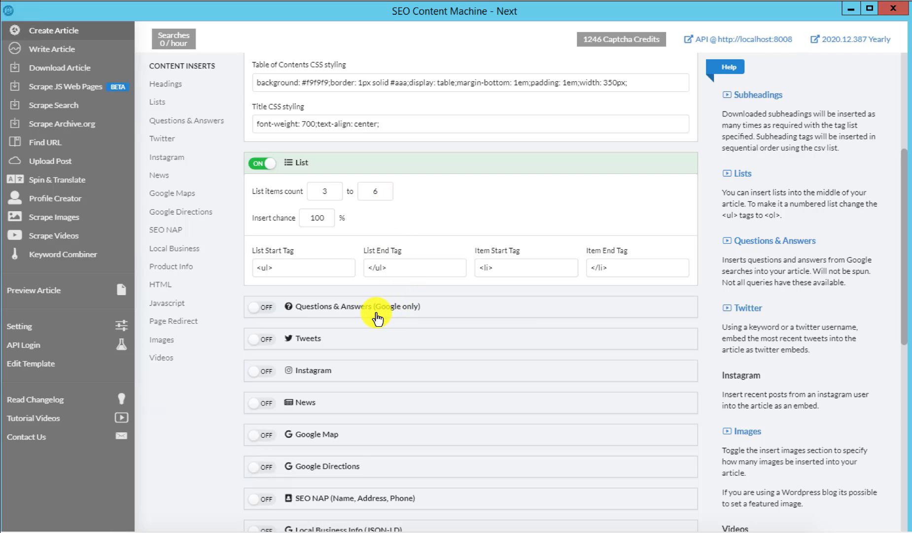
left_click(262, 306)
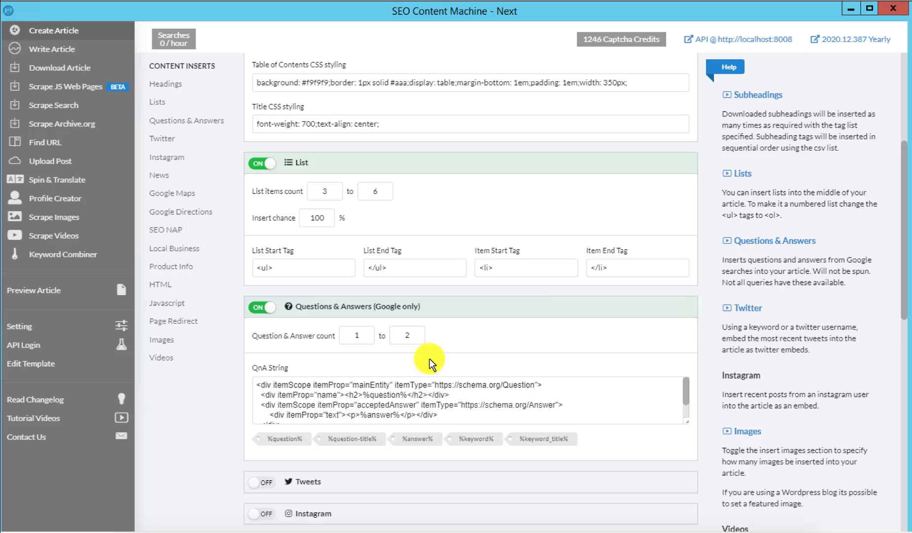
scroll("down", 3)
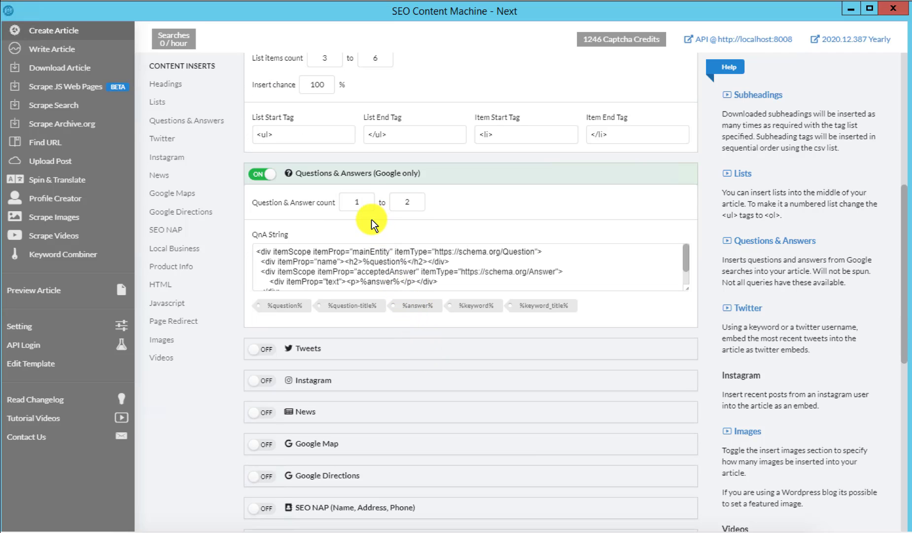
double_click(384, 261)
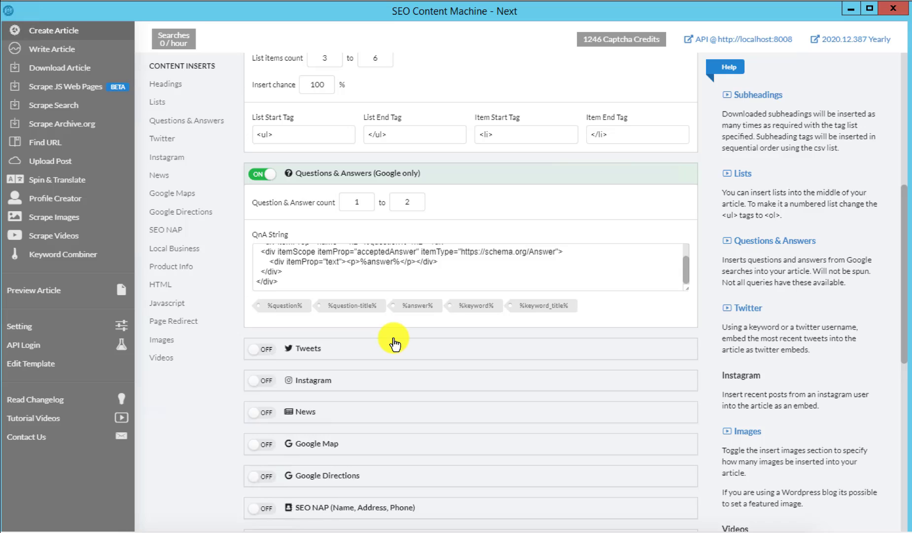
left_click(261, 349)
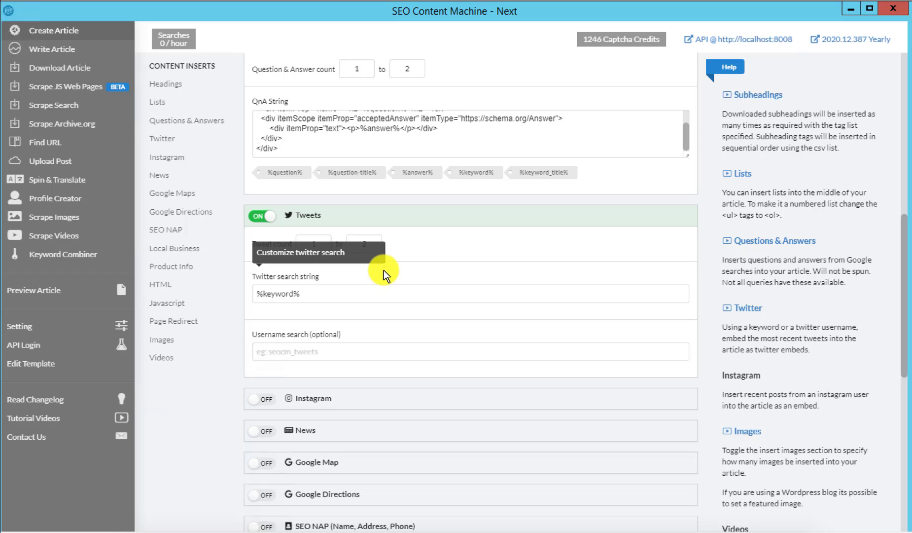
mouse_move(378, 281)
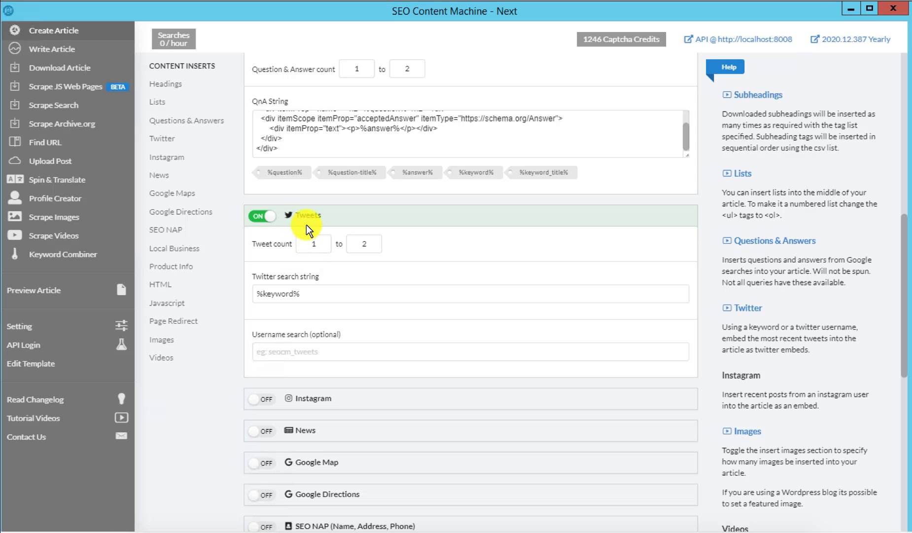
mouse_move(292, 223)
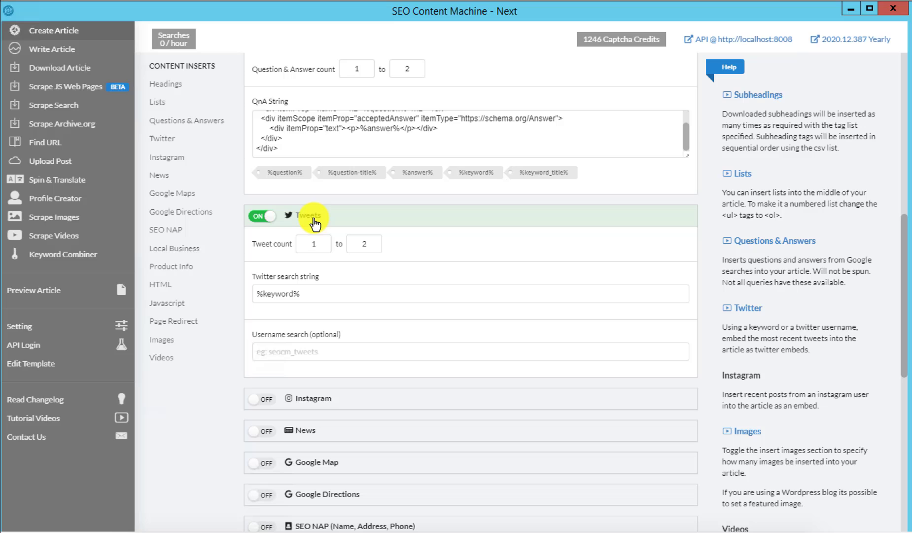
mouse_move(322, 405)
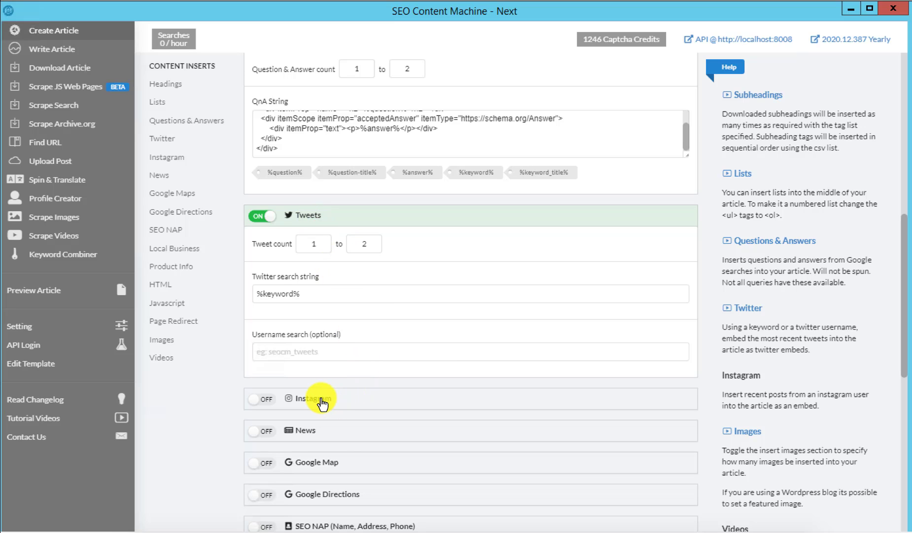
left_click(261, 399)
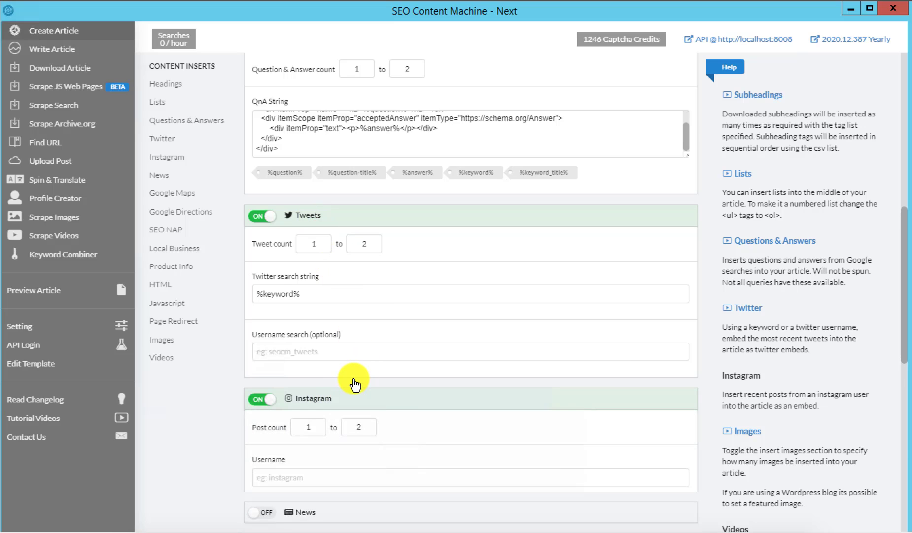
scroll("down", 3)
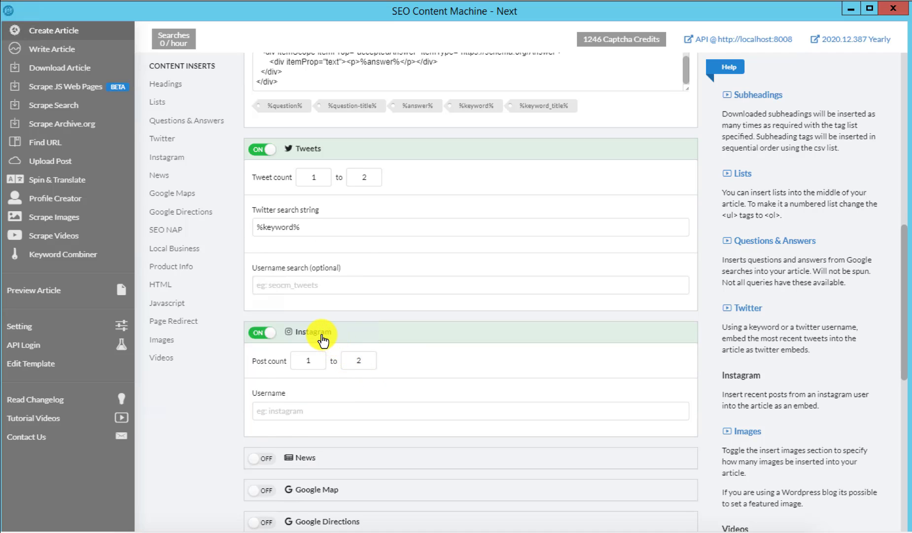
left_click(263, 332)
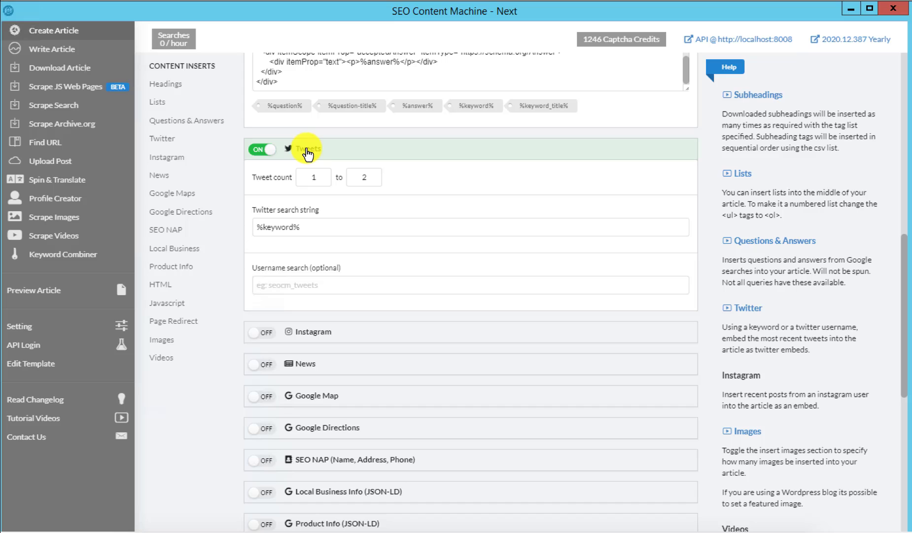
left_click(262, 149)
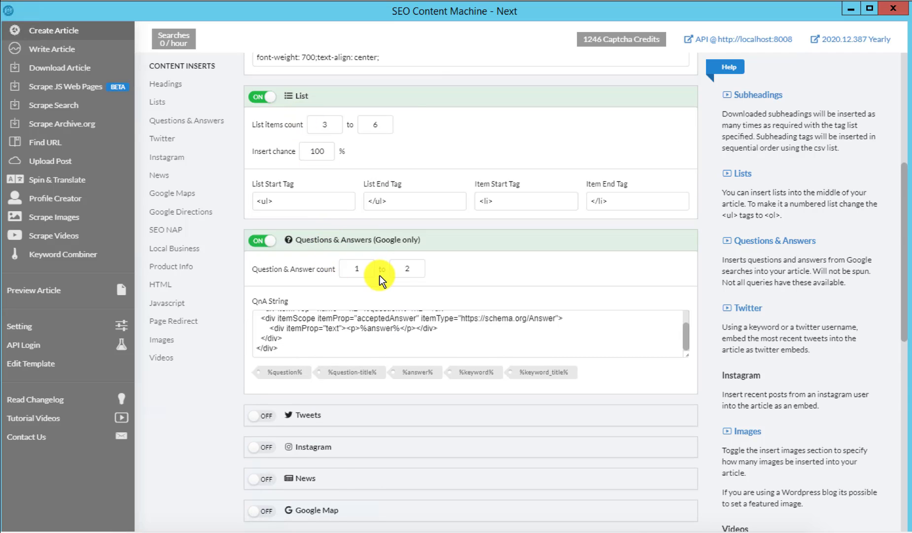
scroll("down", 3)
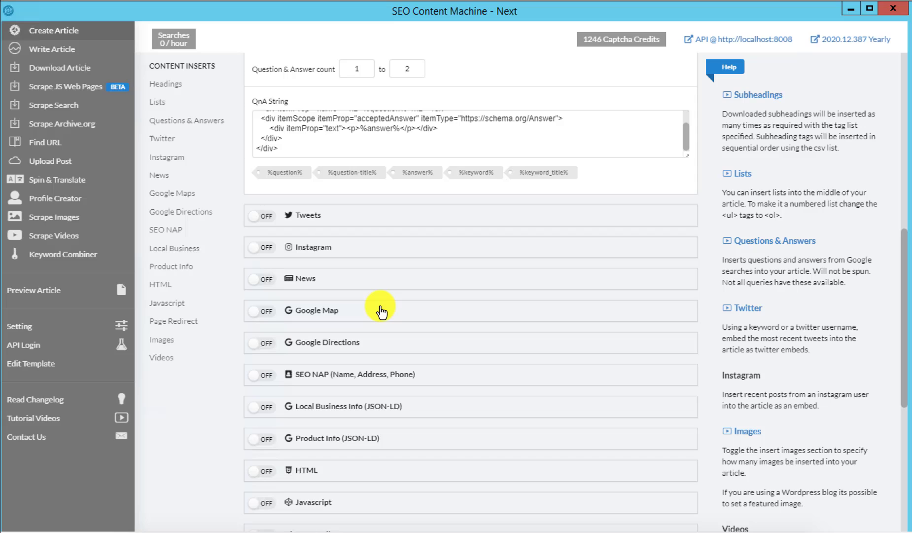
mouse_move(372, 286)
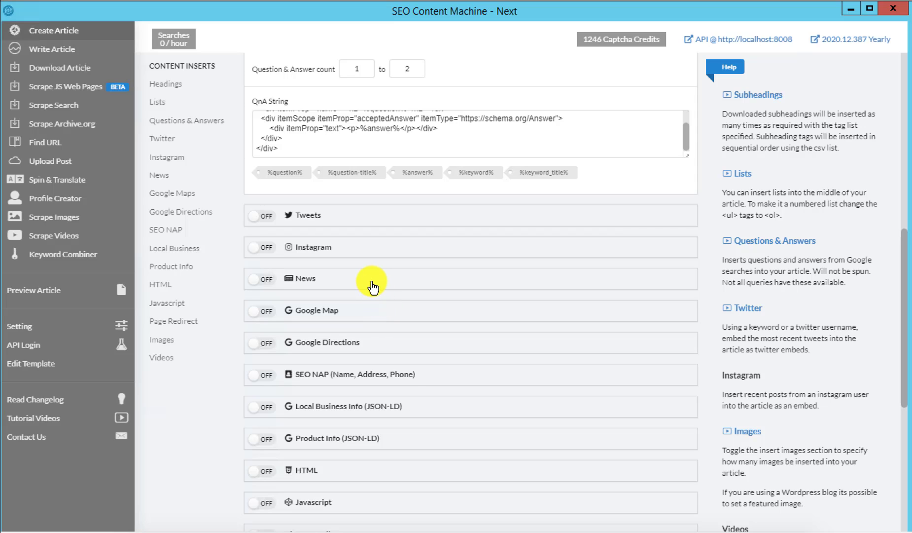
mouse_move(356, 282)
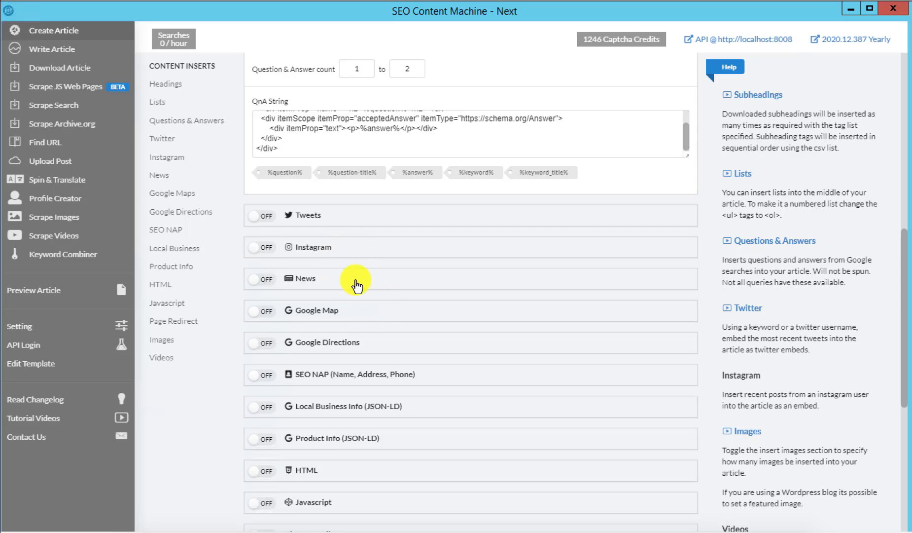
mouse_move(303, 272)
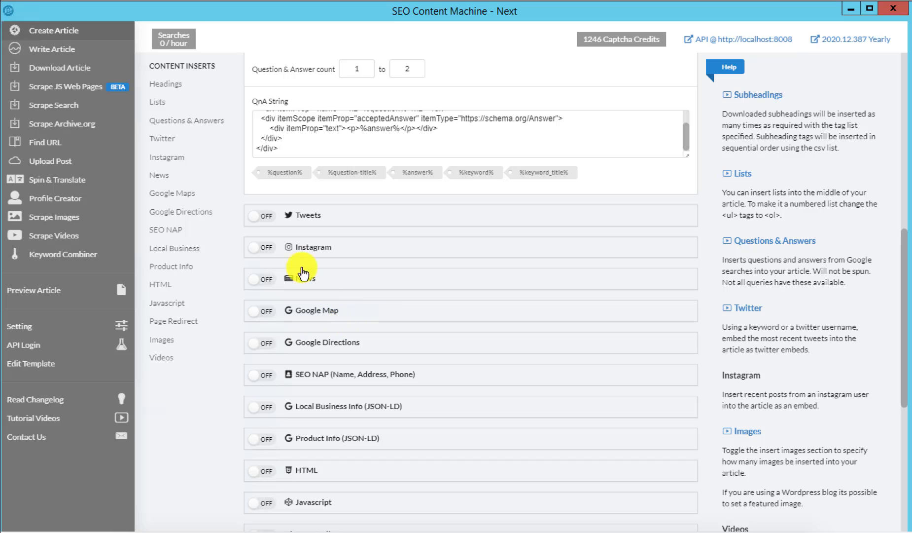
mouse_move(318, 262)
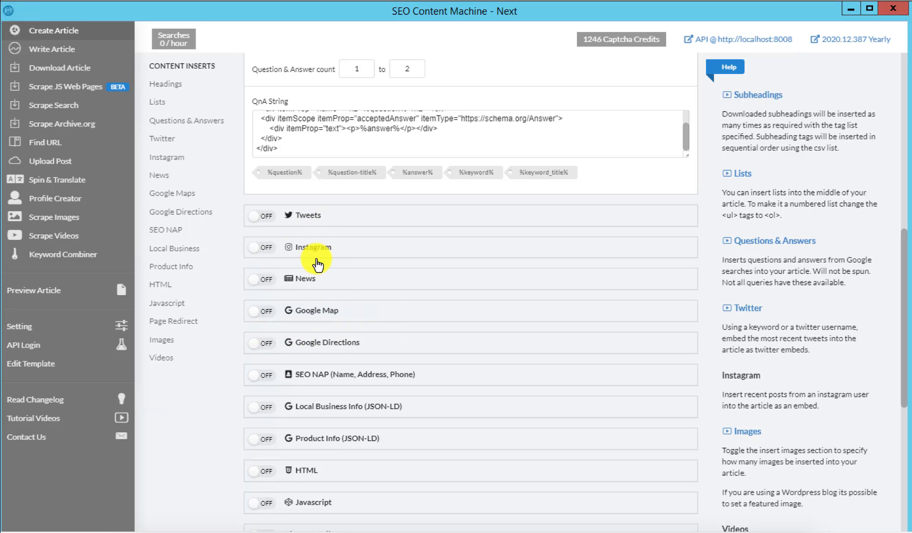
mouse_move(340, 336)
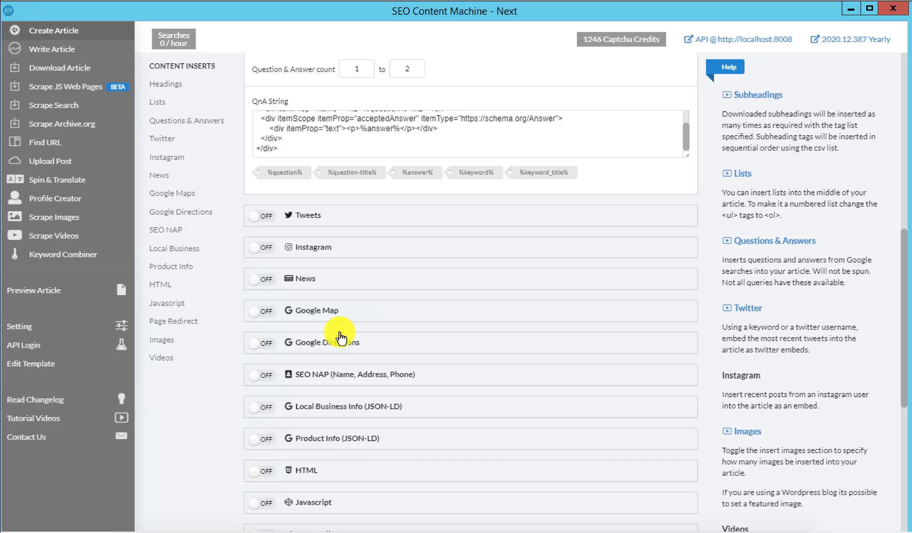
scroll("down", 3)
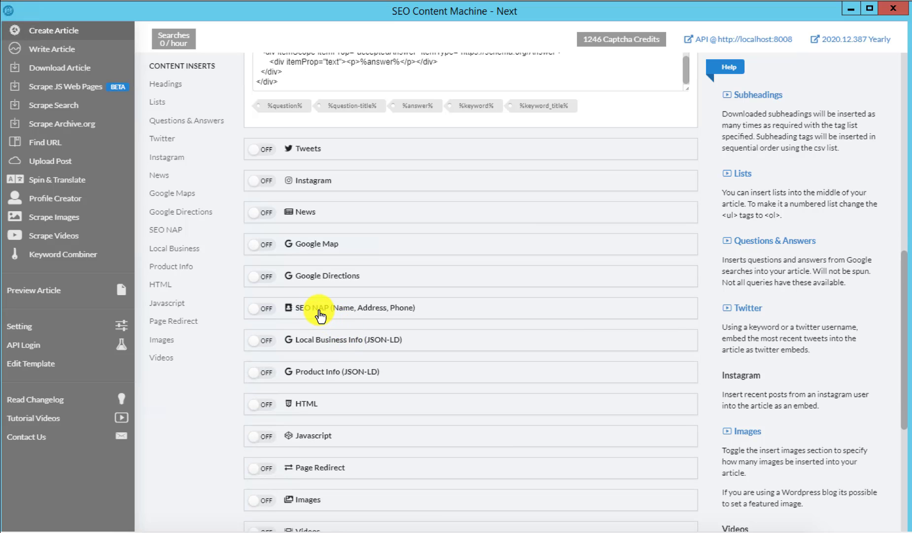
mouse_move(321, 315)
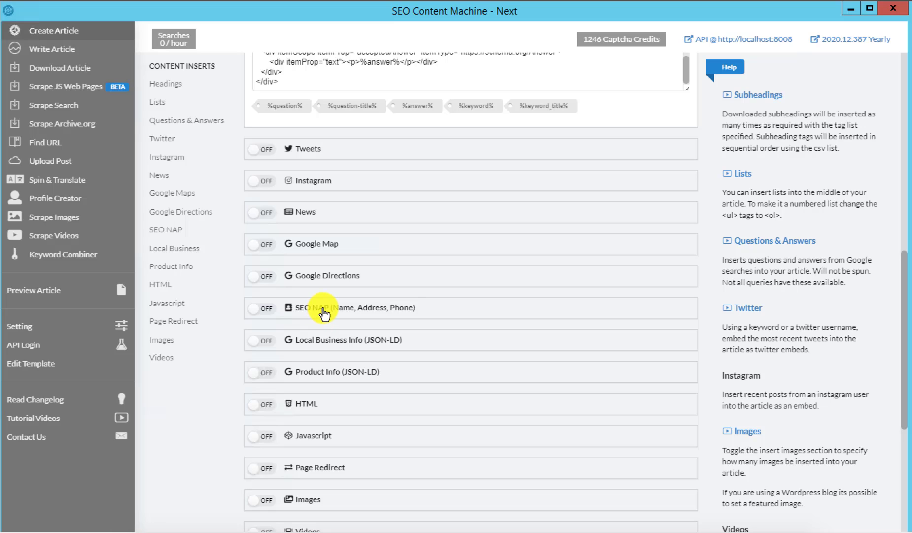
mouse_move(314, 411)
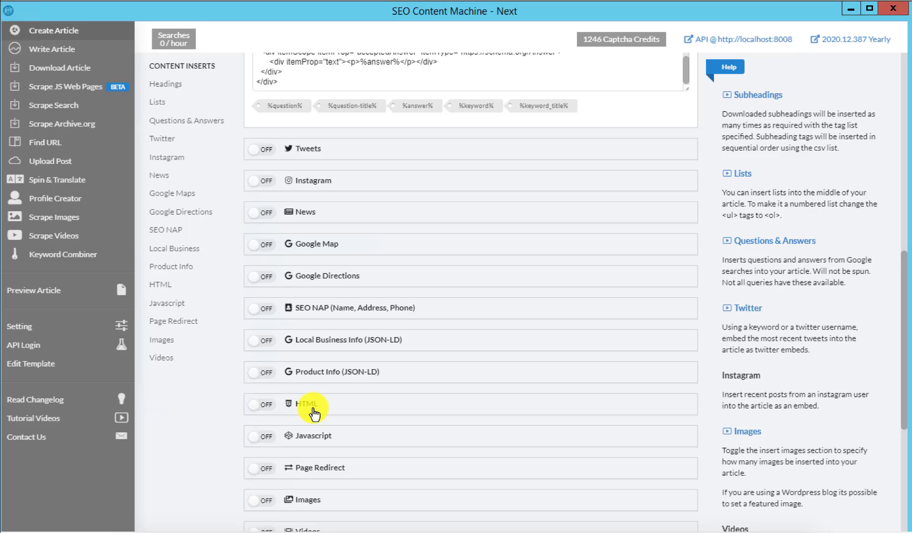
scroll("down", 3)
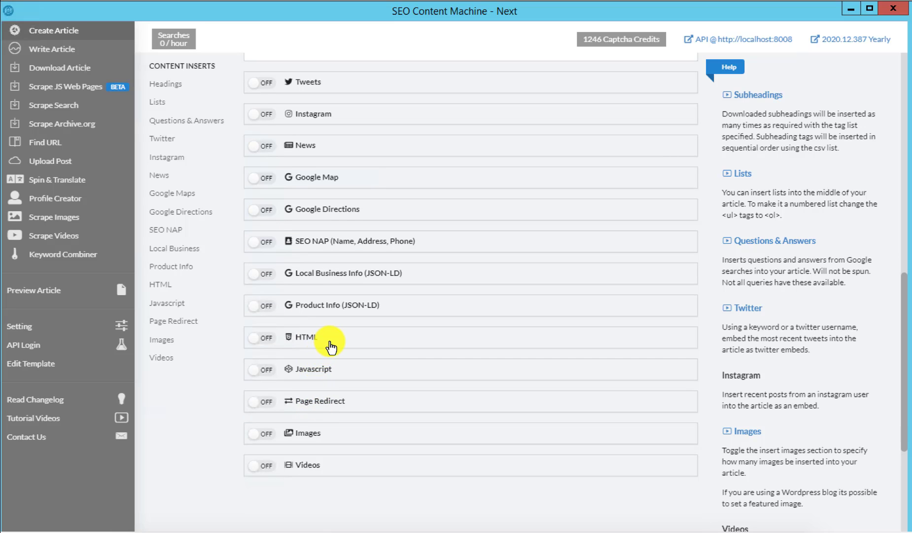
mouse_move(345, 410)
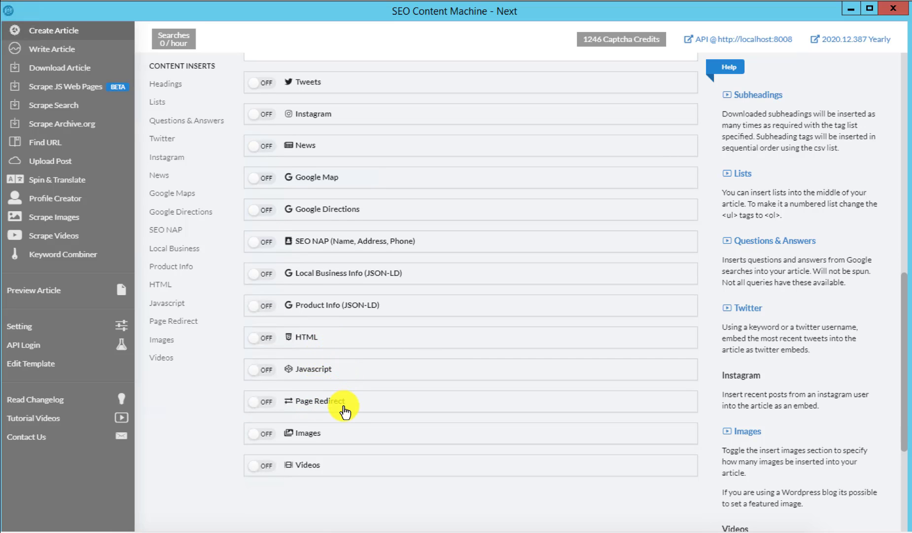
mouse_move(323, 437)
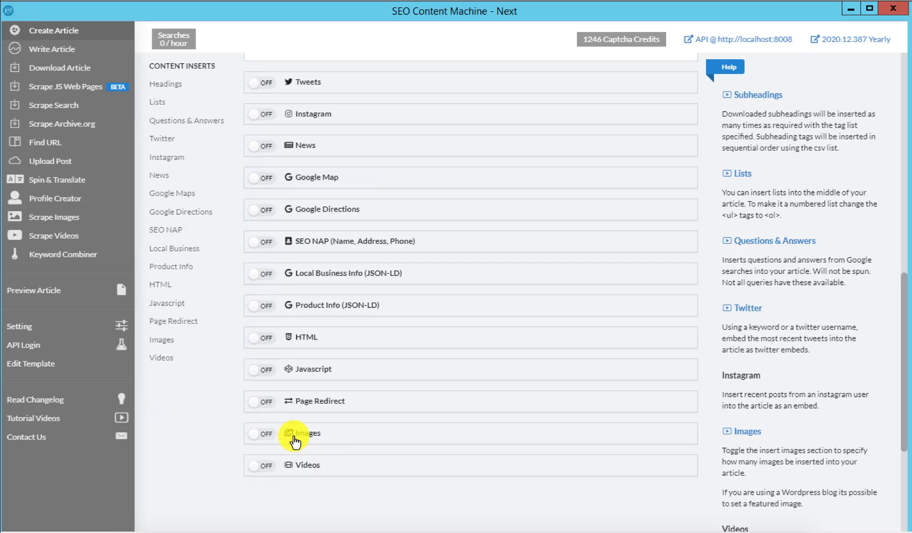
mouse_move(310, 450)
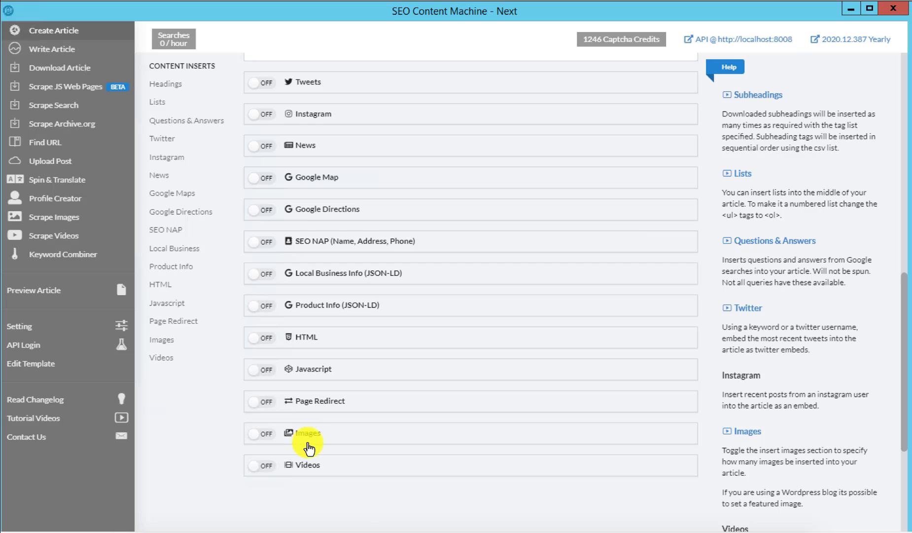
mouse_move(312, 438)
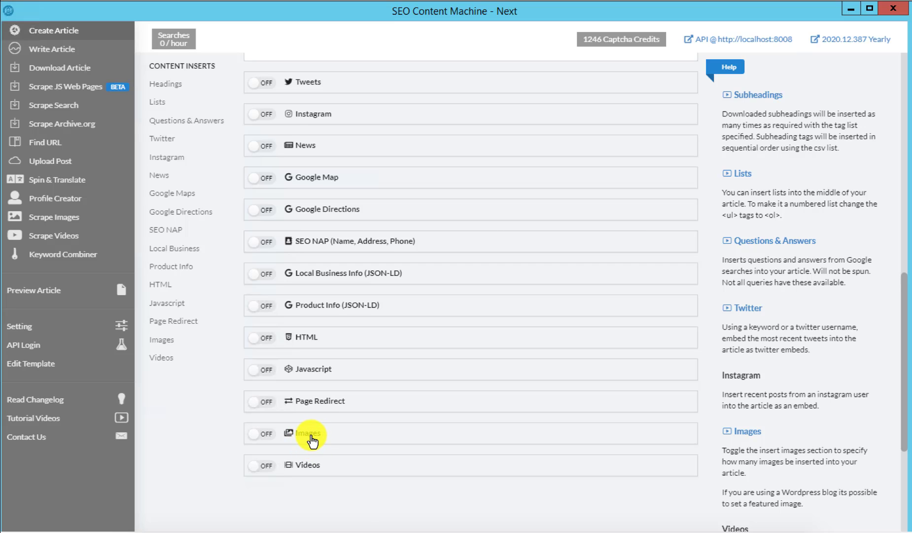
mouse_move(393, 408)
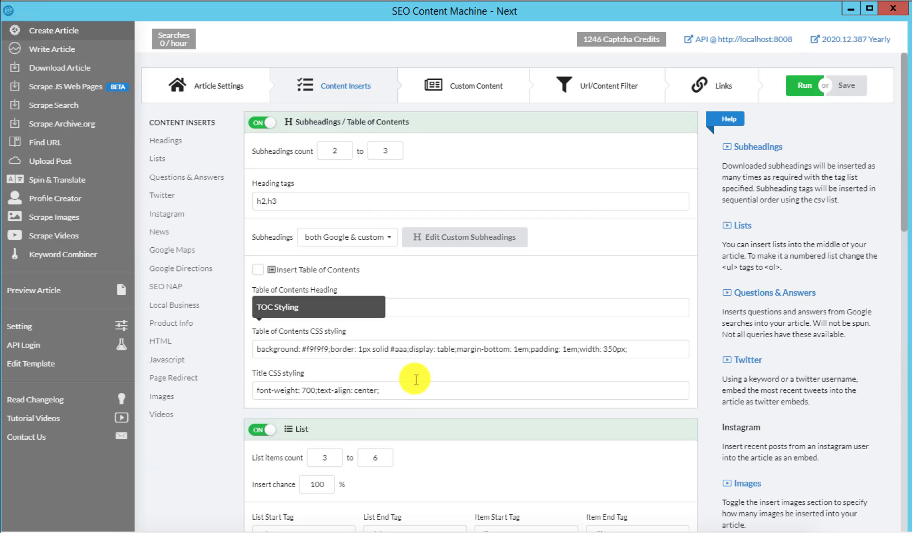
mouse_move(409, 272)
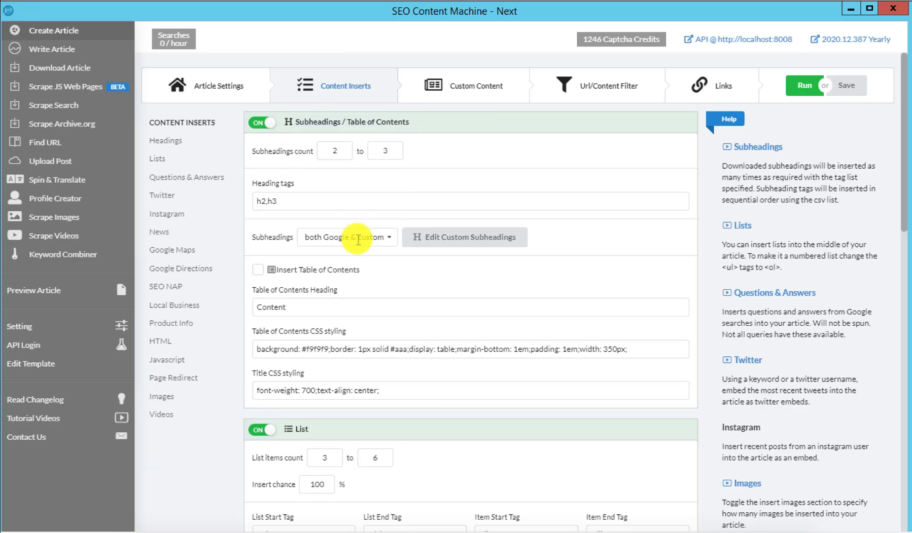
Step: Scroll through Content Inserts, then show the Custom Content settings
scroll("down", 3)
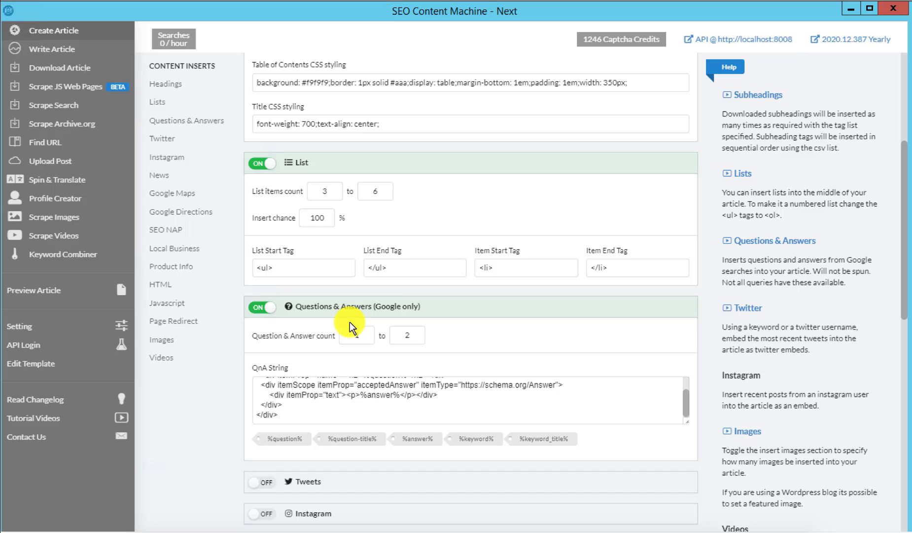
scroll("down", 3)
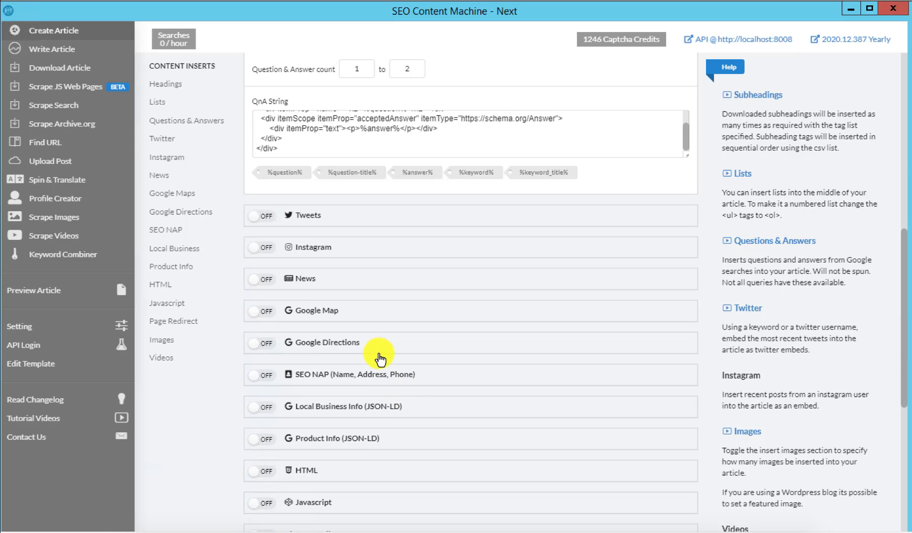
scroll("down", 3)
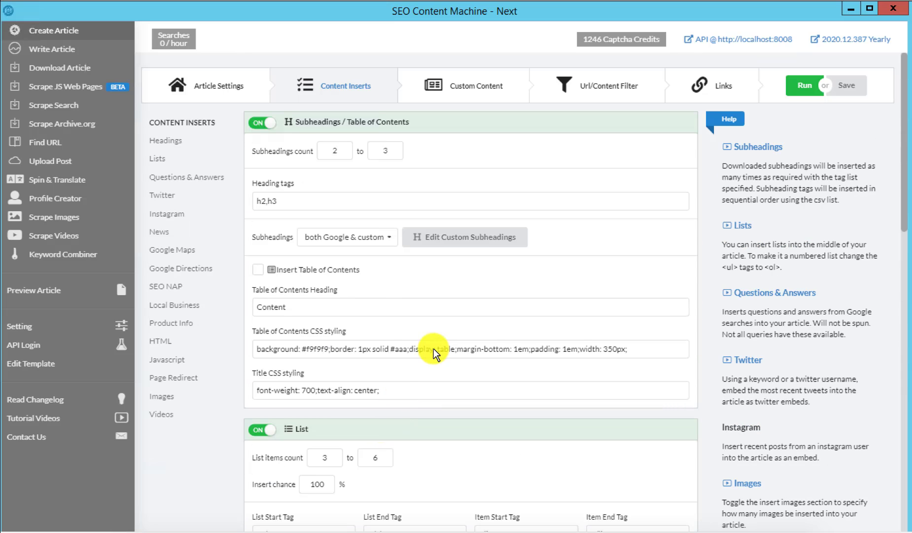
left_click(478, 85)
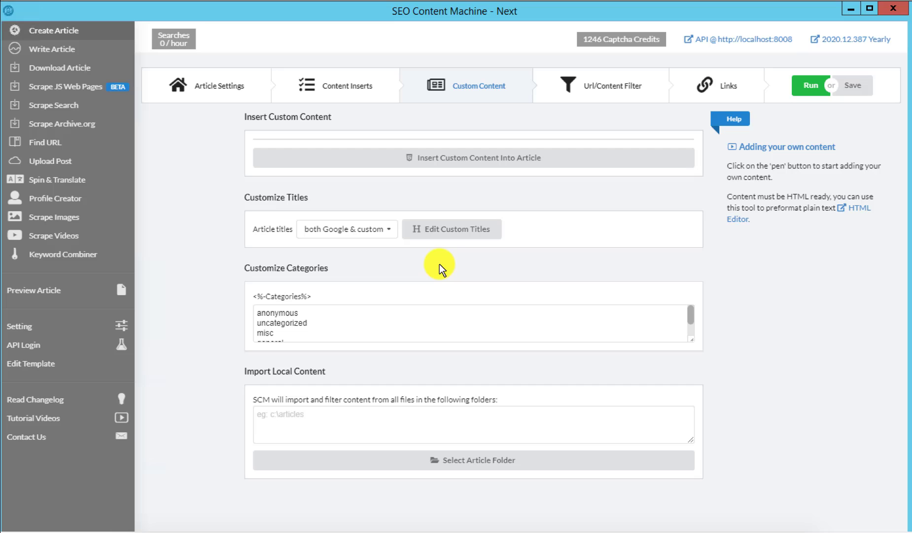
mouse_move(410, 261)
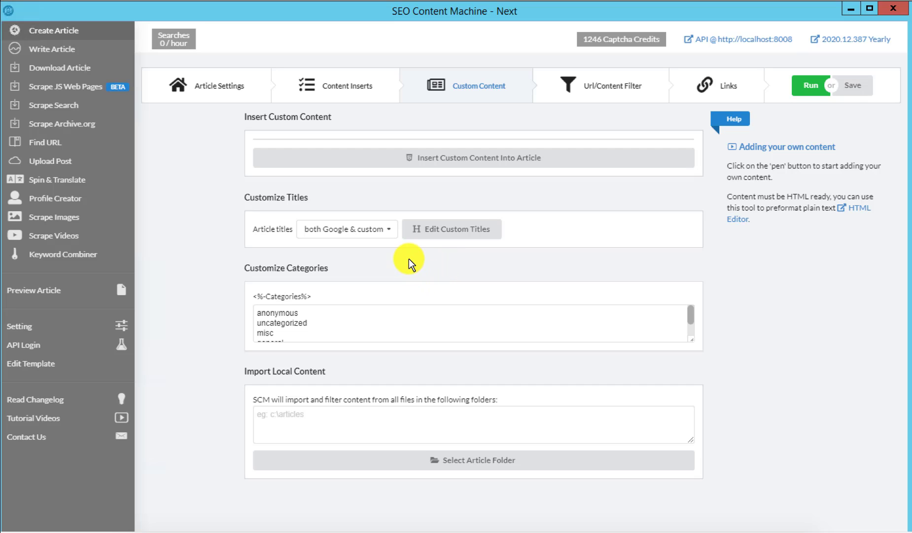
mouse_move(390, 246)
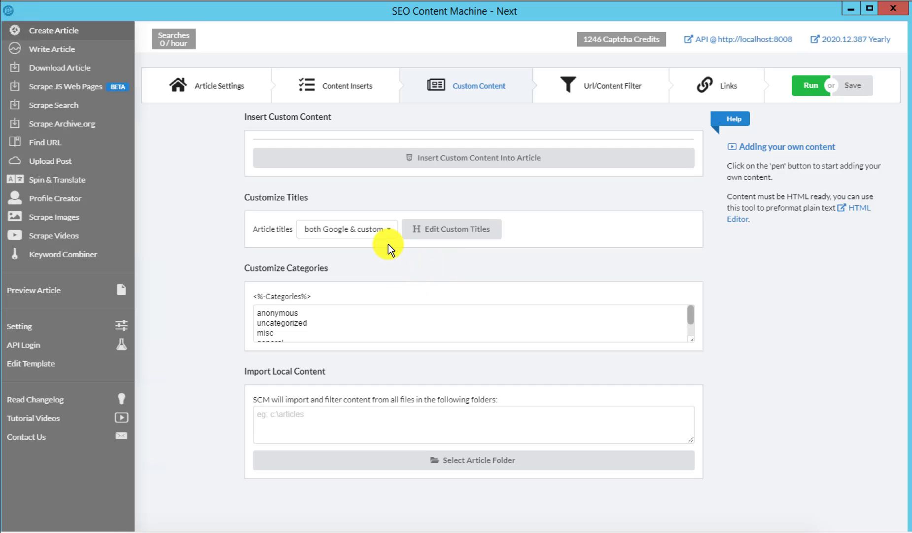
mouse_move(382, 293)
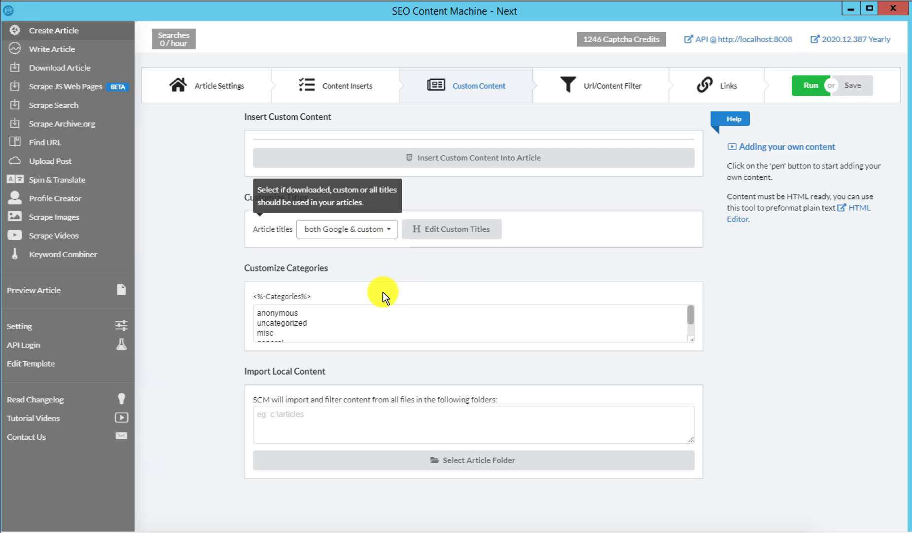
mouse_move(407, 170)
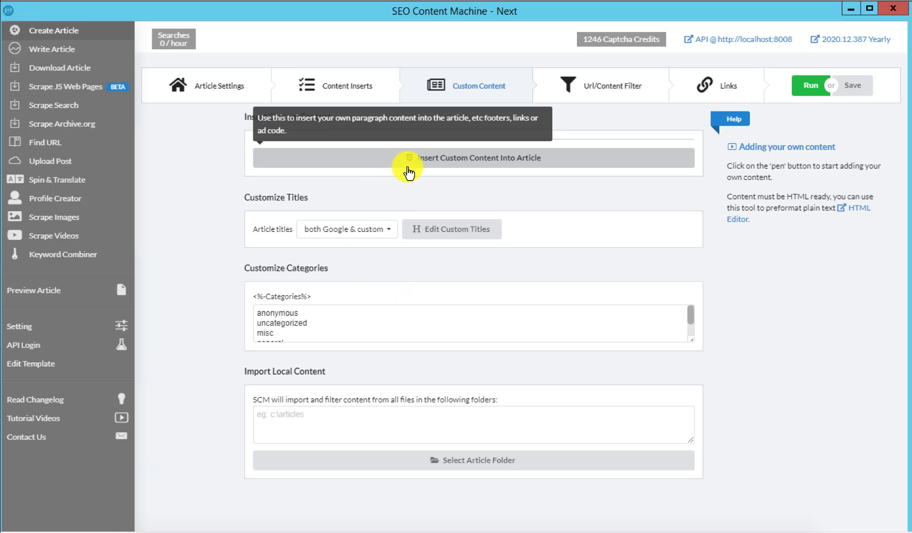
mouse_move(413, 178)
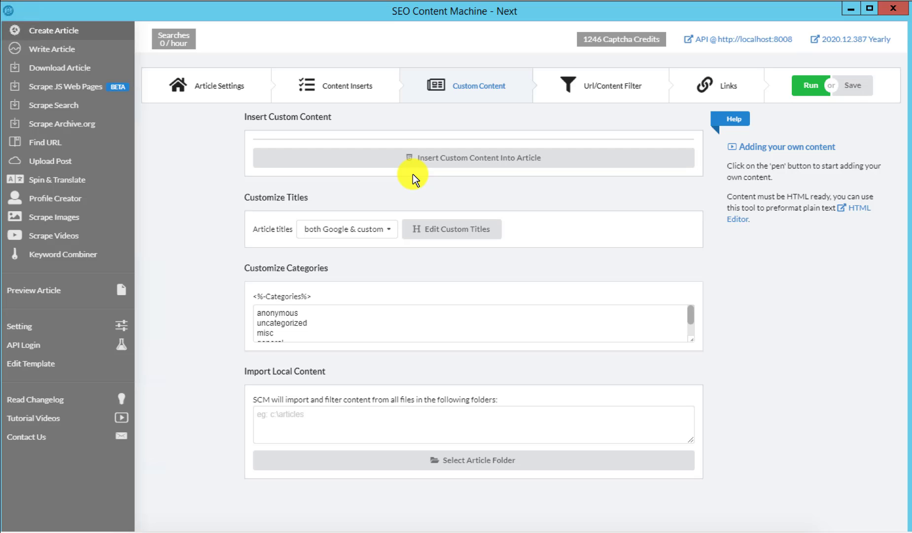
mouse_move(390, 232)
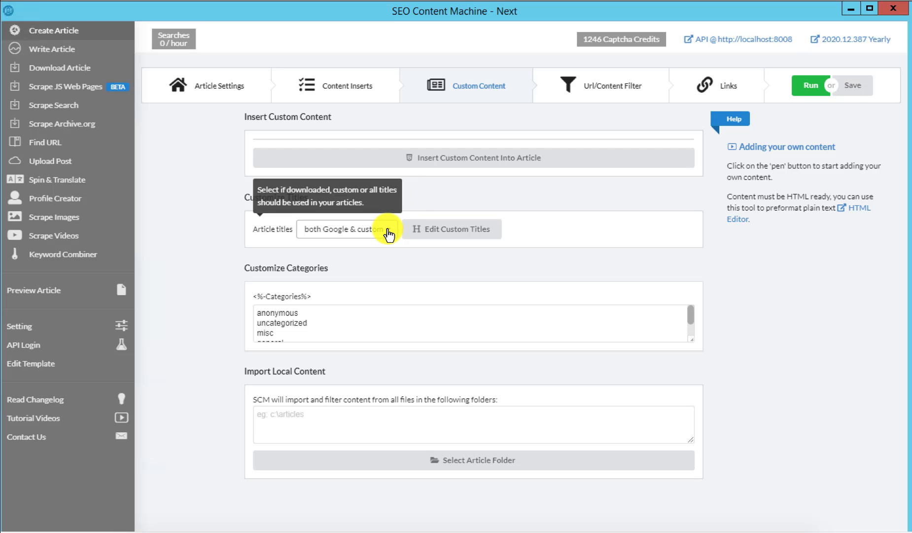
Step: Set article titles to 'custom titles only' and bring up the Edit Titles dialog
left_click(346, 228)
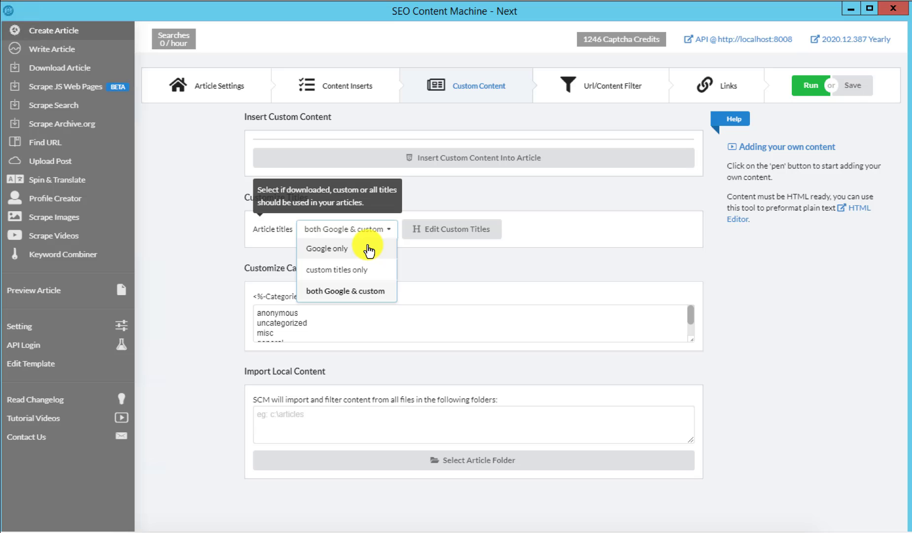
left_click(336, 270)
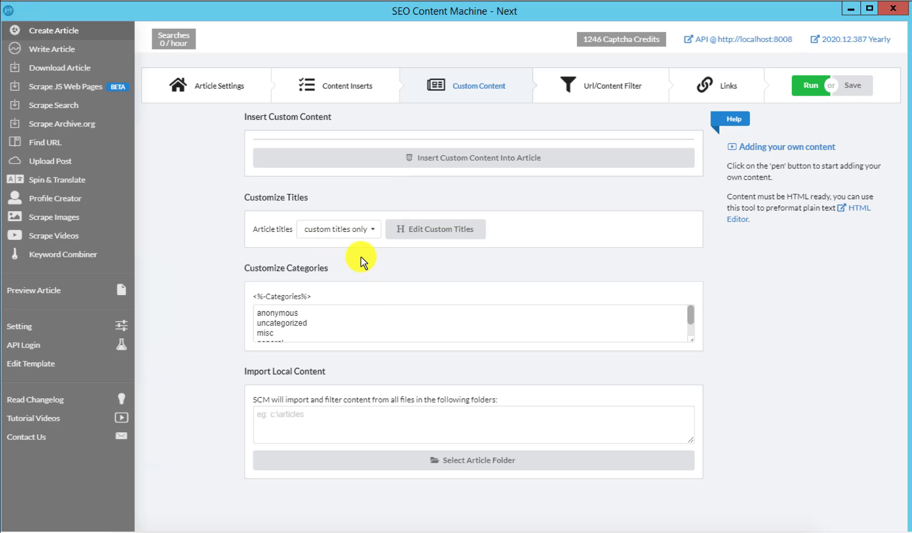
left_click(436, 229)
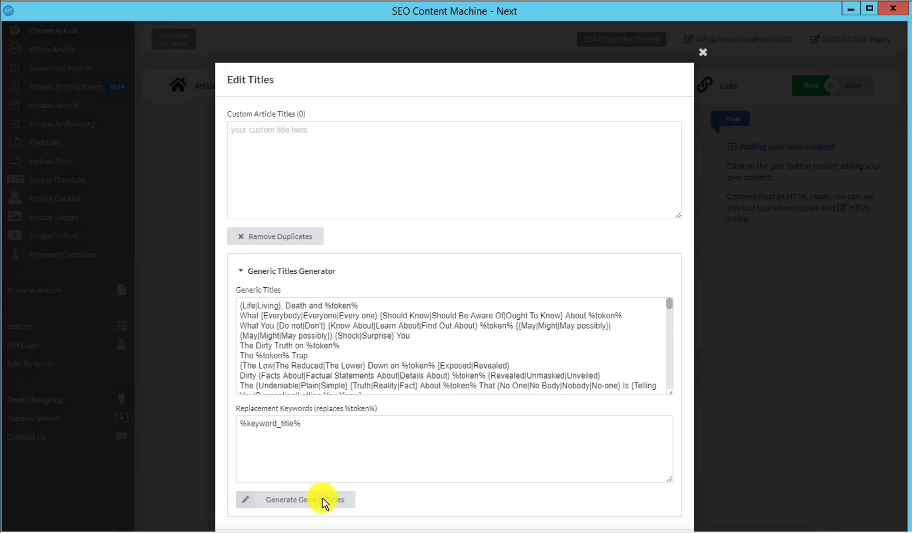
Step: Generate 316 generic custom titles and close the Edit Titles dialog
left_click(305, 498)
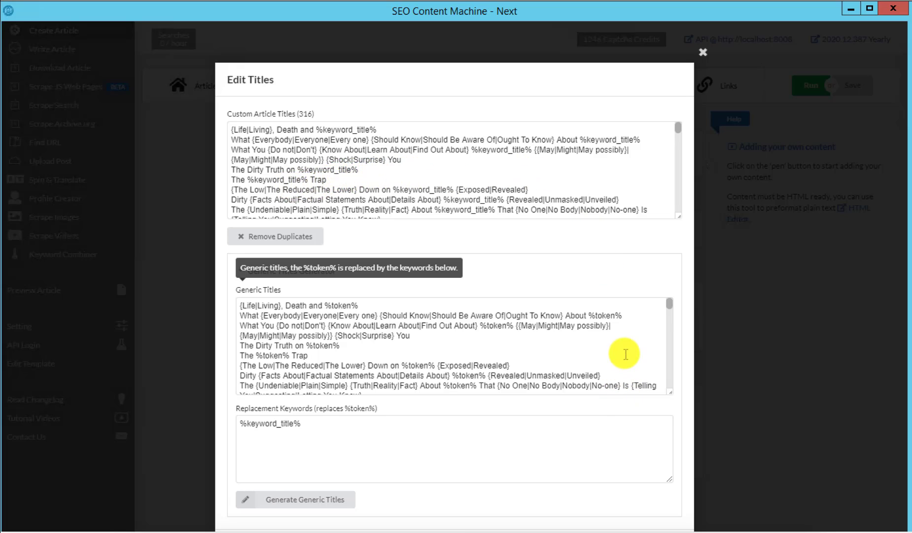
scroll("down", 3)
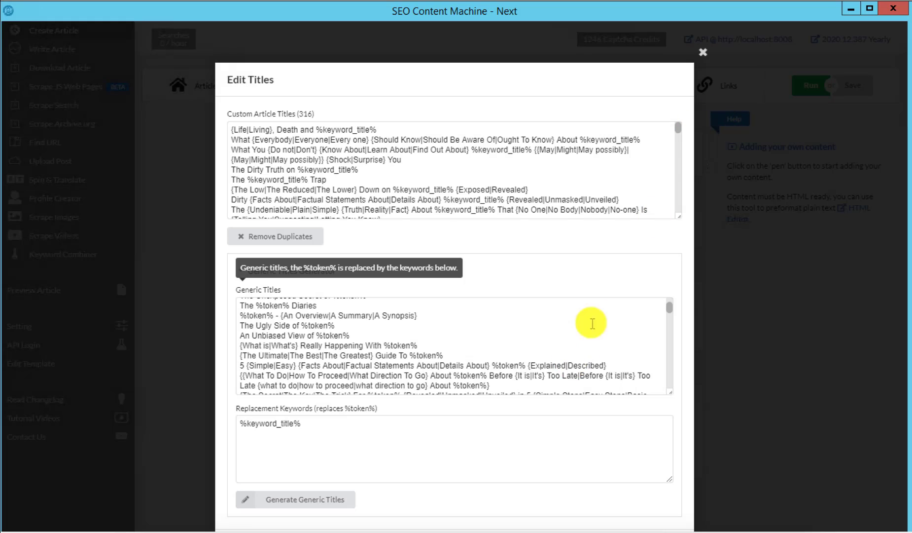
left_click(703, 52)
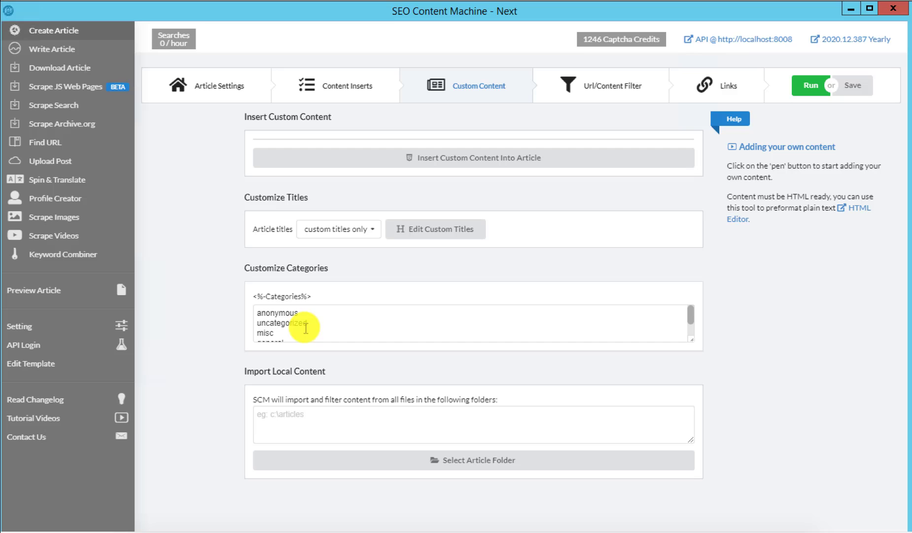
mouse_move(344, 435)
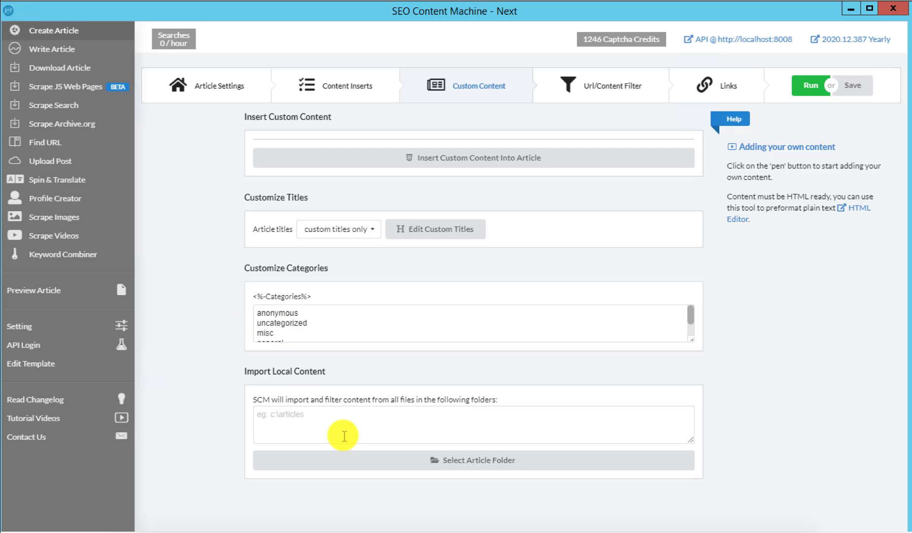
mouse_move(476, 313)
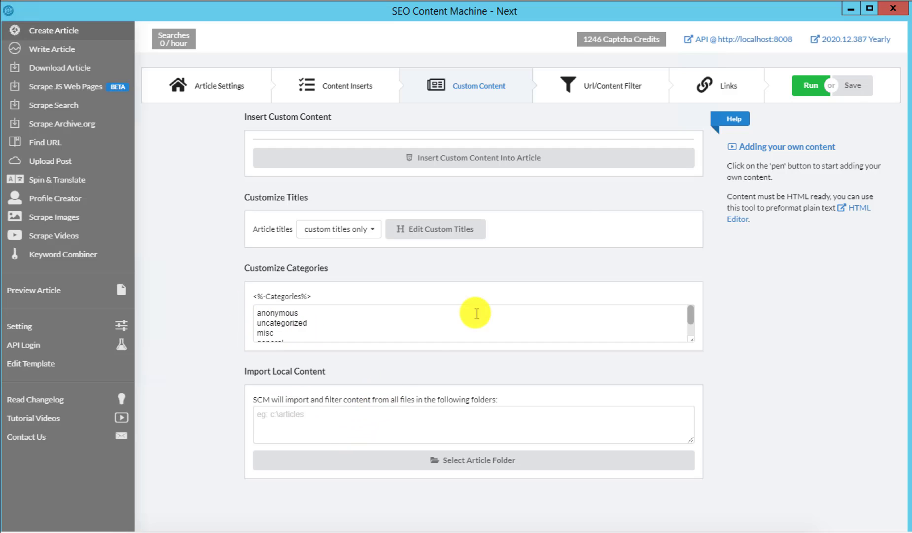
Step: Review Task #30's Url/Content Filter settings, then its Links settings with an empty link list
left_click(612, 85)
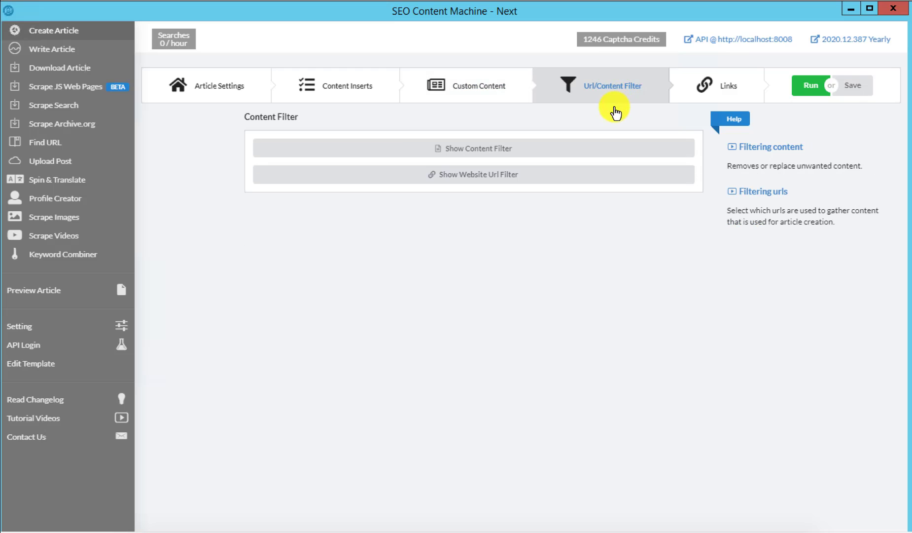
mouse_move(715, 102)
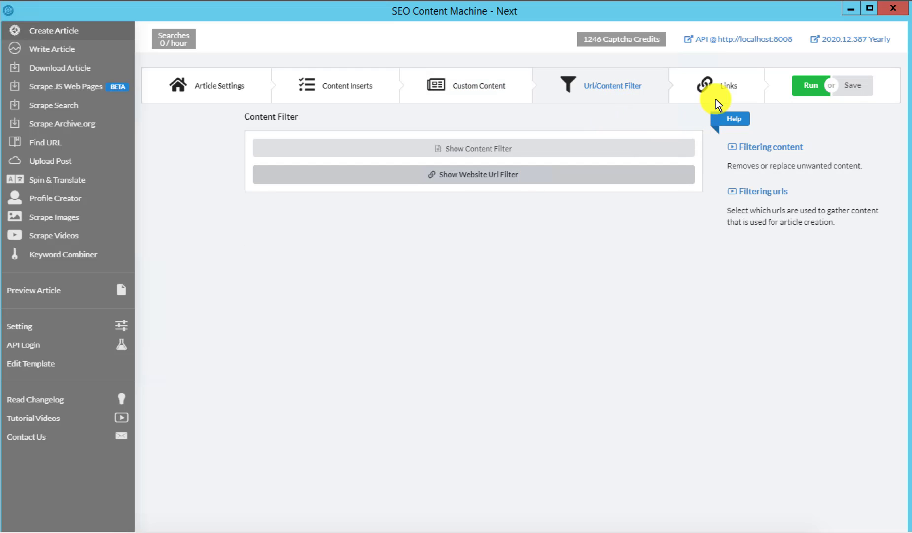
left_click(728, 85)
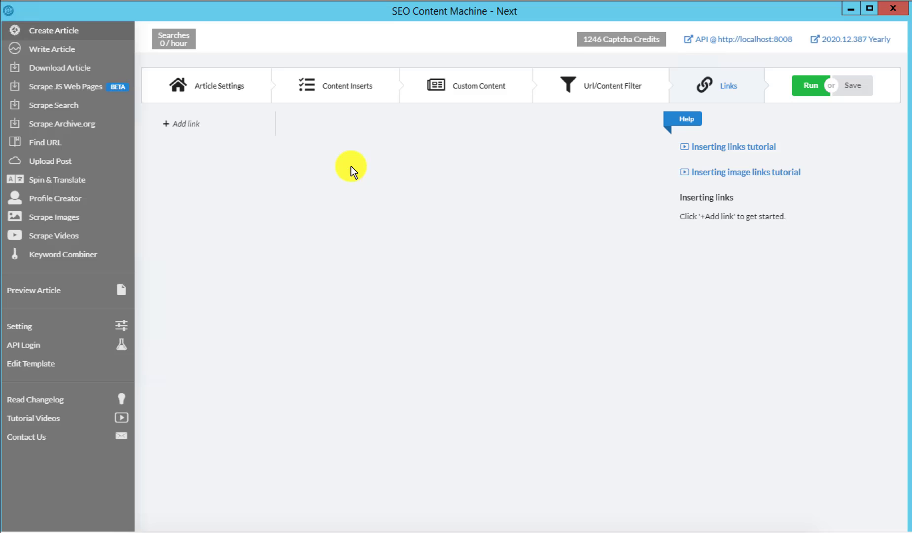
mouse_move(308, 163)
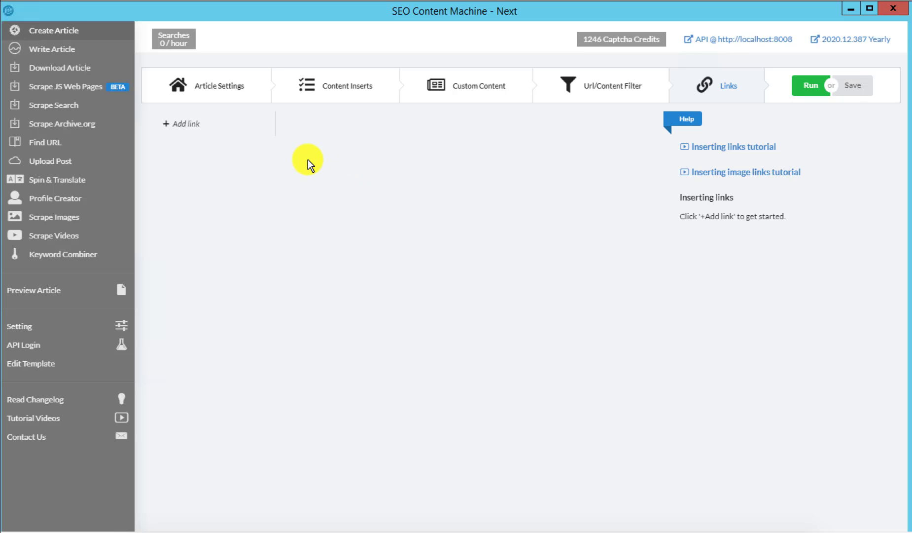
mouse_move(307, 175)
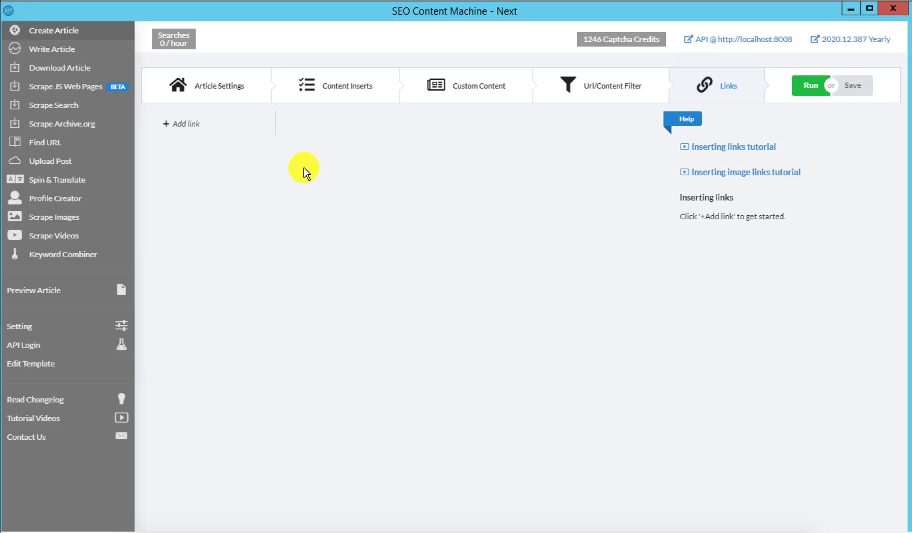
mouse_move(302, 157)
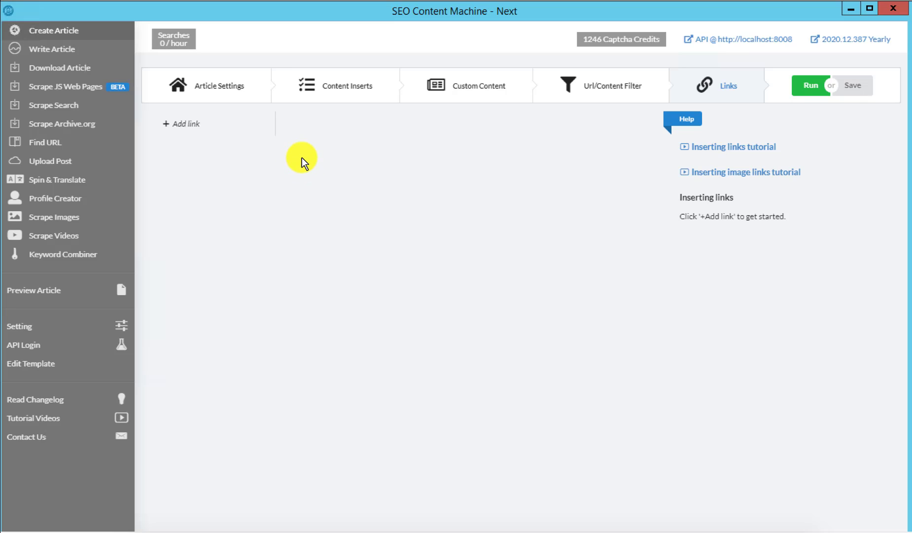
mouse_move(357, 173)
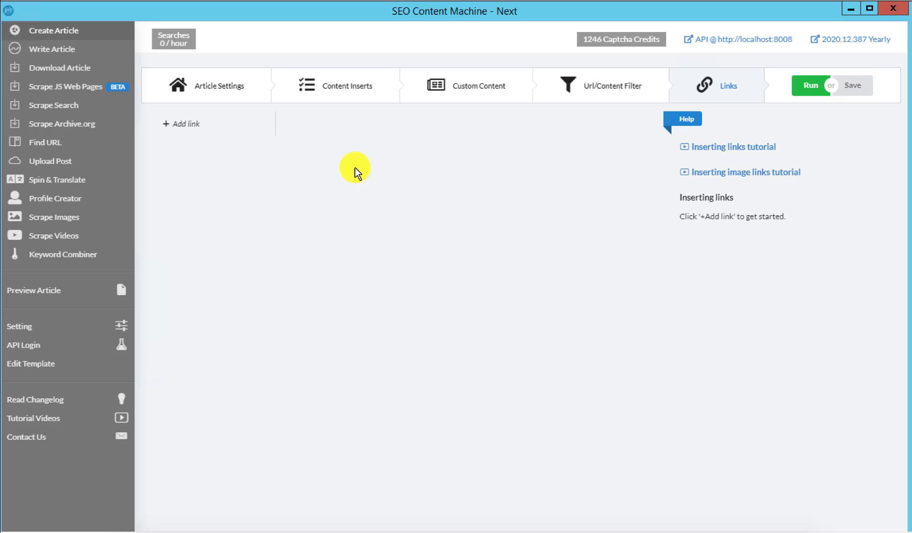
mouse_move(469, 135)
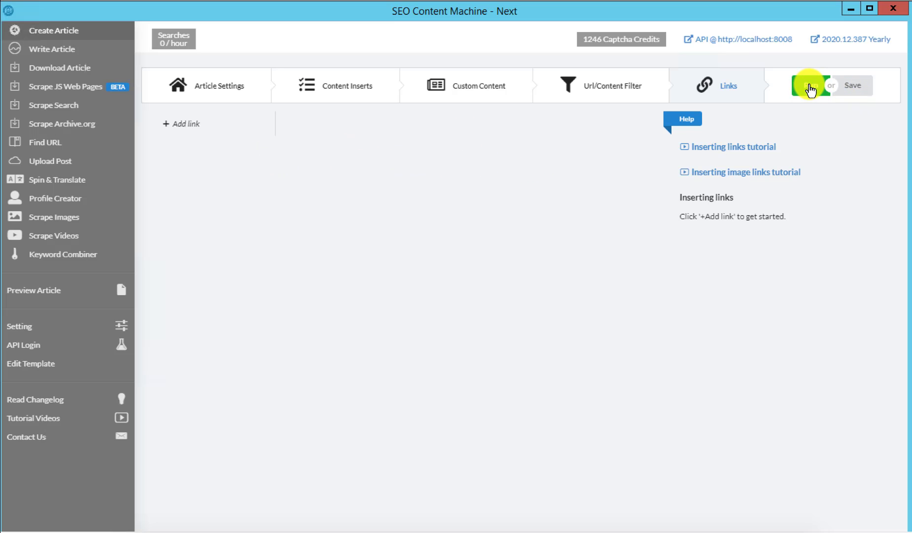
Step: Run the 27 Dec 2020 task and view its log searching keyword 1 of 378
left_click(812, 85)
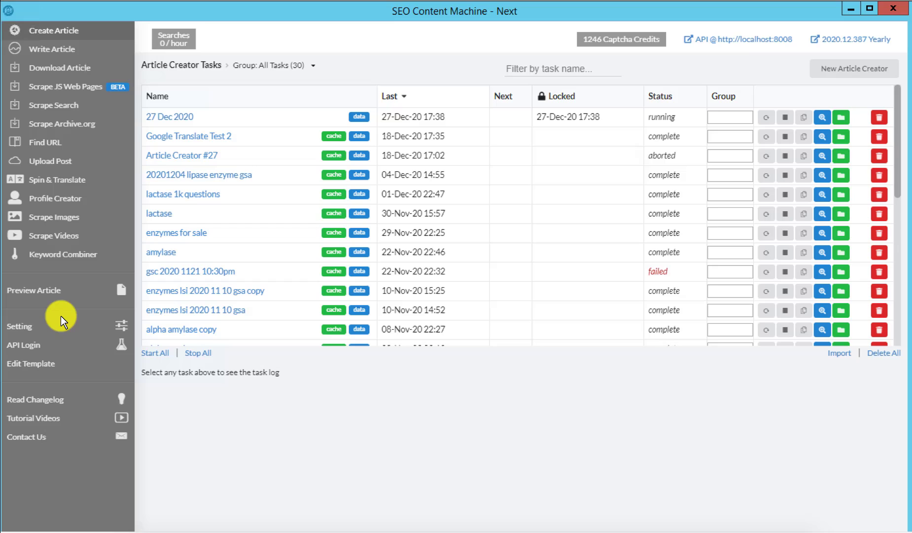
mouse_move(576, 59)
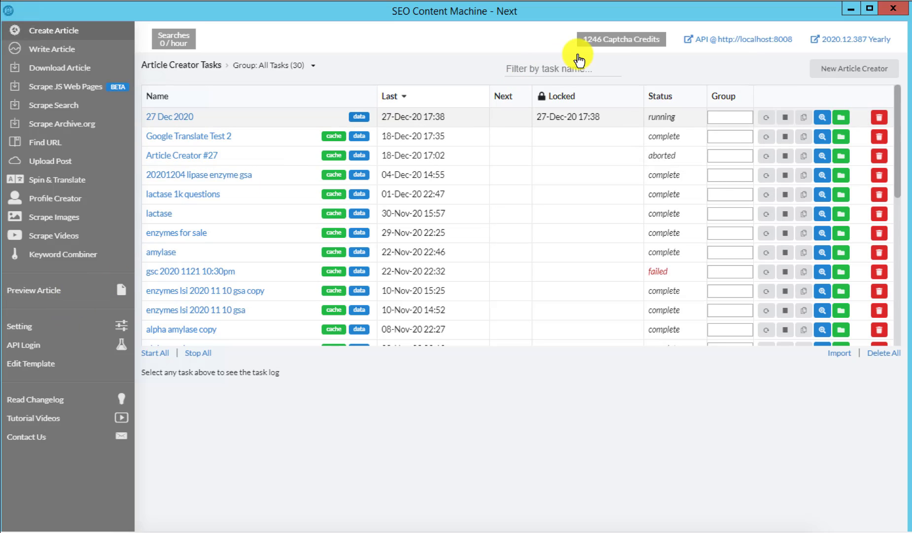
mouse_move(602, 49)
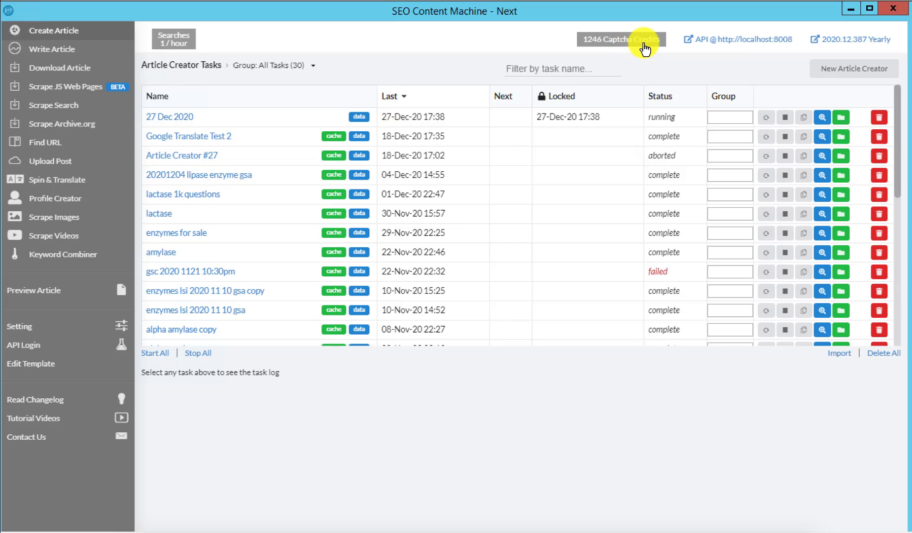
mouse_move(650, 40)
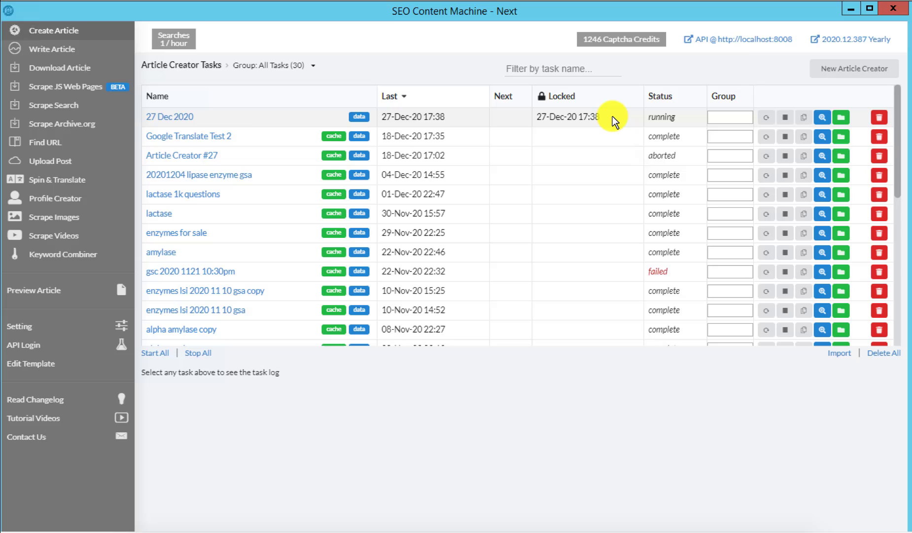
left_click(169, 117)
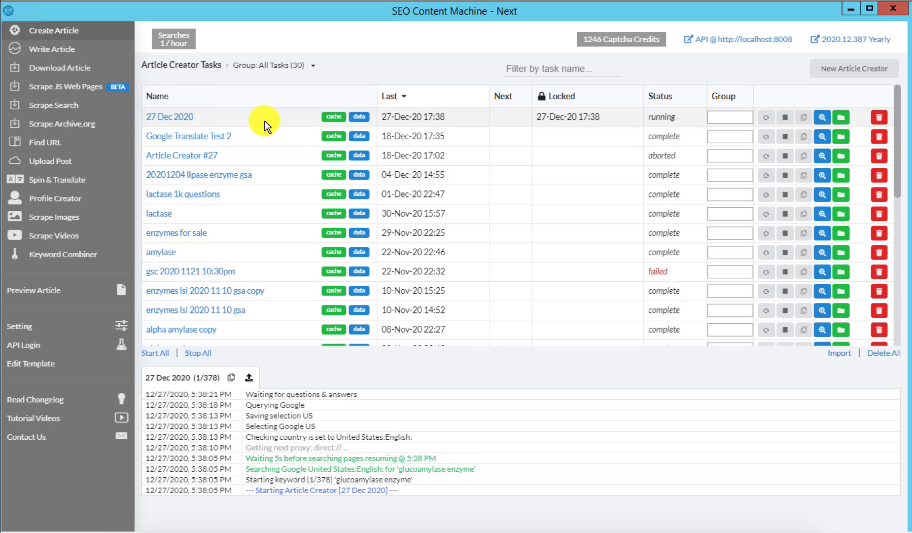
mouse_move(331, 451)
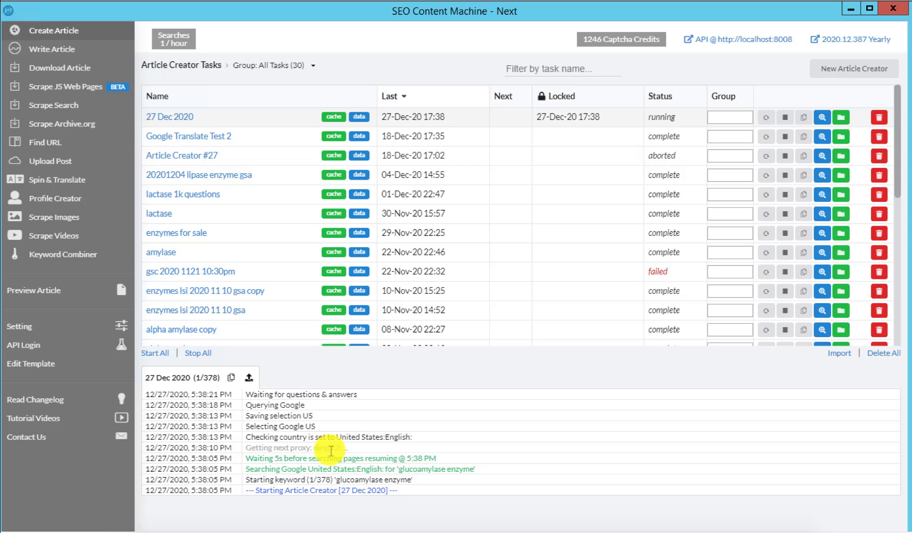
mouse_move(334, 513)
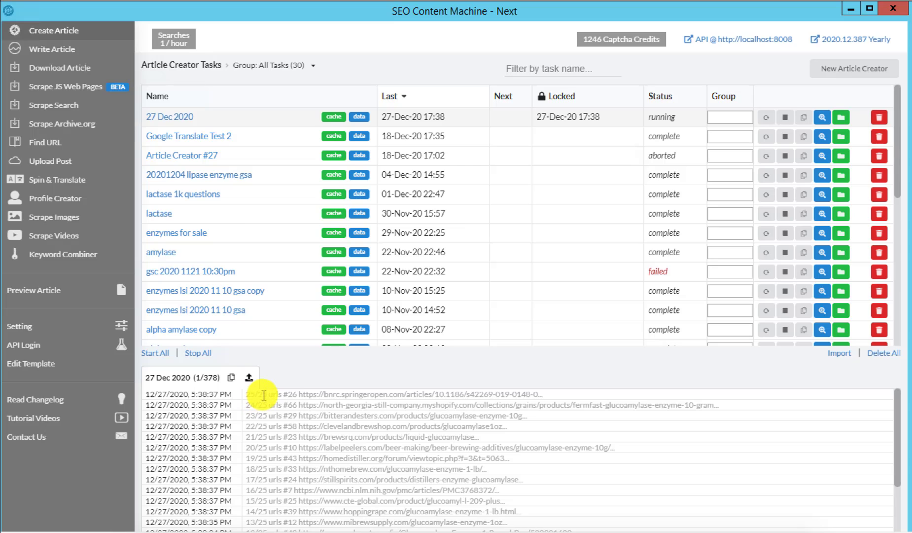
mouse_move(284, 426)
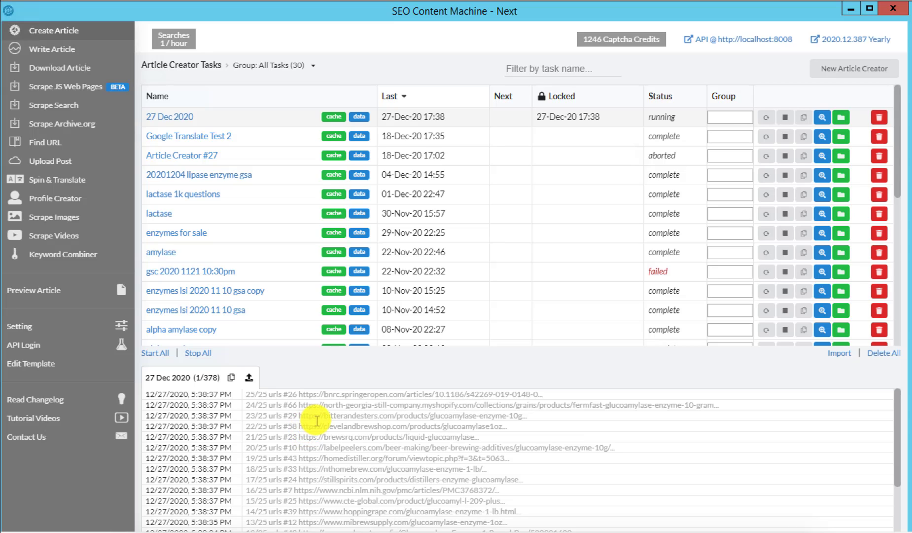
mouse_move(324, 468)
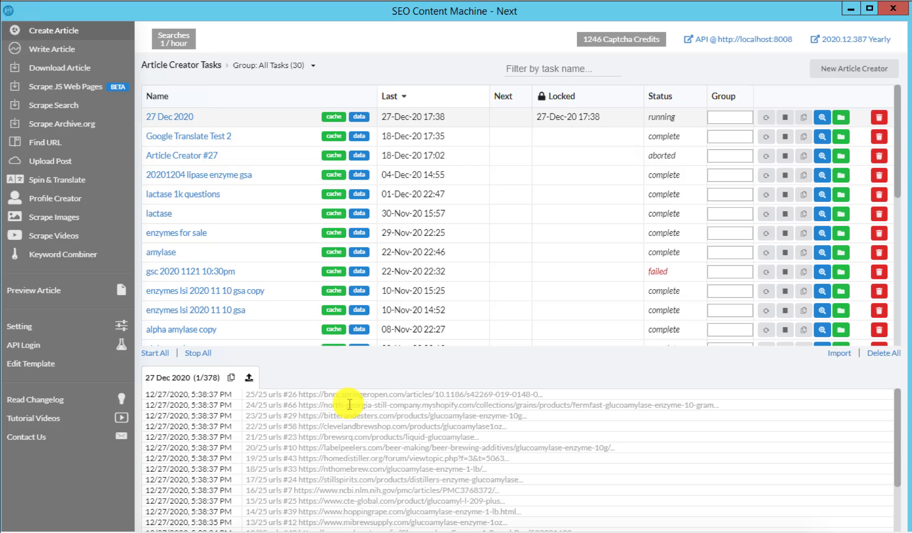
mouse_move(408, 436)
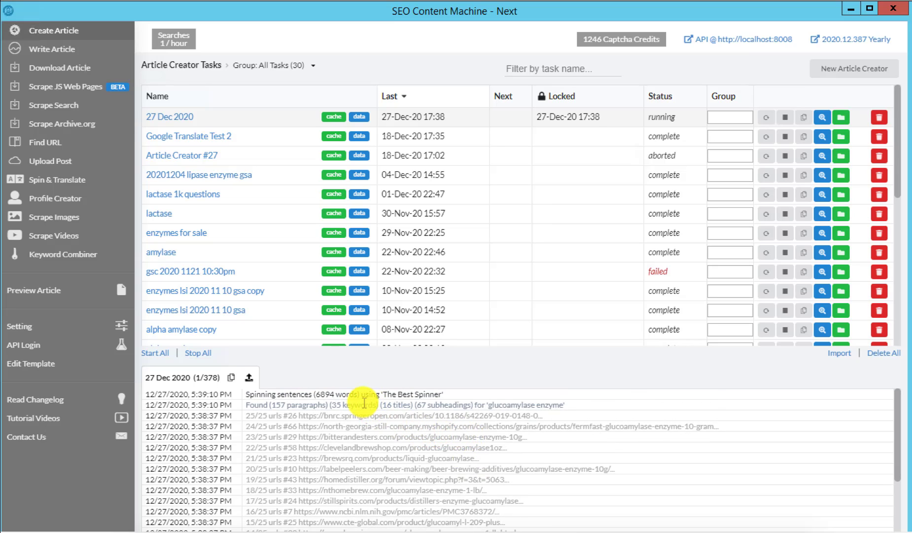
mouse_move(333, 409)
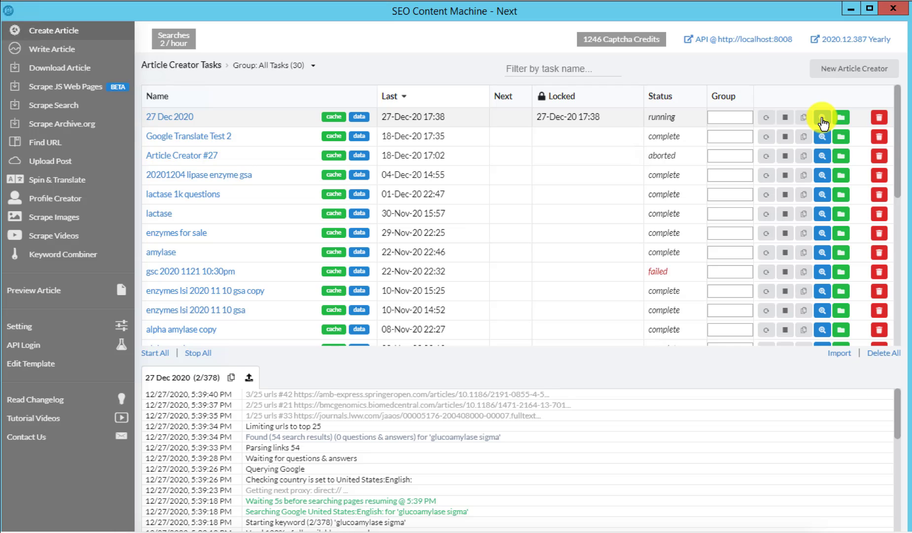
Step: Preview the first glucoamylase enzyme article, re-spin it twice, then load the second article
left_click(821, 117)
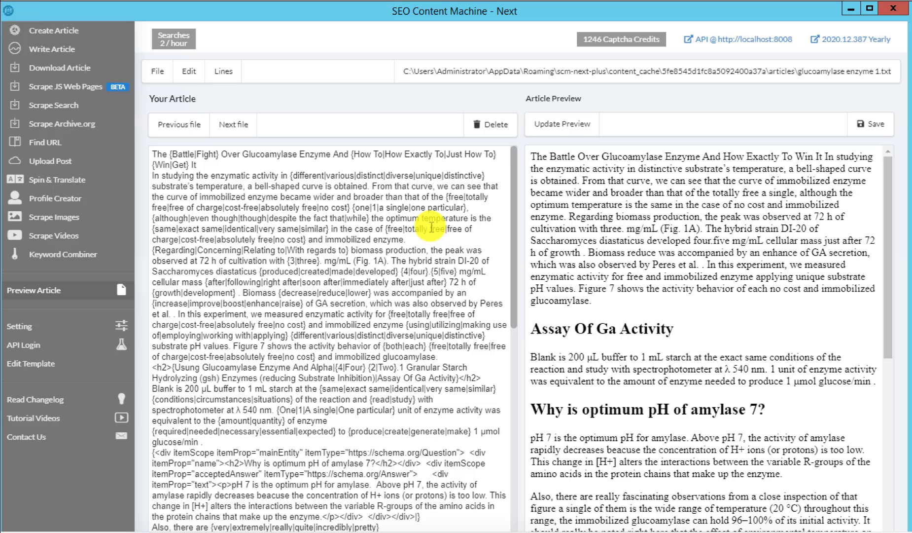
mouse_move(480, 201)
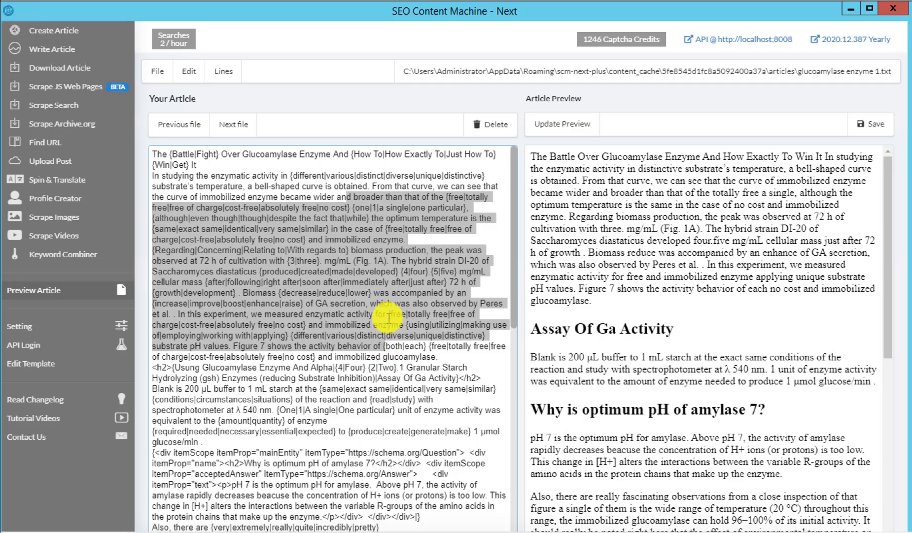
scroll("down", 3)
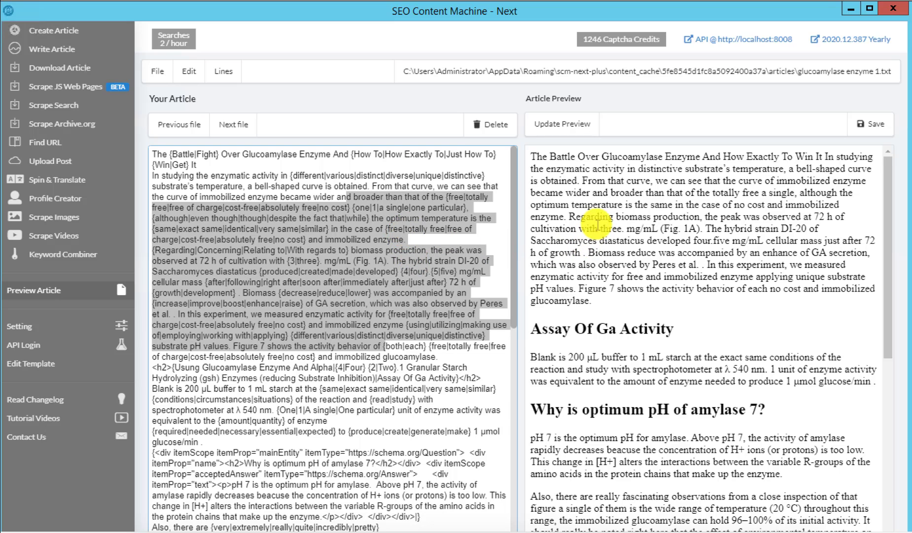
left_click(561, 124)
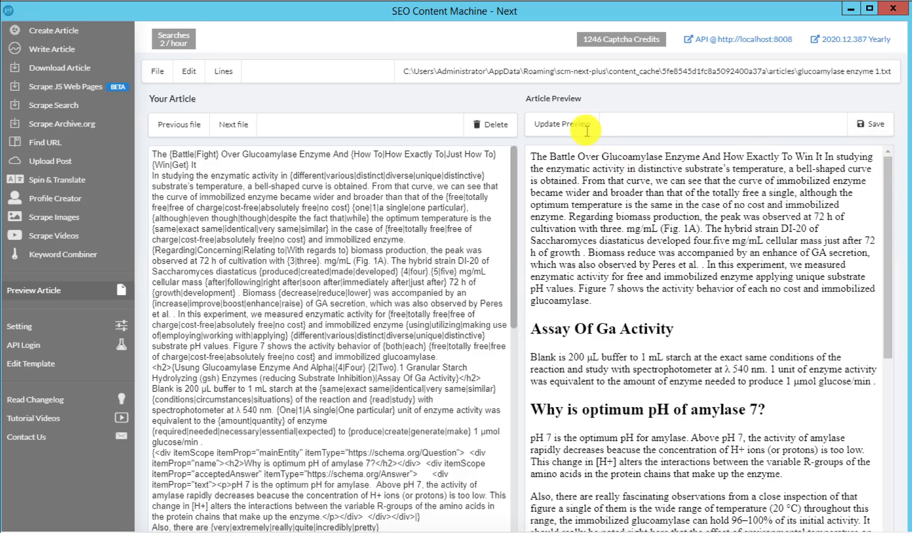
left_click(571, 124)
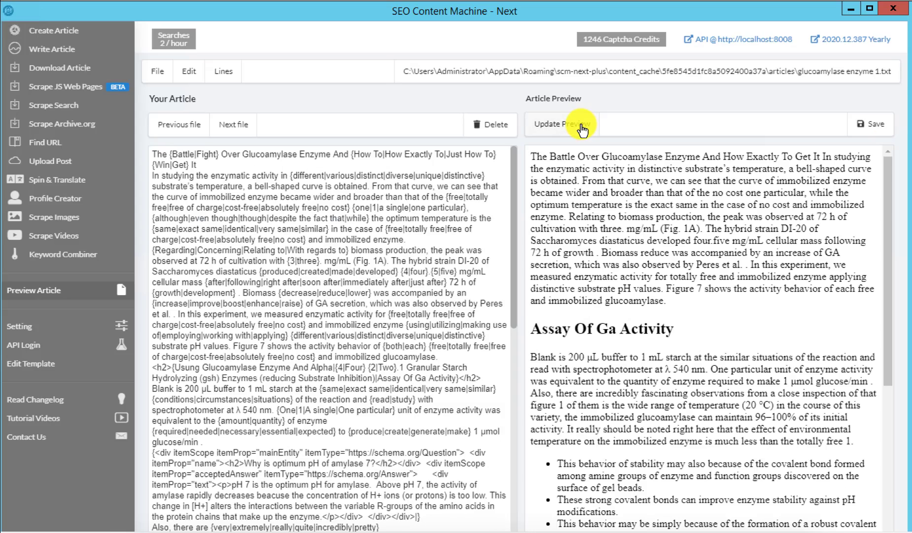
left_click(561, 124)
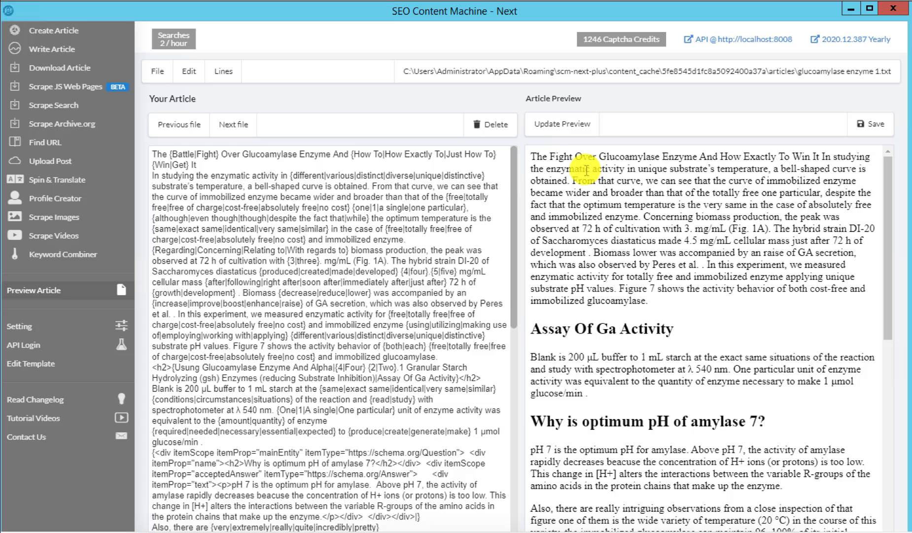
left_click(189, 71)
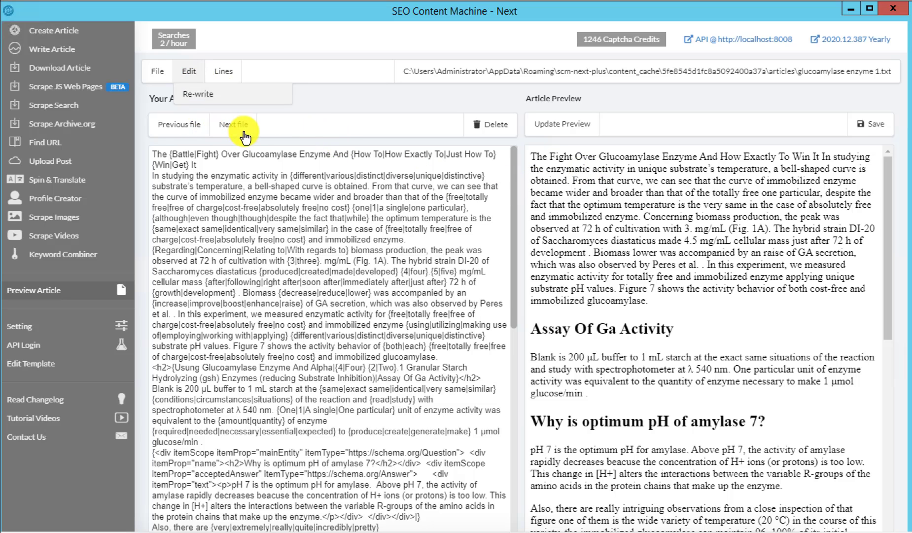
left_click(236, 124)
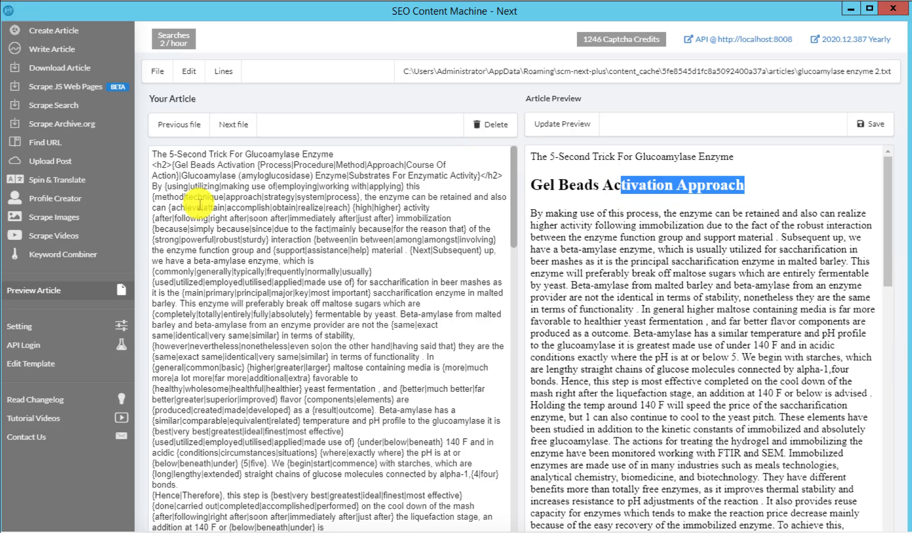
Step: Read through the second article's 'What is amylase enzyme?' and Fermfast sections, then load the next file
scroll("down", 3)
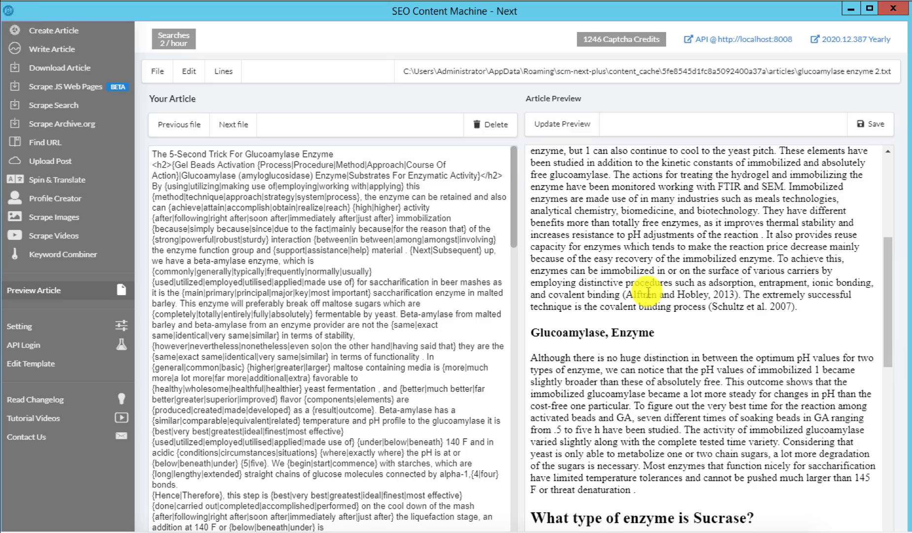
scroll("down", 3)
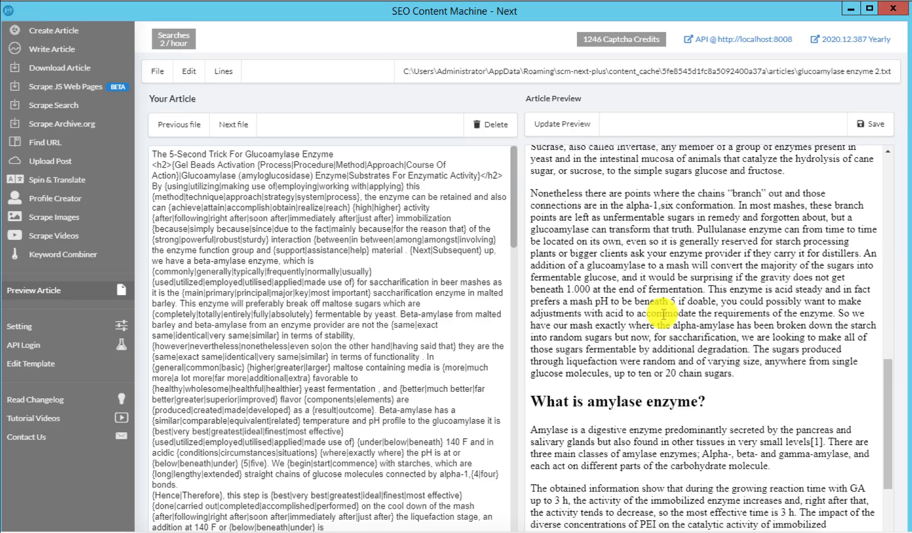
scroll("down", 3)
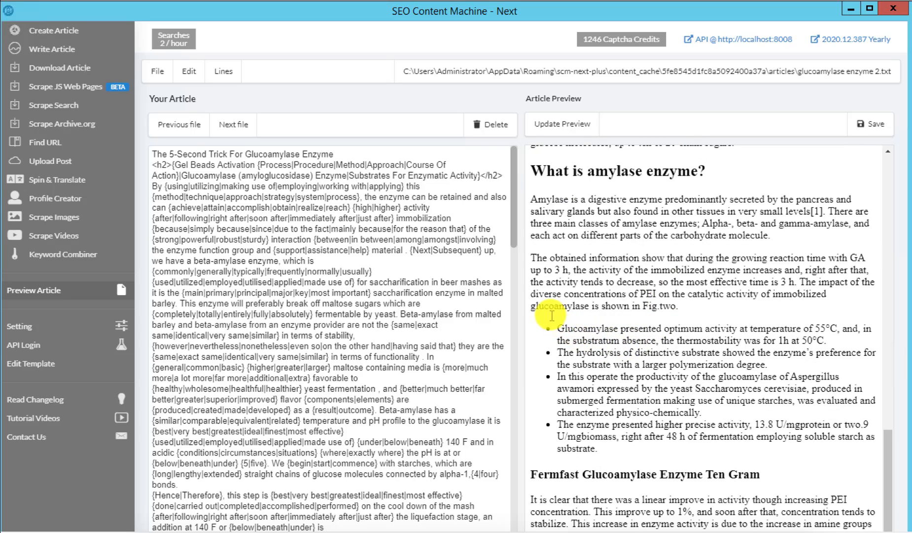
left_click_drag(553, 327, 712, 473)
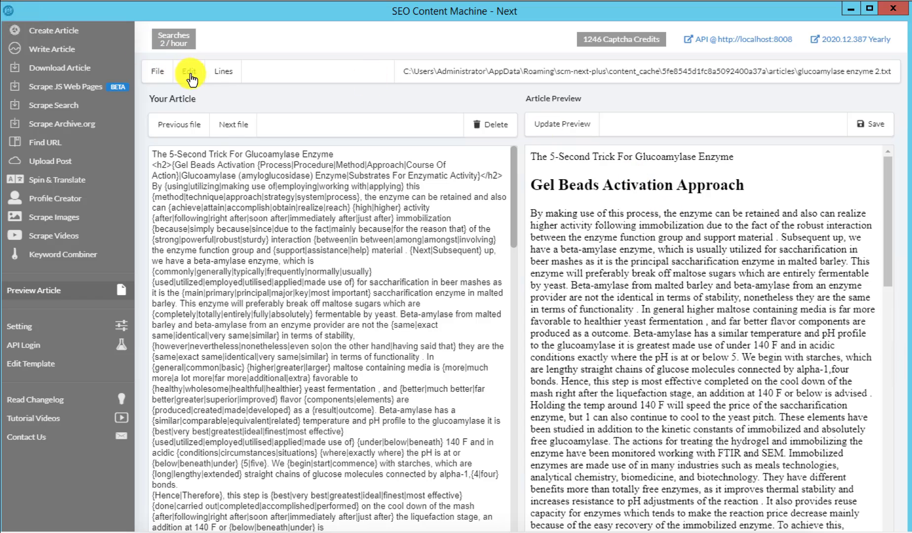
left_click(233, 124)
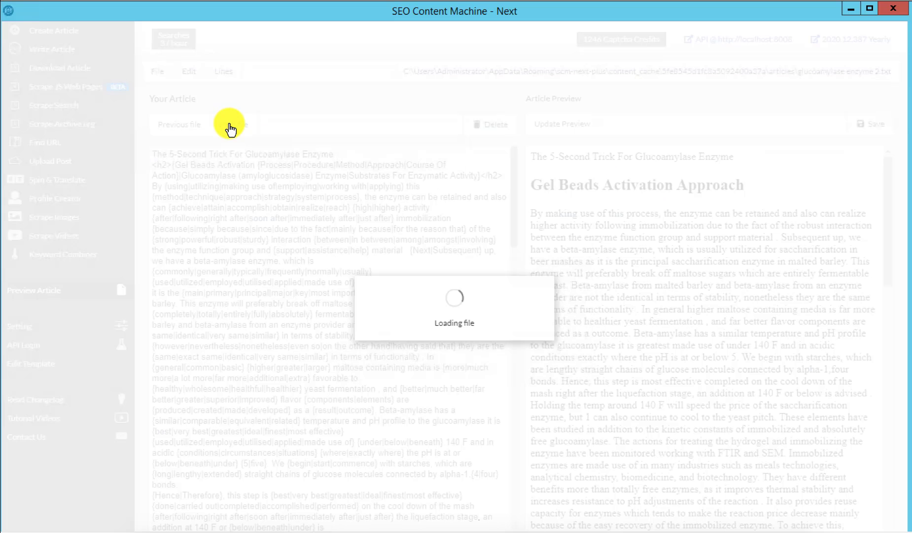
Step: Browse articles 3 and 4, ending on 'Why Glucoamylase Enzyme Makes Life Easier'
left_click(234, 124)
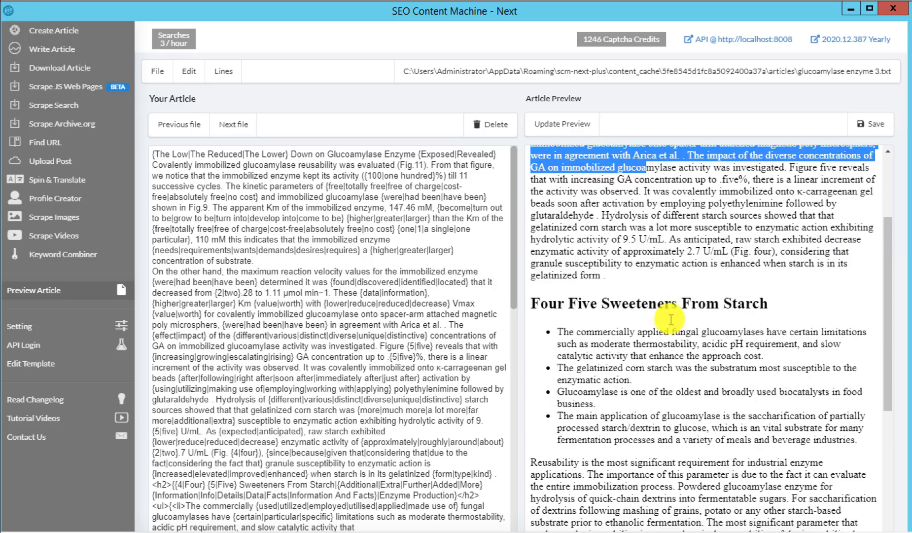
scroll("down", 3)
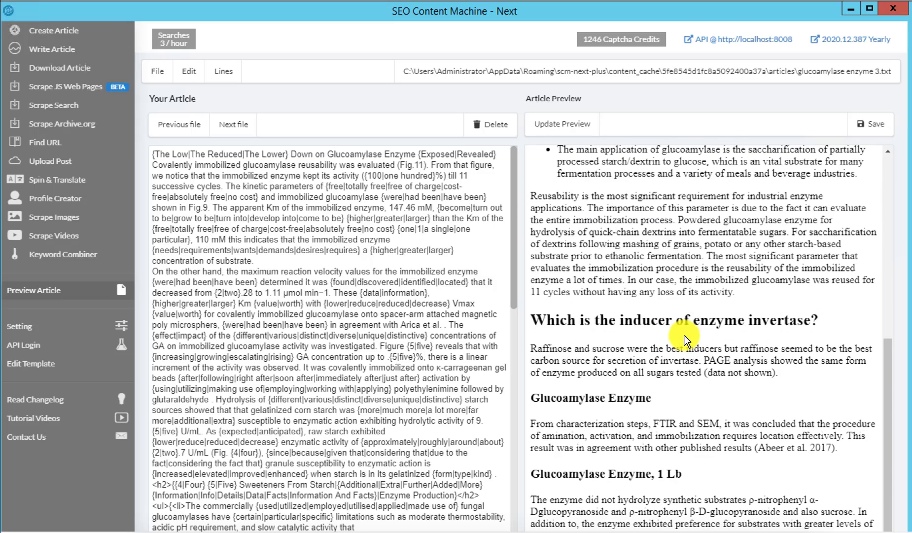
scroll("down", 3)
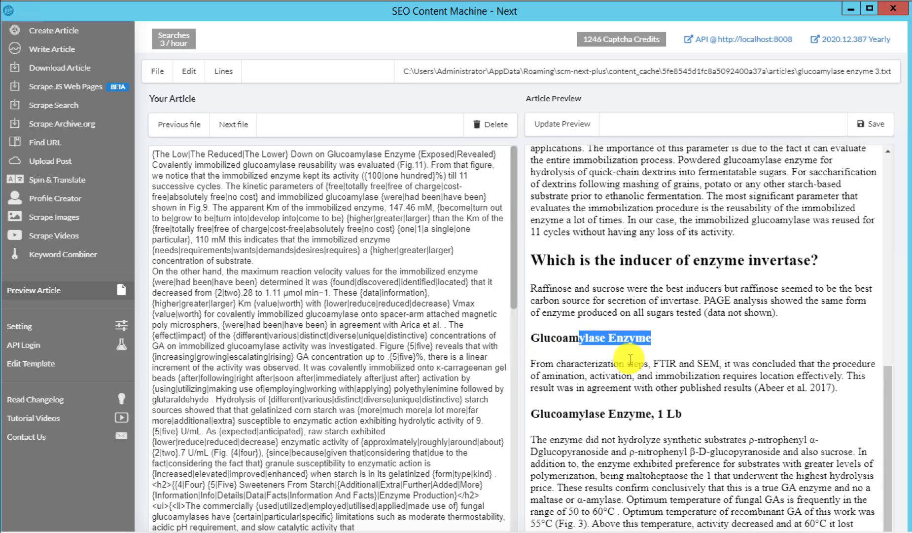
left_click(561, 124)
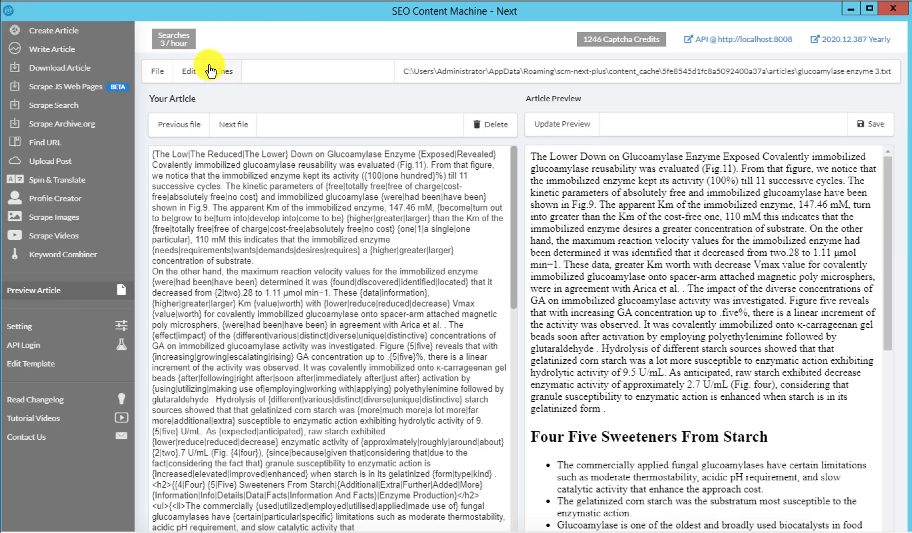
mouse_move(230, 128)
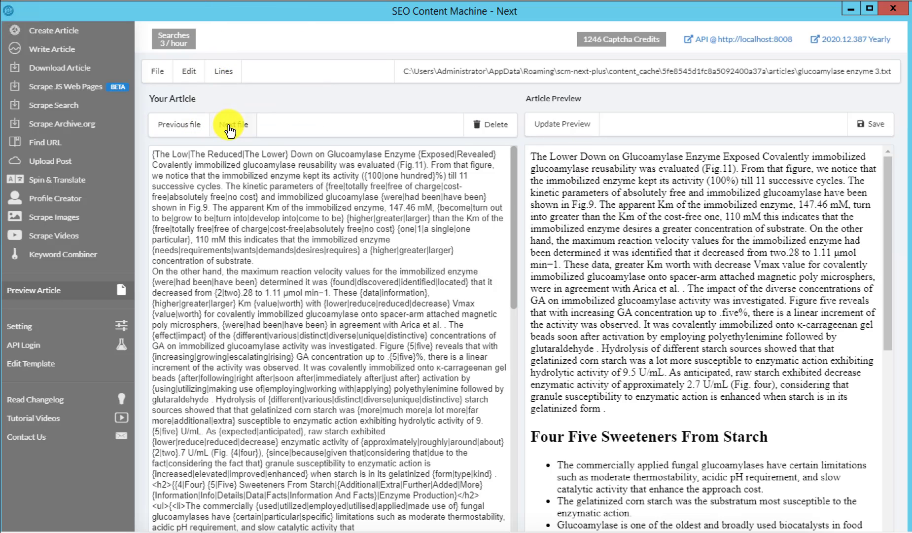
left_click(232, 124)
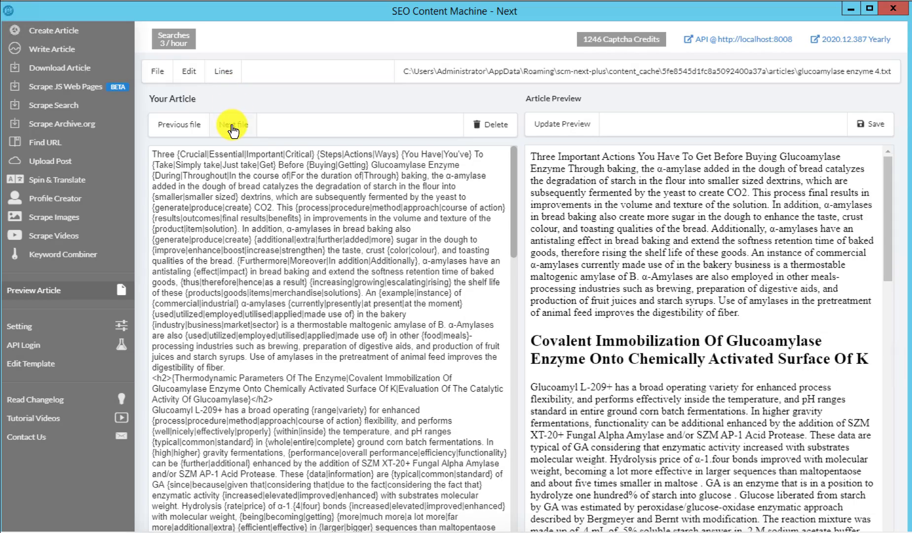
left_click(233, 124)
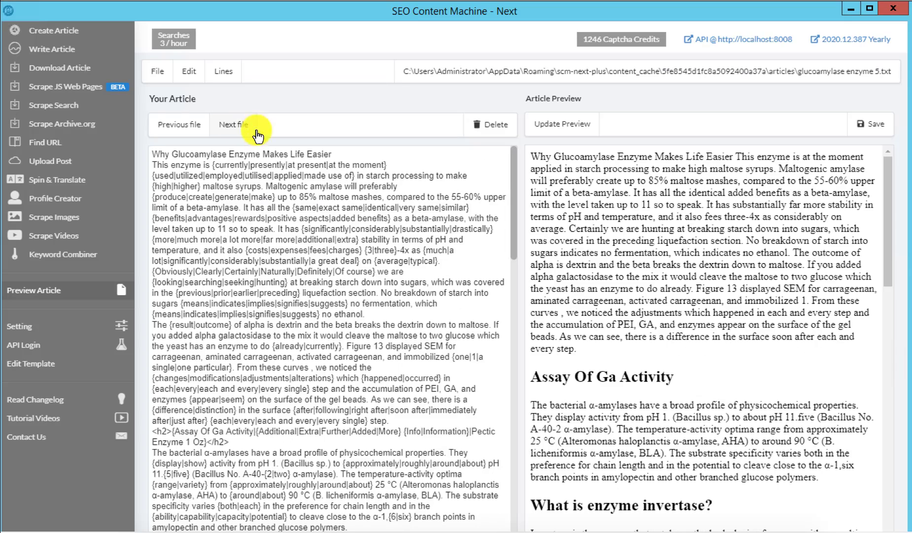
Step: Return to the Article Creator task list with the 27 Dec 2020 task at 3/378
left_click(234, 124)
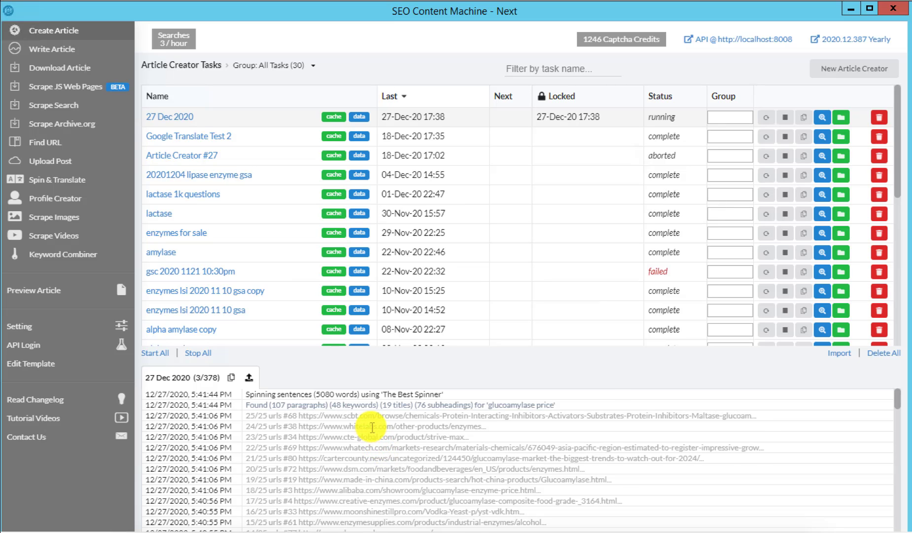
scroll("down", 3)
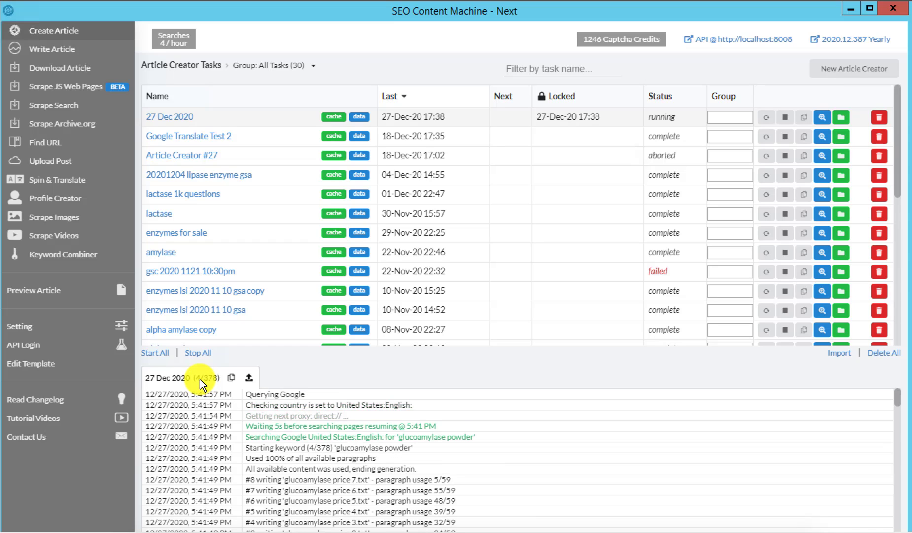
mouse_move(275, 444)
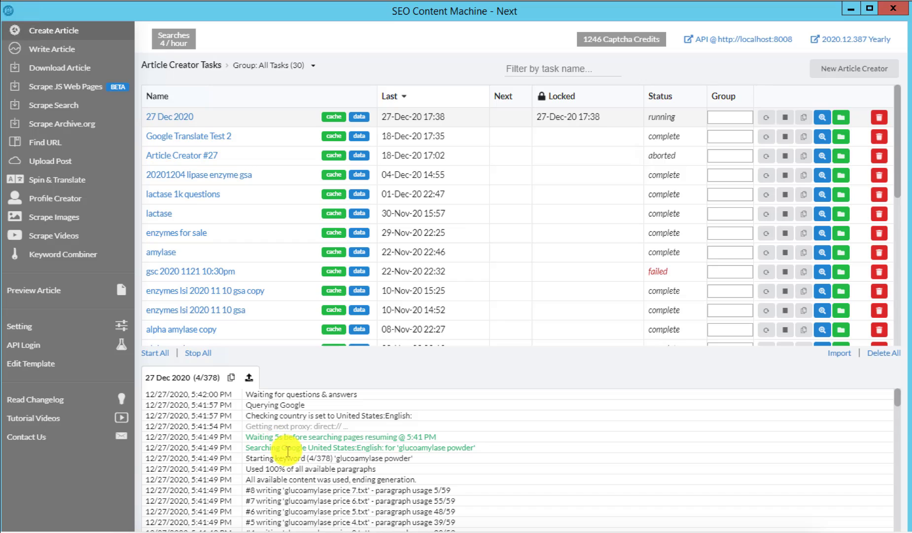
mouse_move(278, 421)
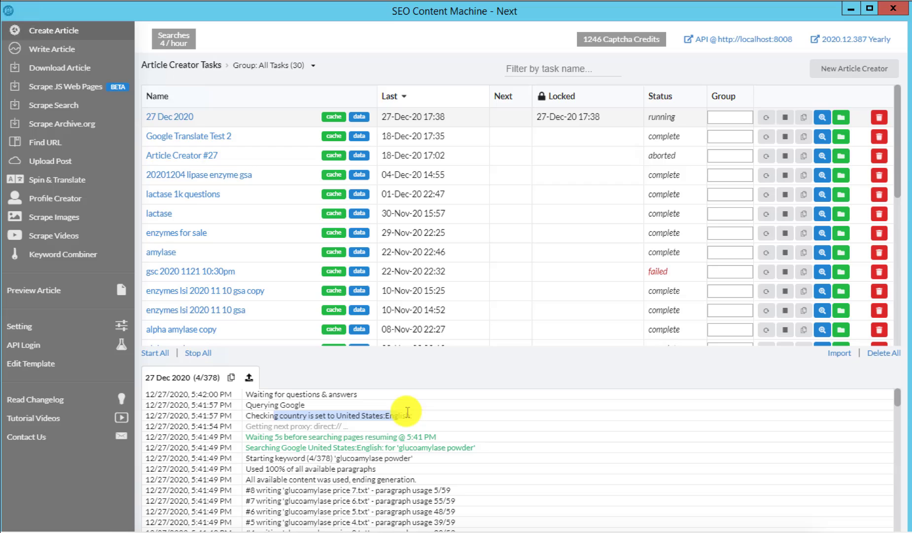
mouse_move(424, 413)
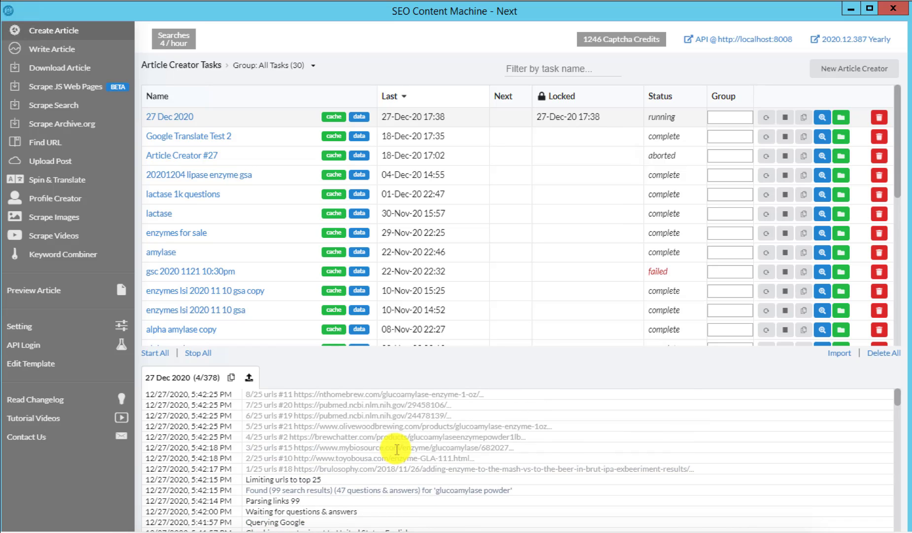
mouse_move(408, 479)
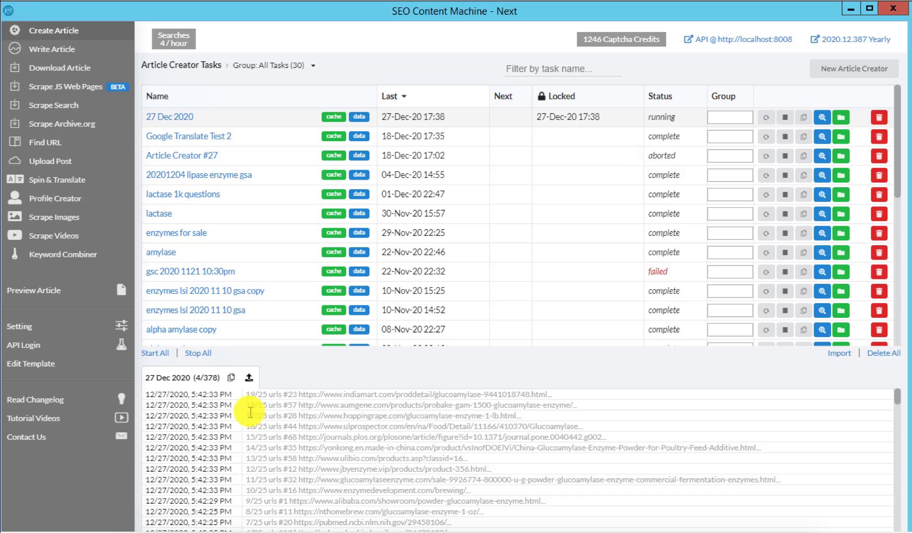
mouse_move(271, 439)
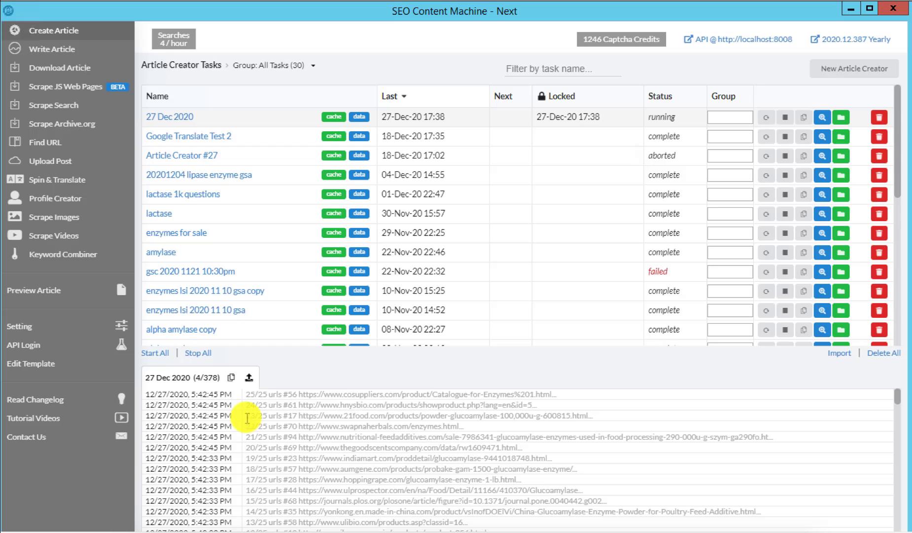
mouse_move(531, 328)
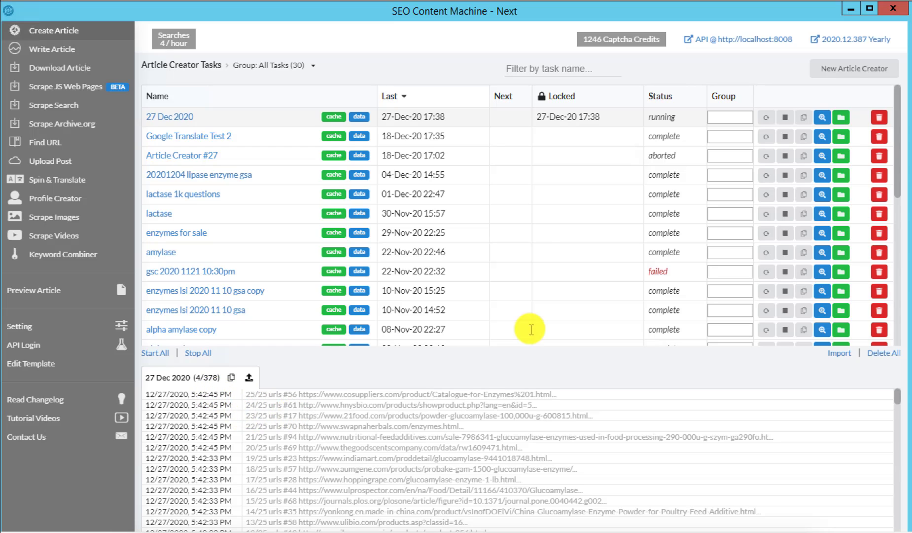
mouse_move(847, 117)
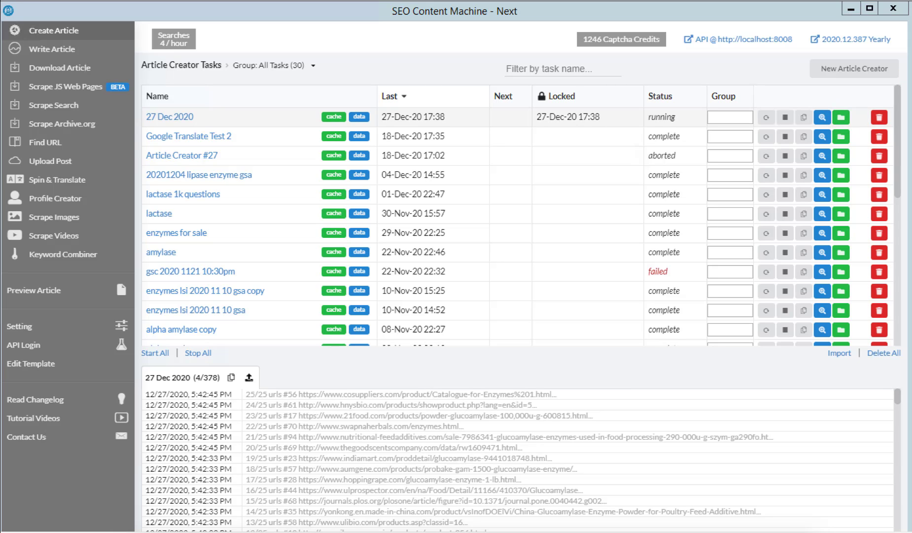
Step: Open the 27 Dec 2020 task's articles folder maximized, showing 63 glucoamylase TXT files
left_click(845, 116)
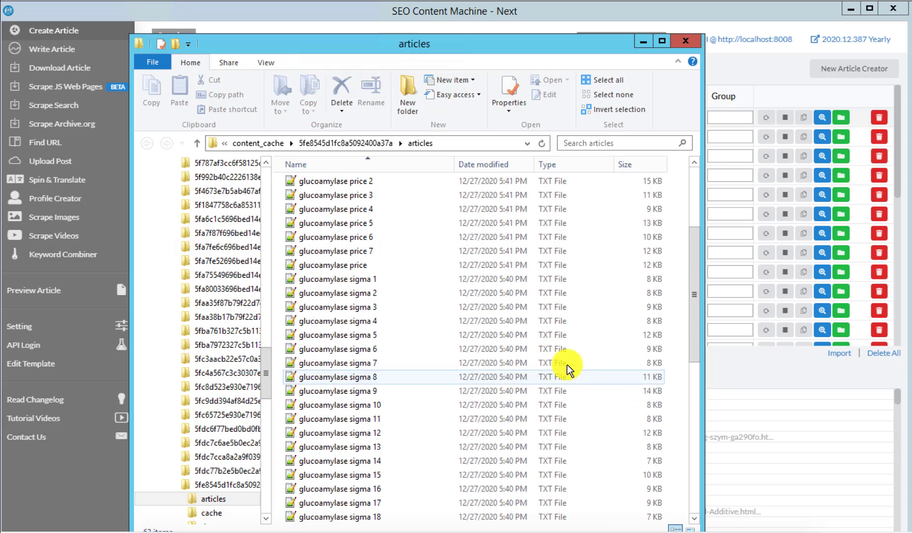
left_click(664, 41)
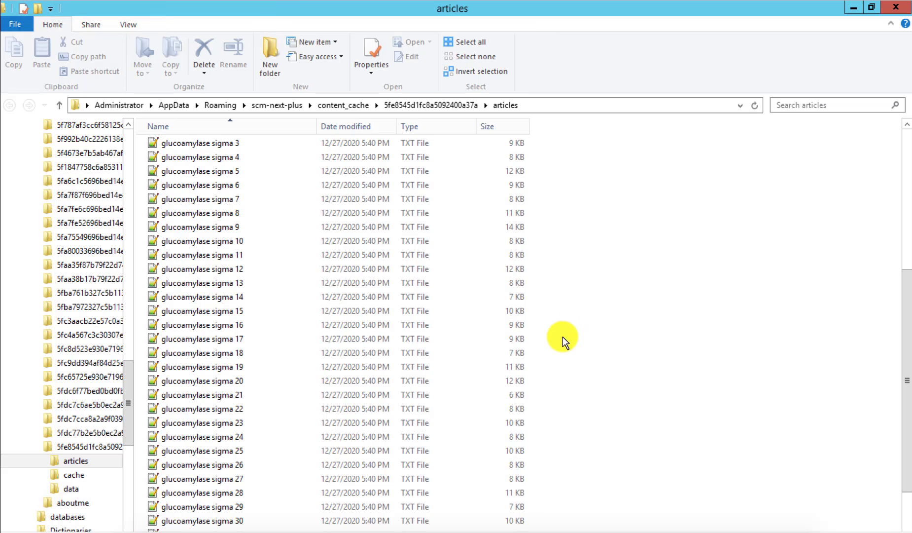
left_click(196, 339)
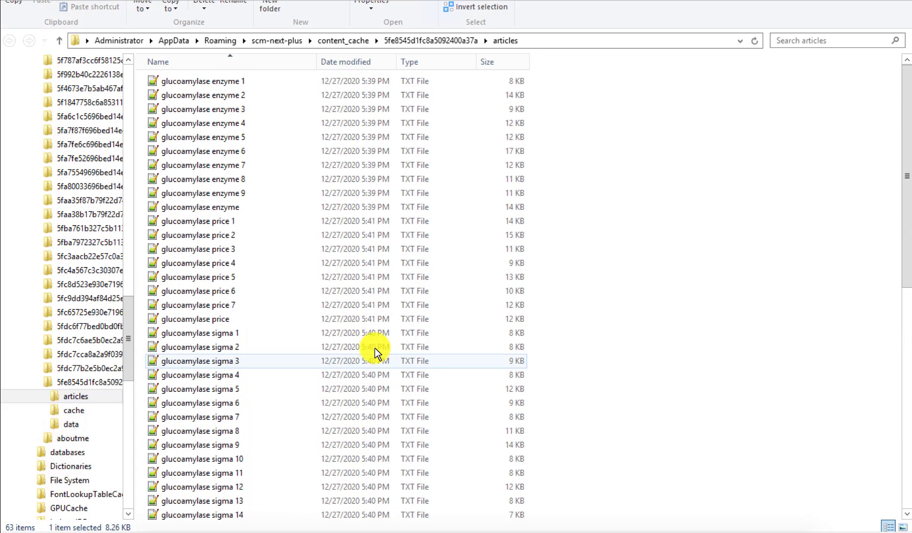
mouse_move(263, 178)
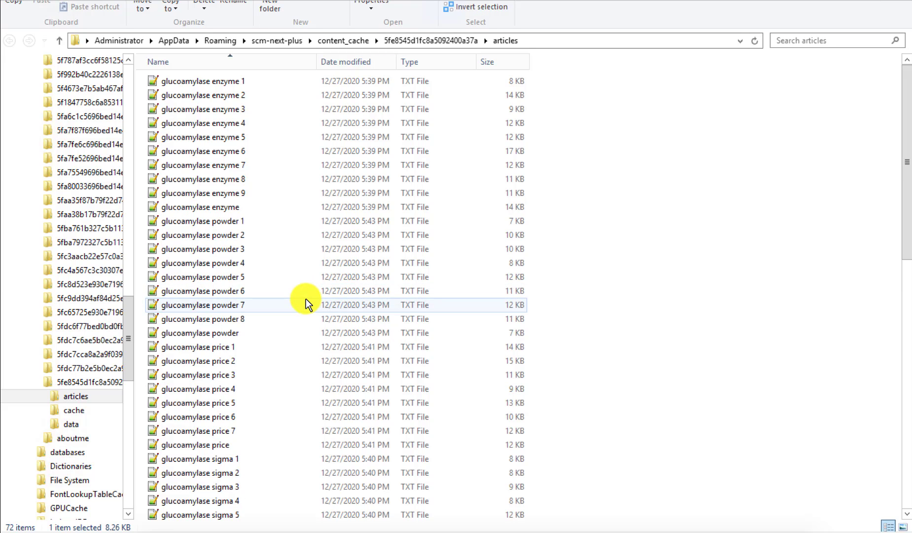
mouse_move(306, 297)
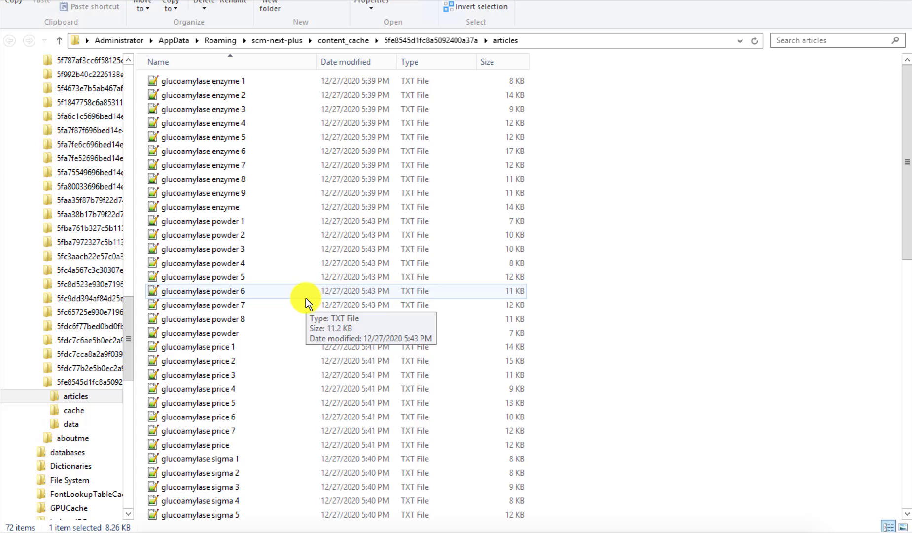
mouse_move(580, 209)
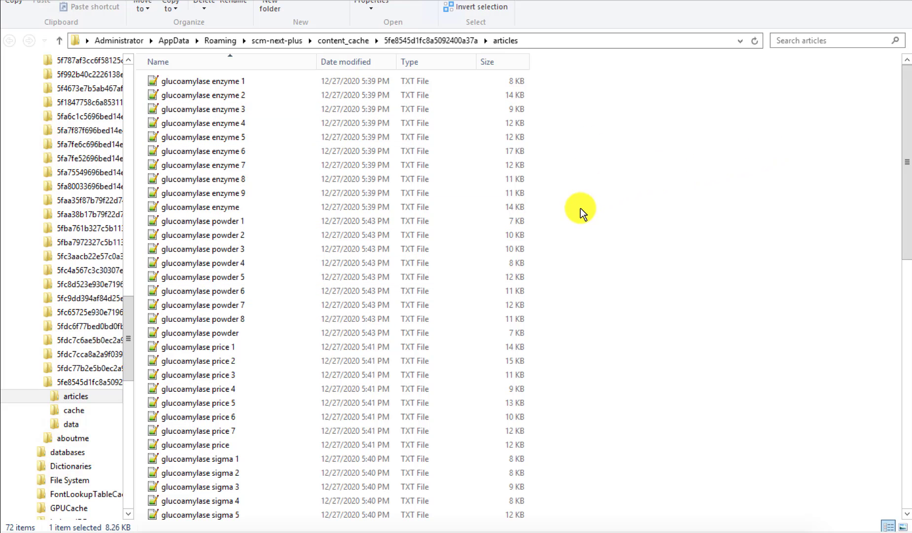
mouse_move(799, 275)
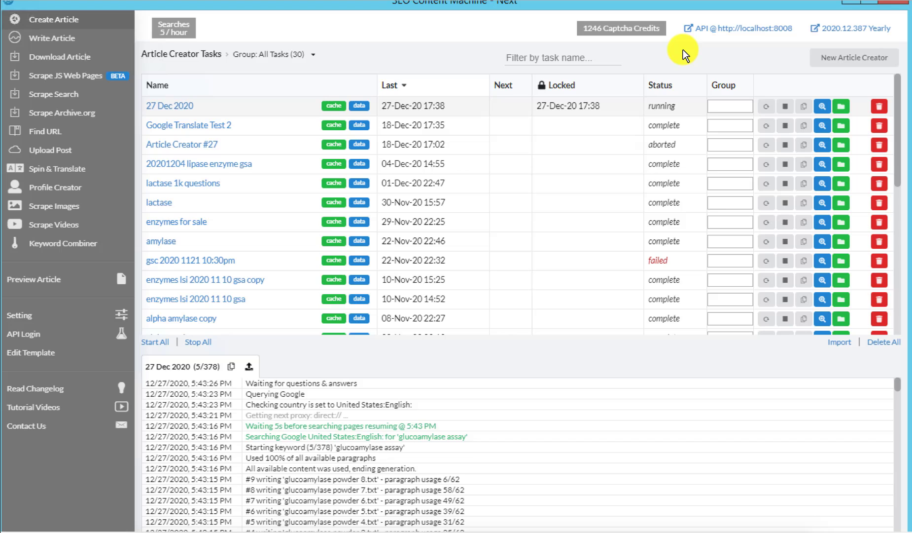
mouse_move(675, 66)
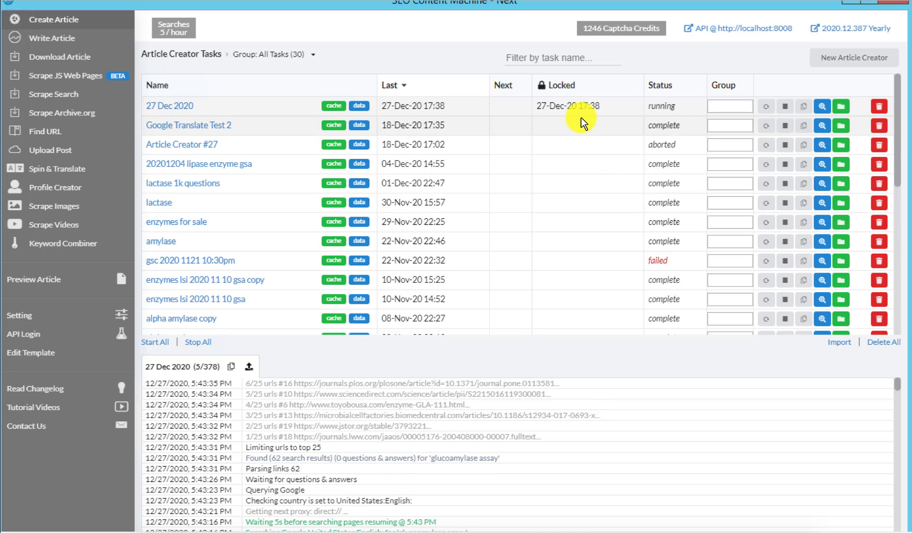
mouse_move(579, 106)
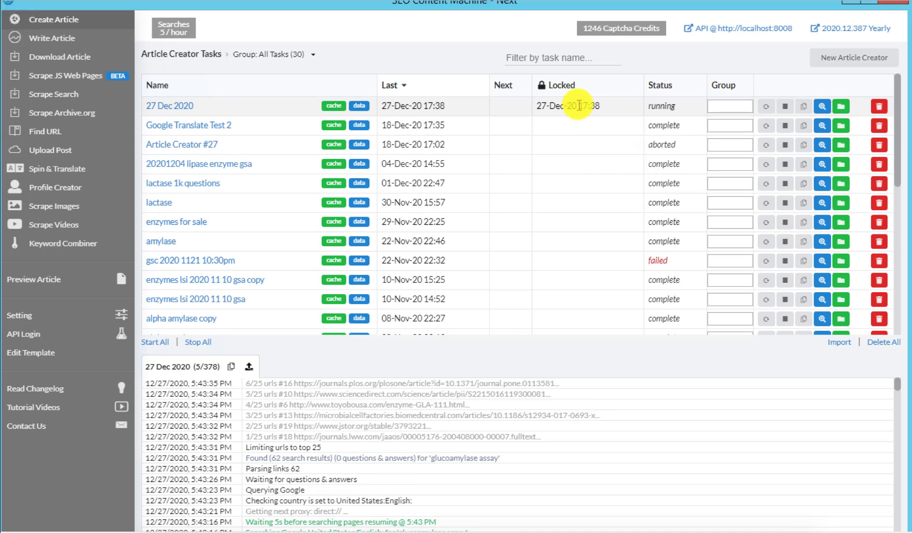